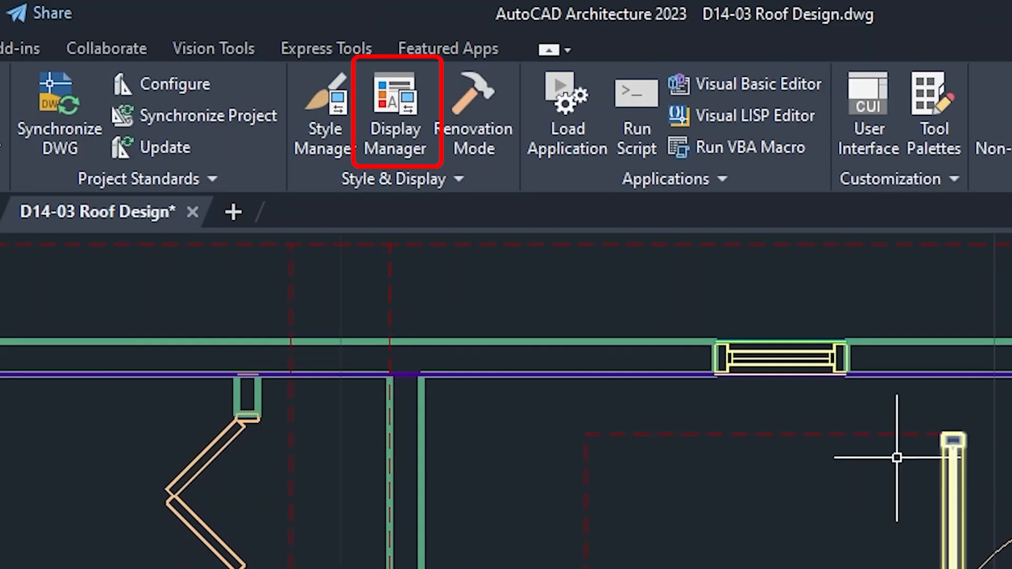
Step: Open Display Manager and scroll through the Roof Plan Set's Display Representation Control grid
{"action": "left_click", "coordinate": [395, 101]}
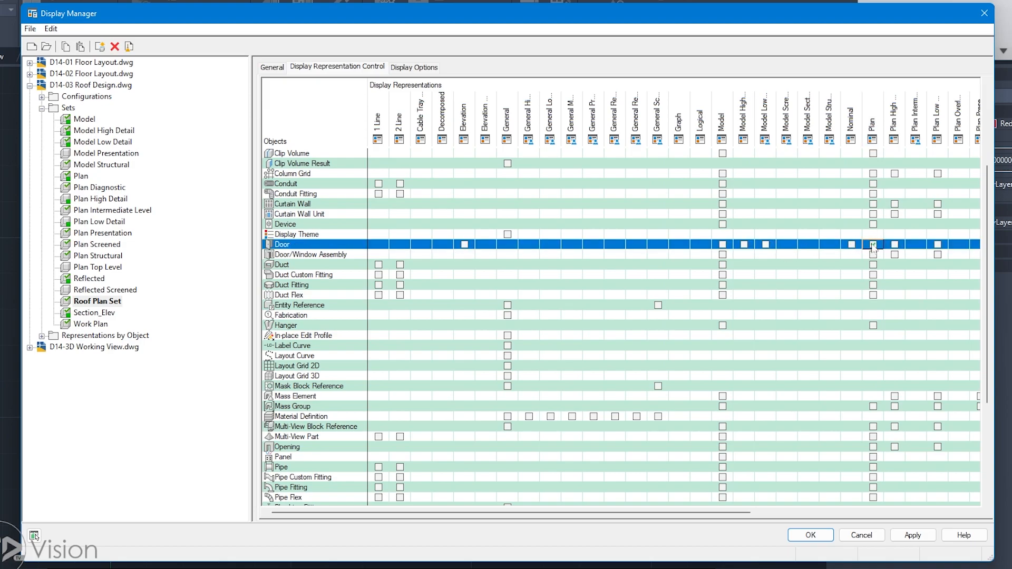
{"action": "scroll", "scroll_direction": "down", "scroll_amount": 3}
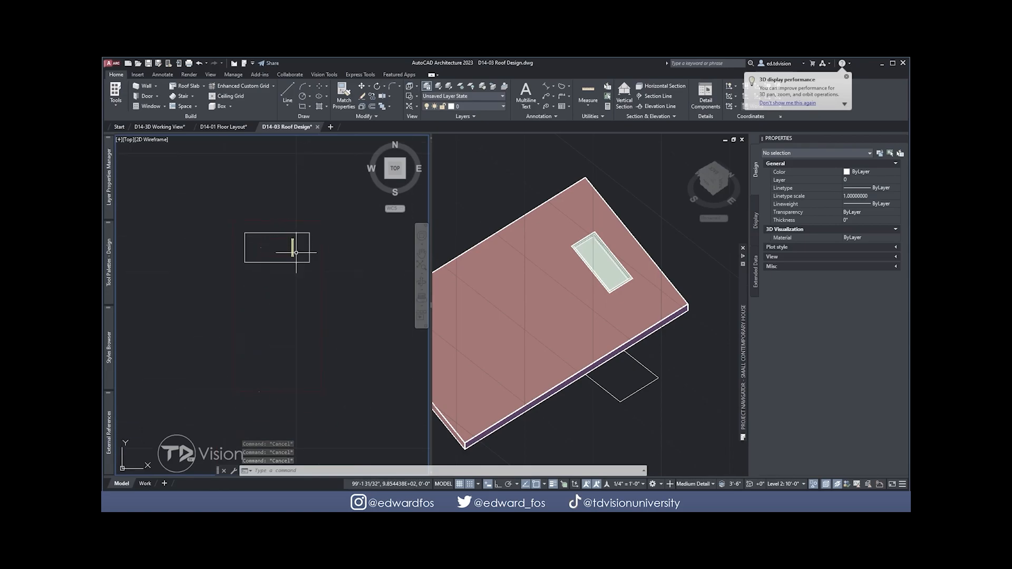
{"action": "mouse_move", "coordinate": [300, 239]}
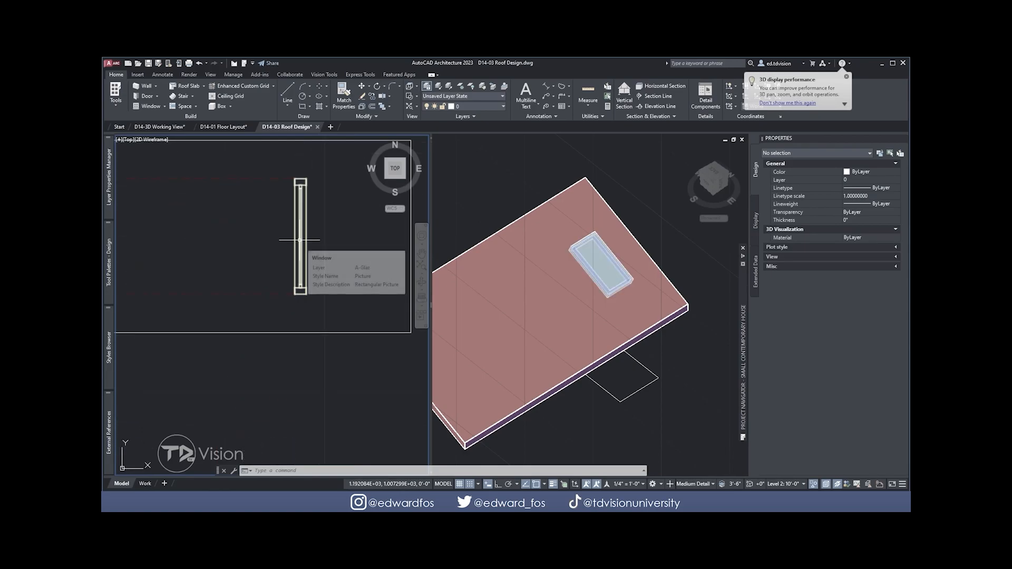
Step: Zoom in on the roof window in the left Top 2D Wireframe viewport and select it
{"action": "left_click", "coordinate": [601, 266]}
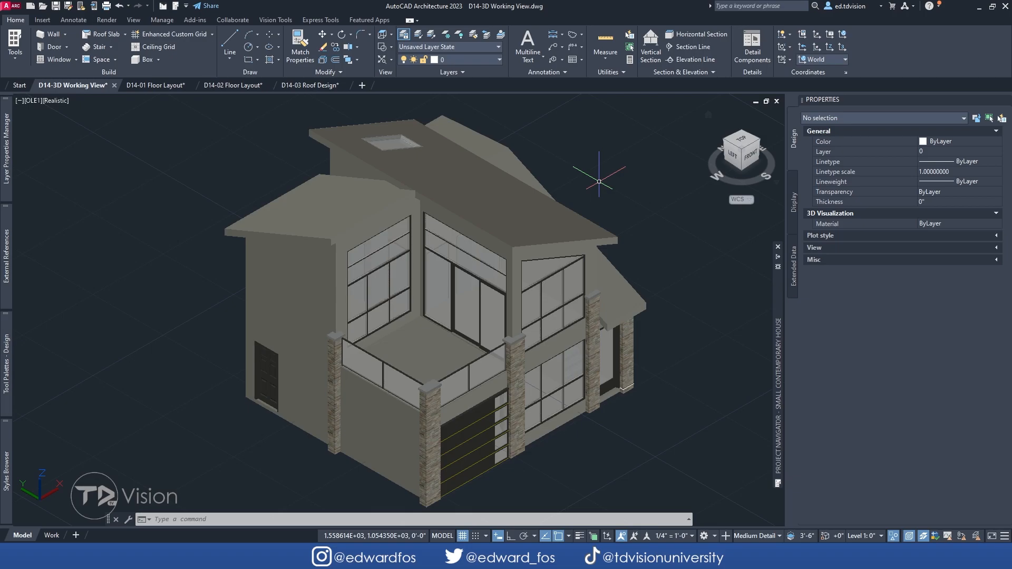
{"action": "mouse_move", "coordinate": [183, 138]}
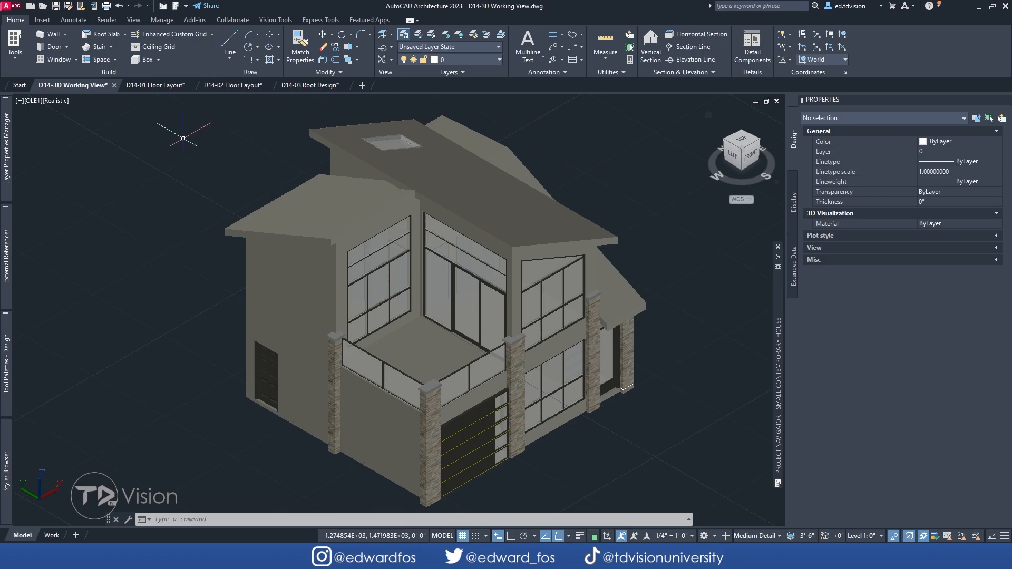
{"action": "mouse_move", "coordinate": [180, 140]}
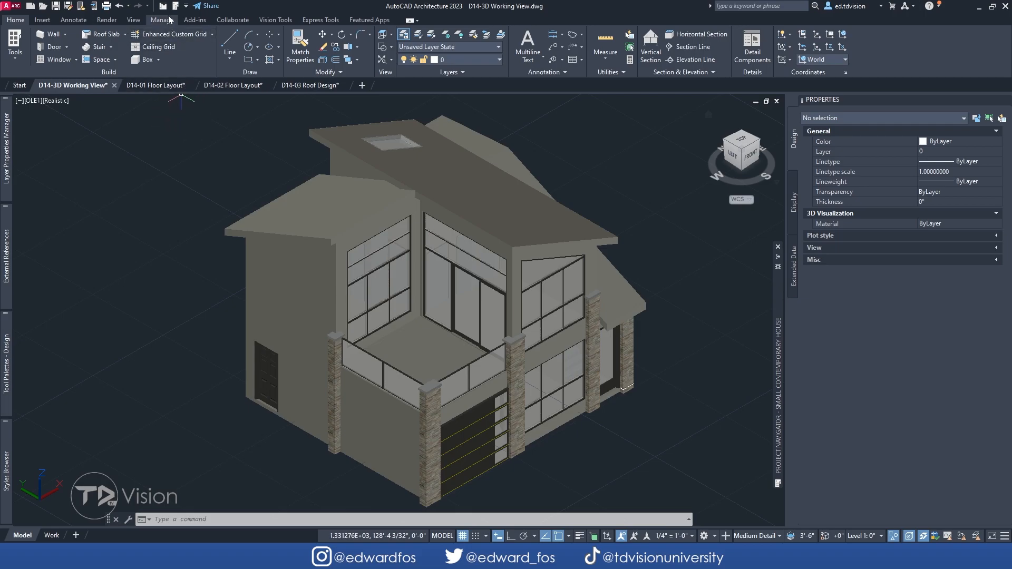
{"action": "left_click", "coordinate": [162, 20]}
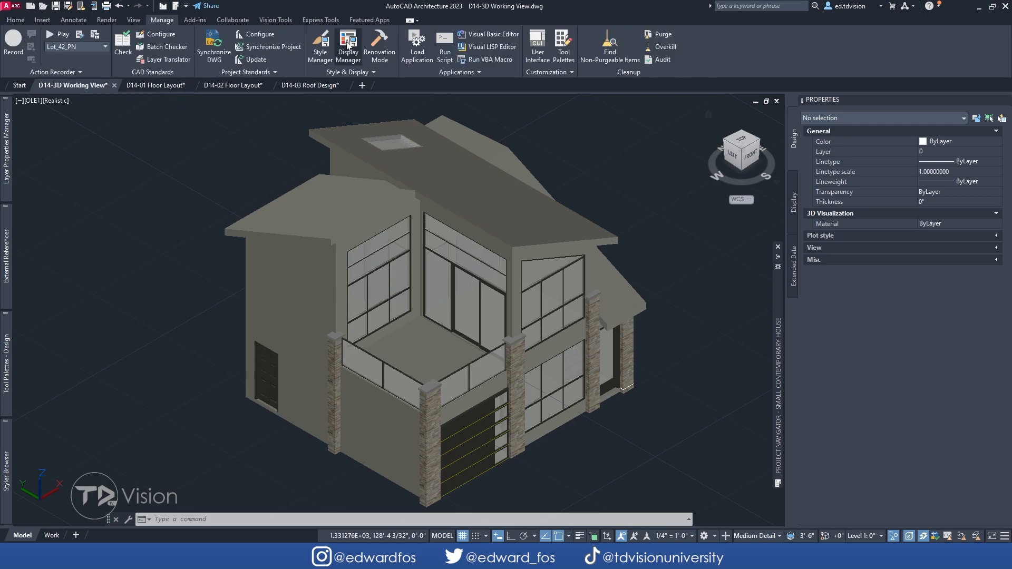
{"action": "mouse_move", "coordinate": [347, 41]}
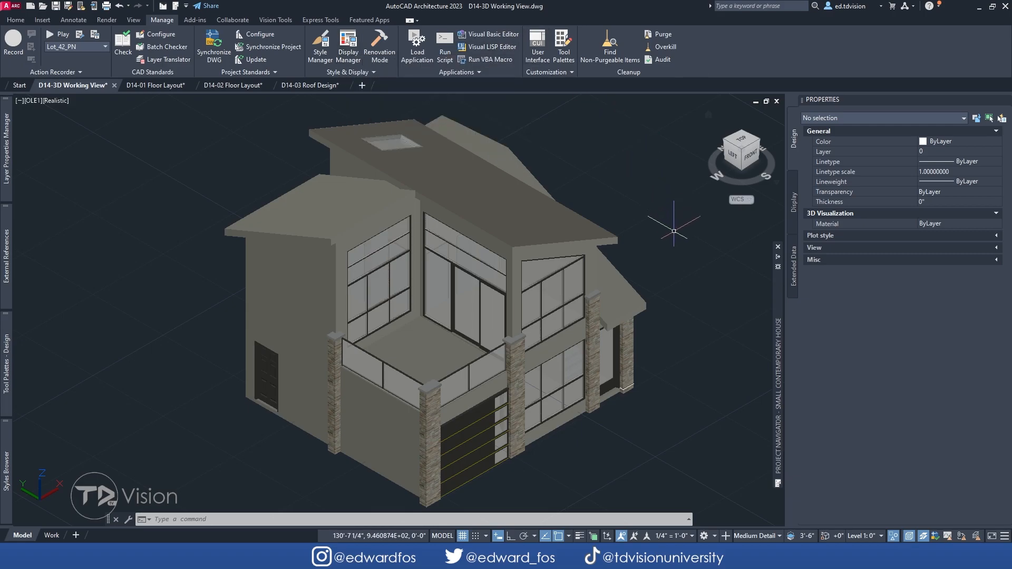
{"action": "mouse_move", "coordinate": [758, 536]}
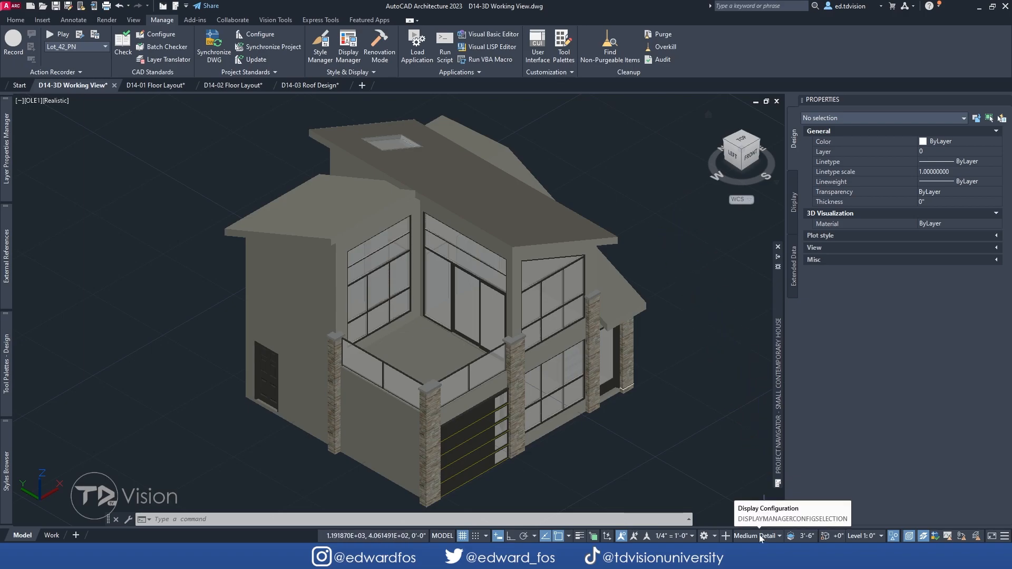
{"action": "left_click", "coordinate": [753, 536]}
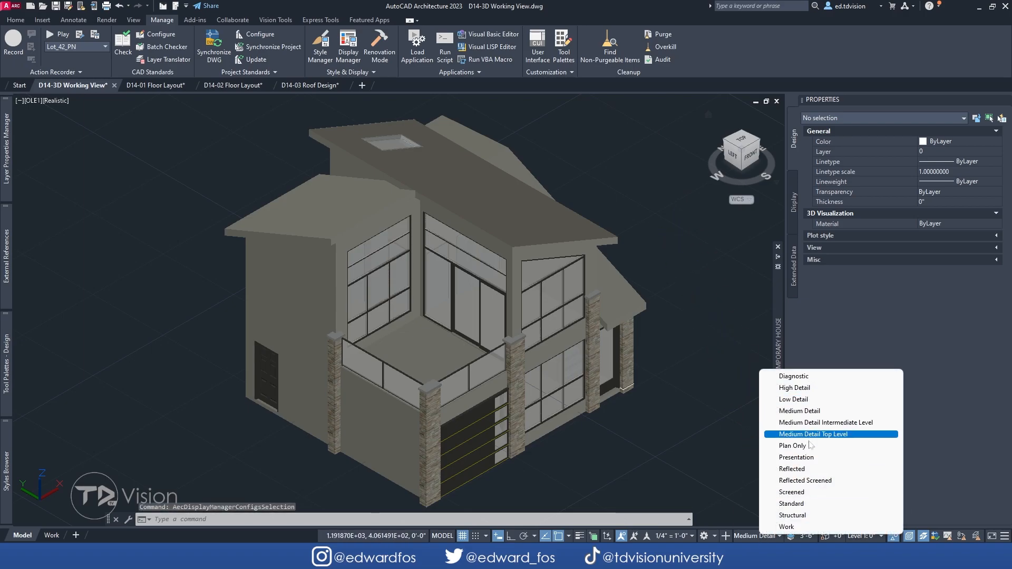
{"action": "mouse_move", "coordinate": [809, 399]}
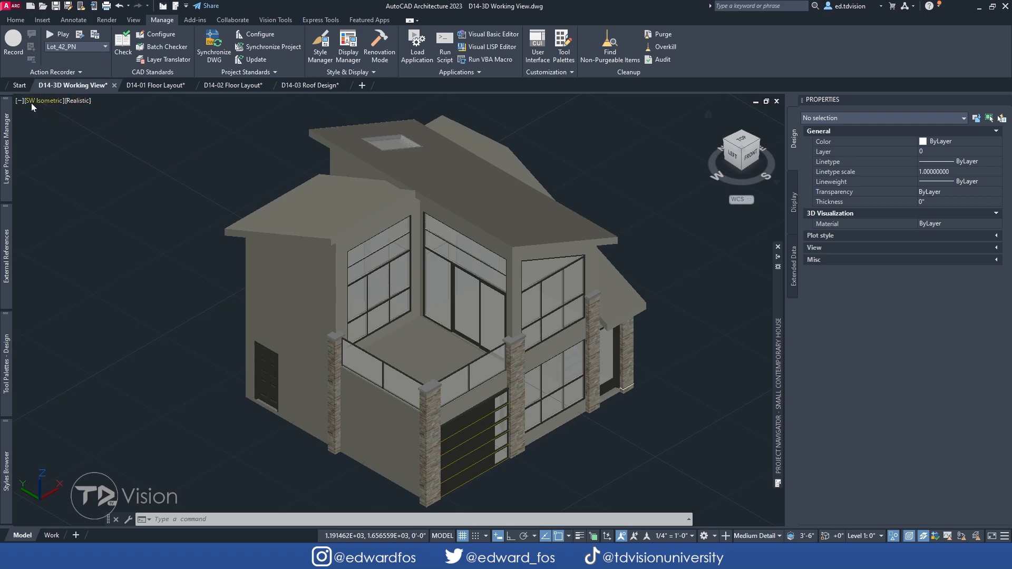
Step: Check the preset views menu, then move to the D14-01 Floor Layout drawing tab
{"action": "left_click", "coordinate": [35, 100]}
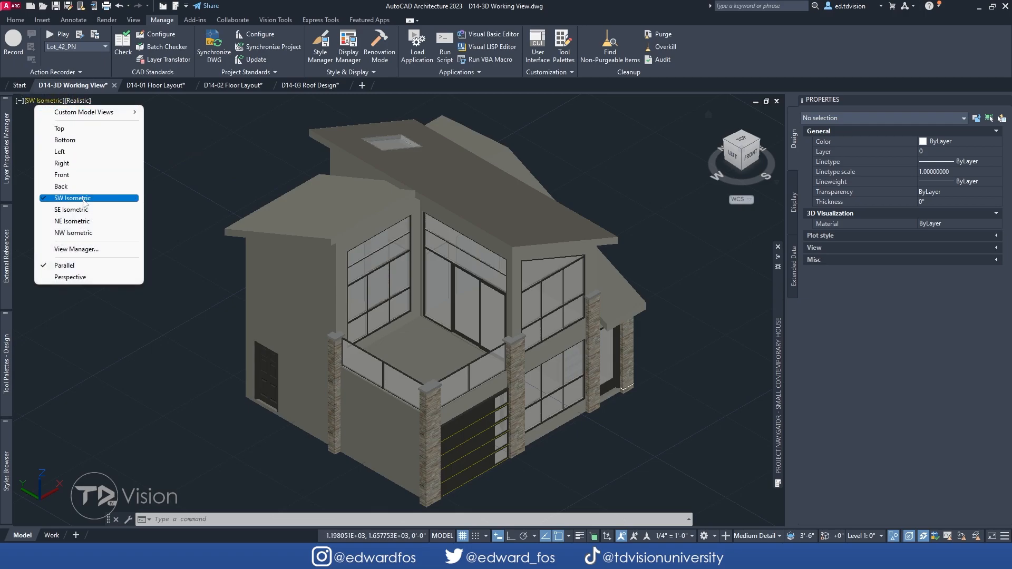
{"action": "mouse_move", "coordinate": [74, 233]}
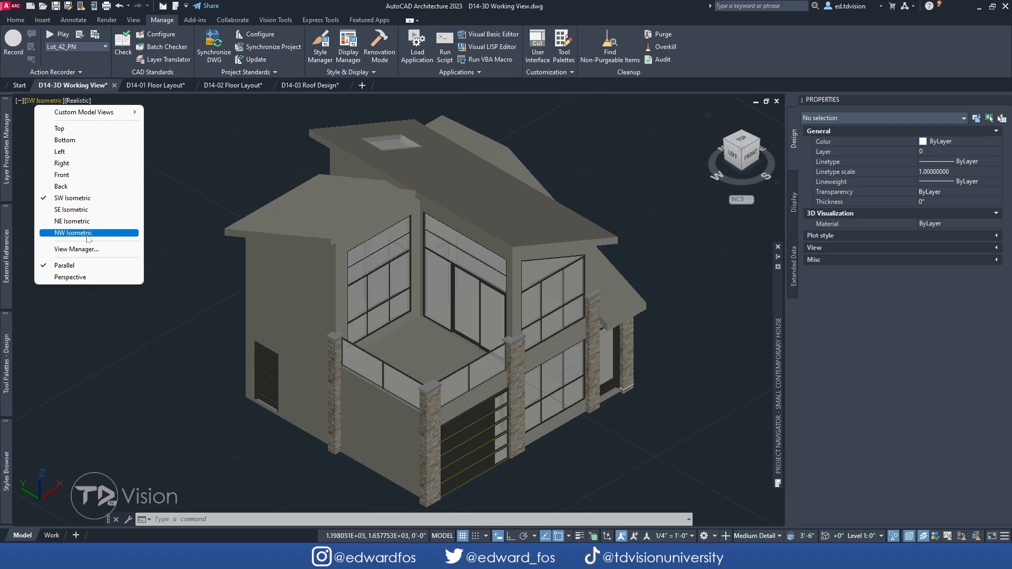
{"action": "left_click", "coordinate": [152, 85]}
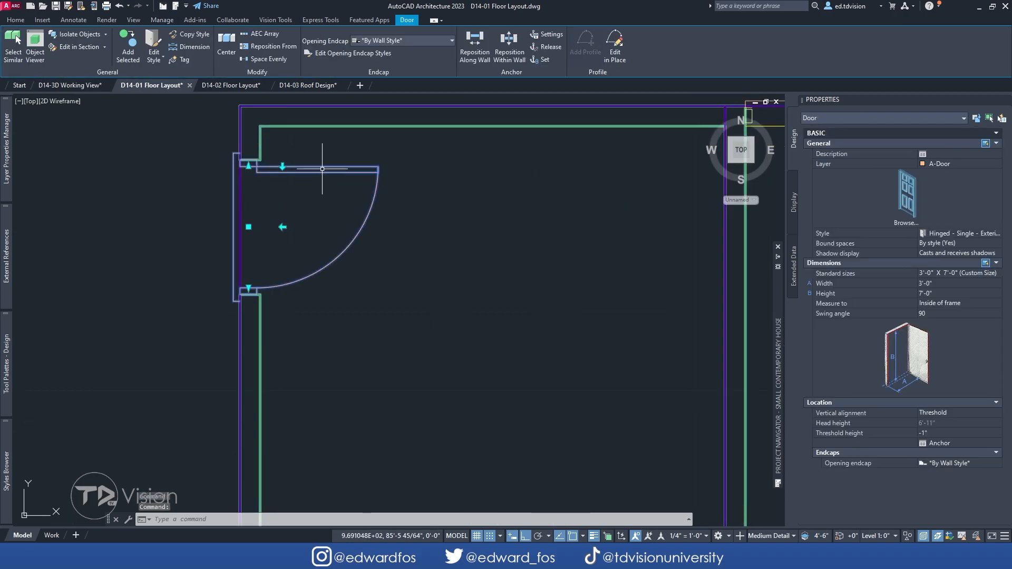
{"action": "mouse_move", "coordinate": [282, 270]}
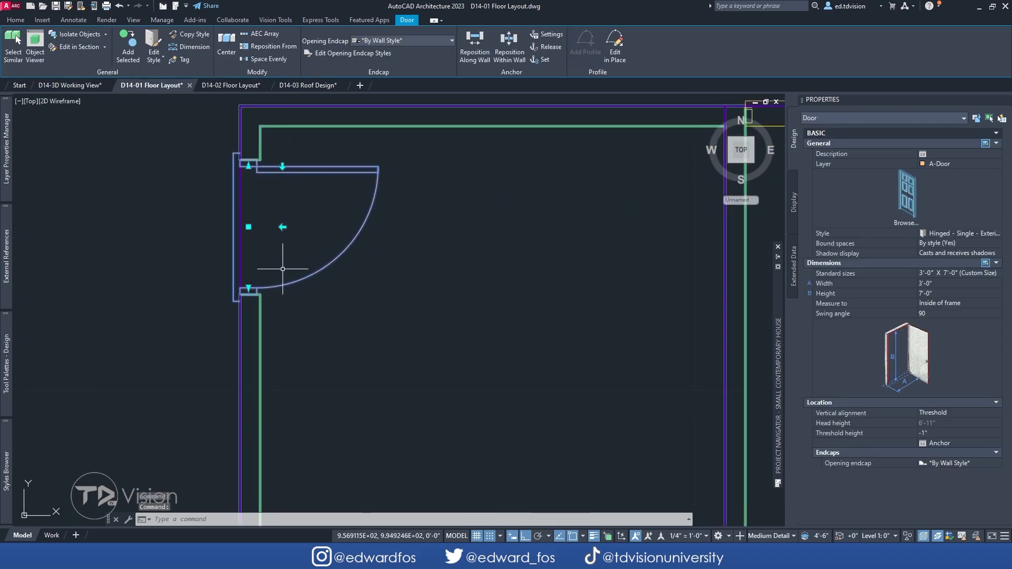
{"action": "mouse_move", "coordinate": [386, 159]}
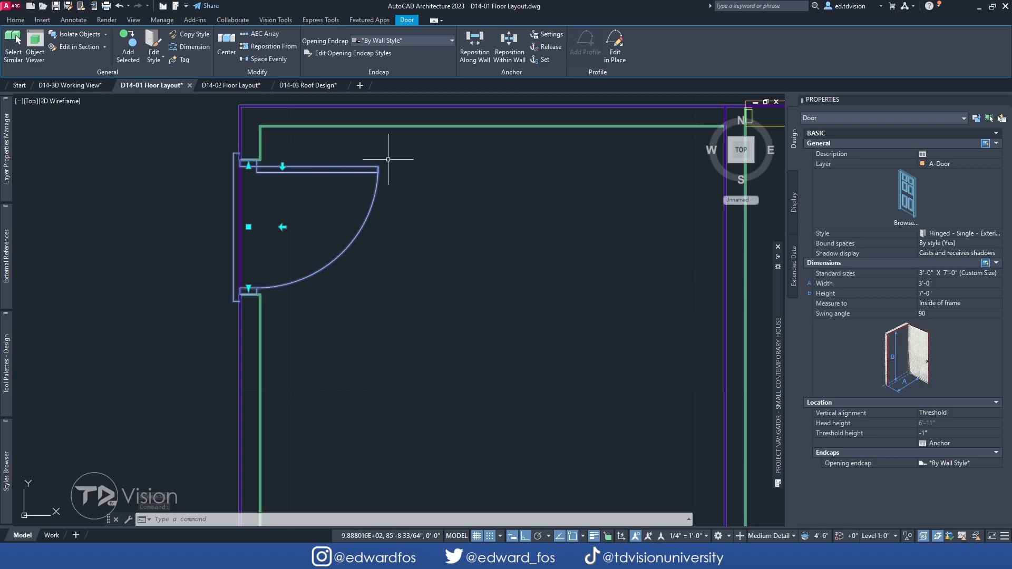
{"action": "left_click", "coordinate": [72, 85]}
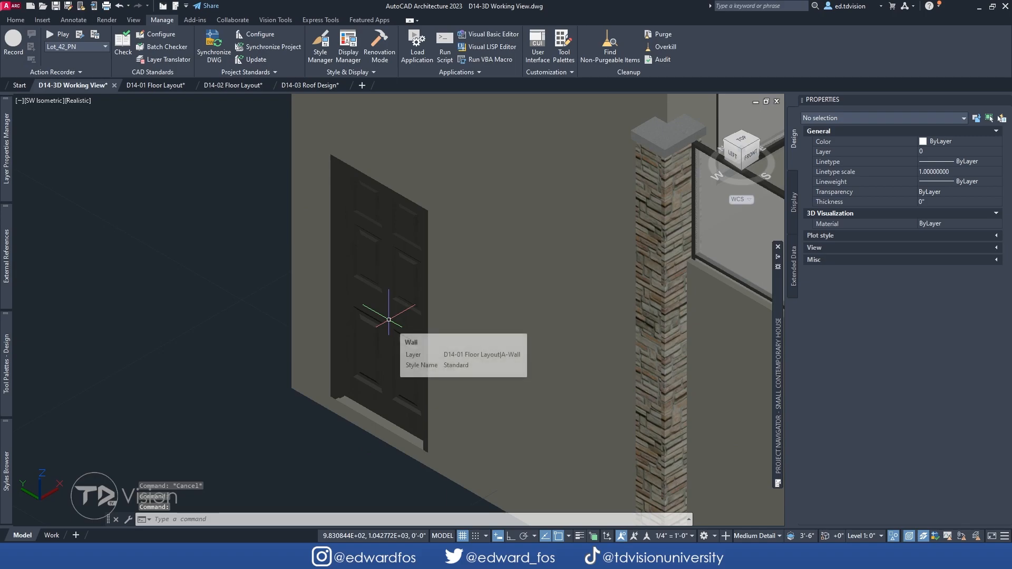
{"action": "left_click", "coordinate": [152, 84]}
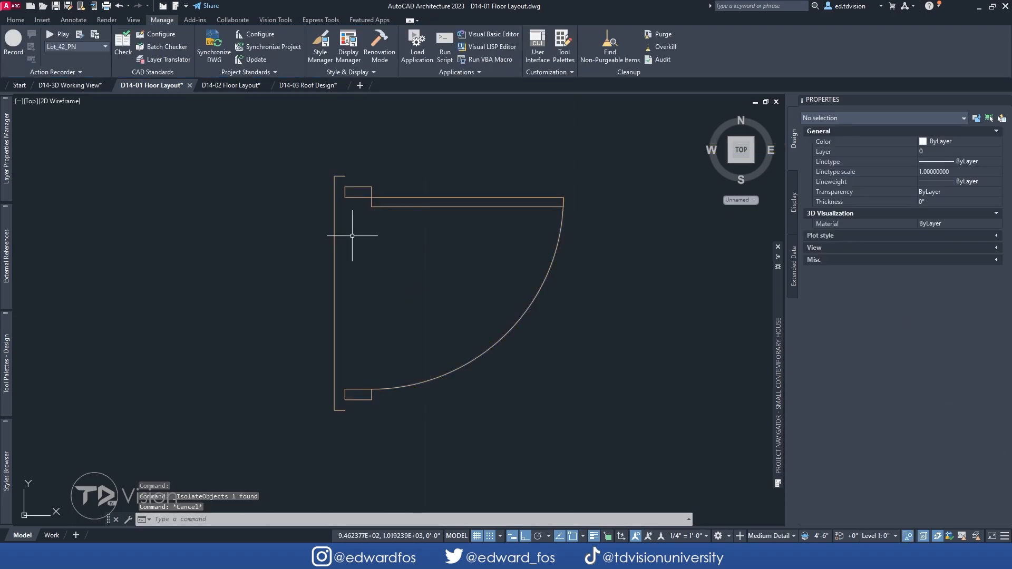
Step: Switch the door's display configuration to High Detail, then back to Medium Detail
{"action": "left_click", "coordinate": [768, 536]}
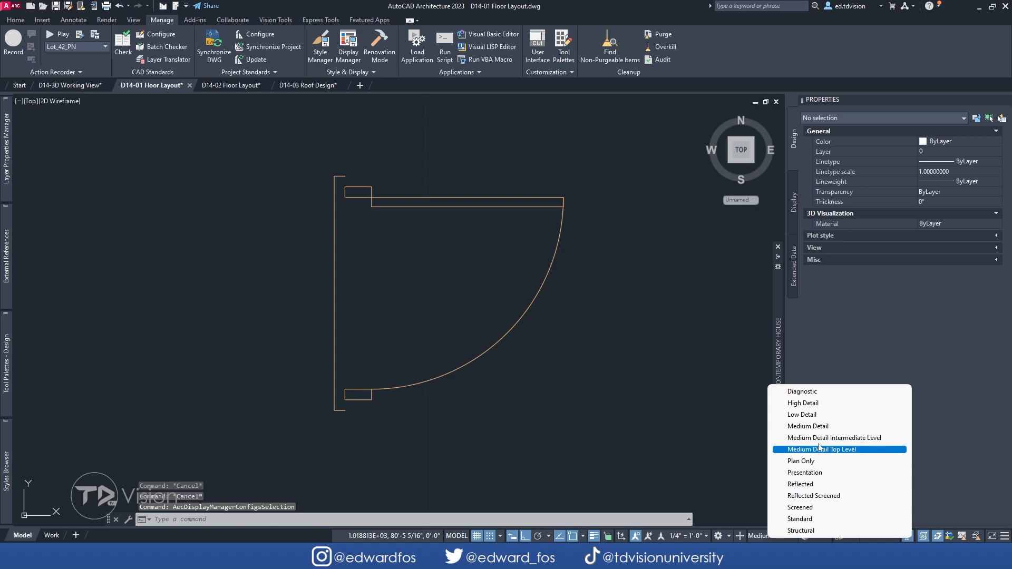
{"action": "mouse_move", "coordinate": [820, 429]}
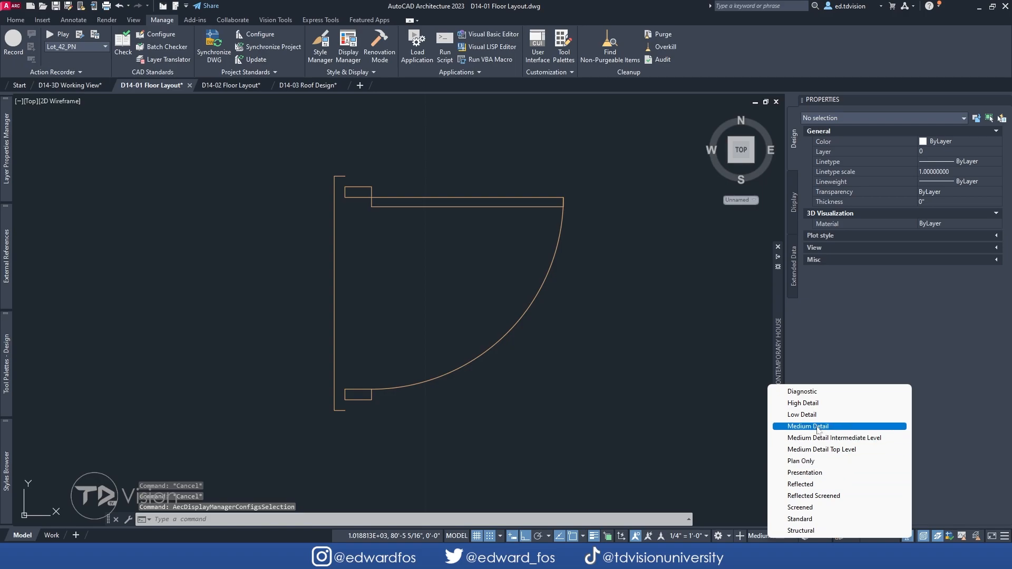
{"action": "mouse_move", "coordinate": [826, 407]}
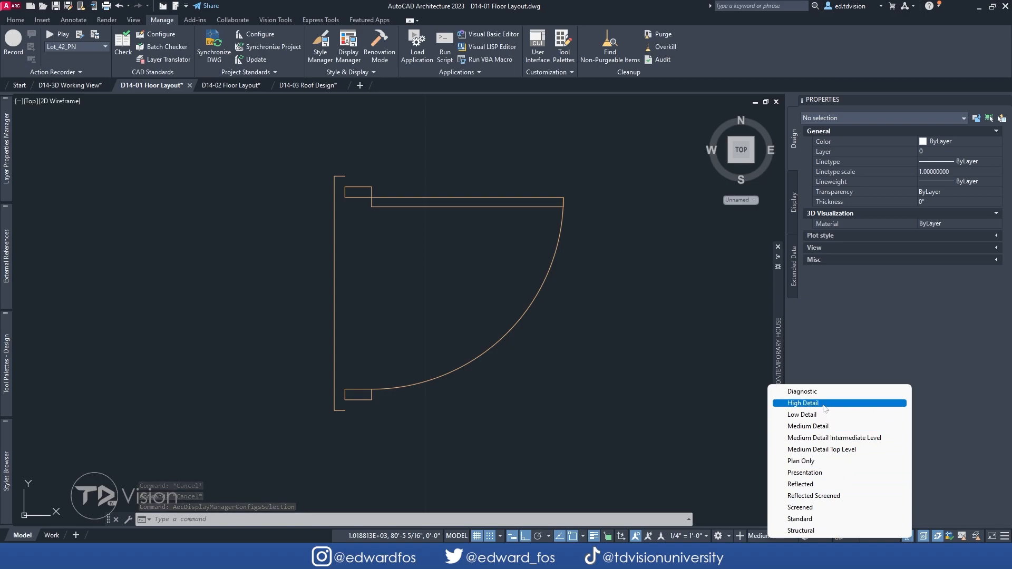
{"action": "left_click", "coordinate": [804, 403]}
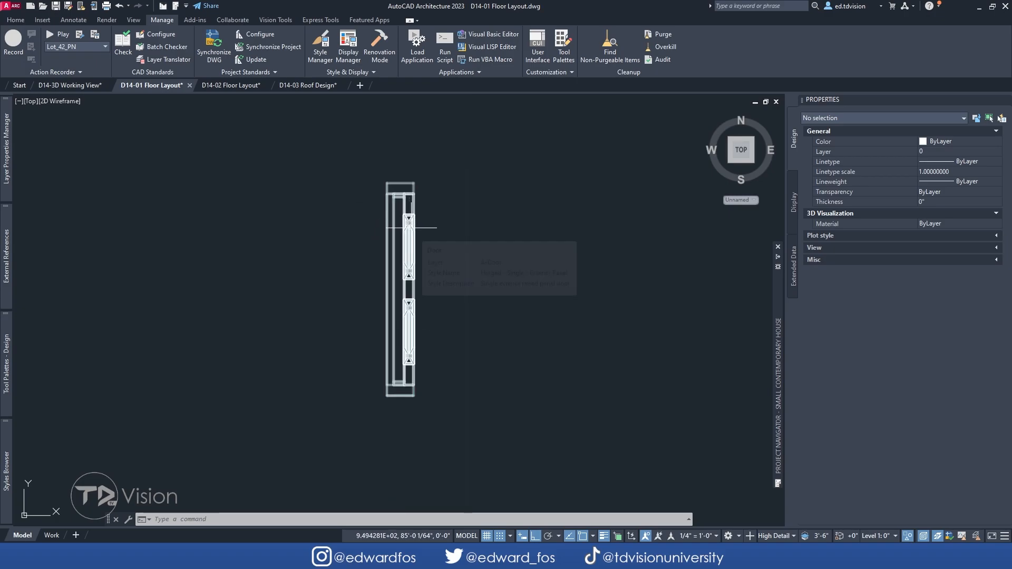
{"action": "mouse_move", "coordinate": [408, 224]}
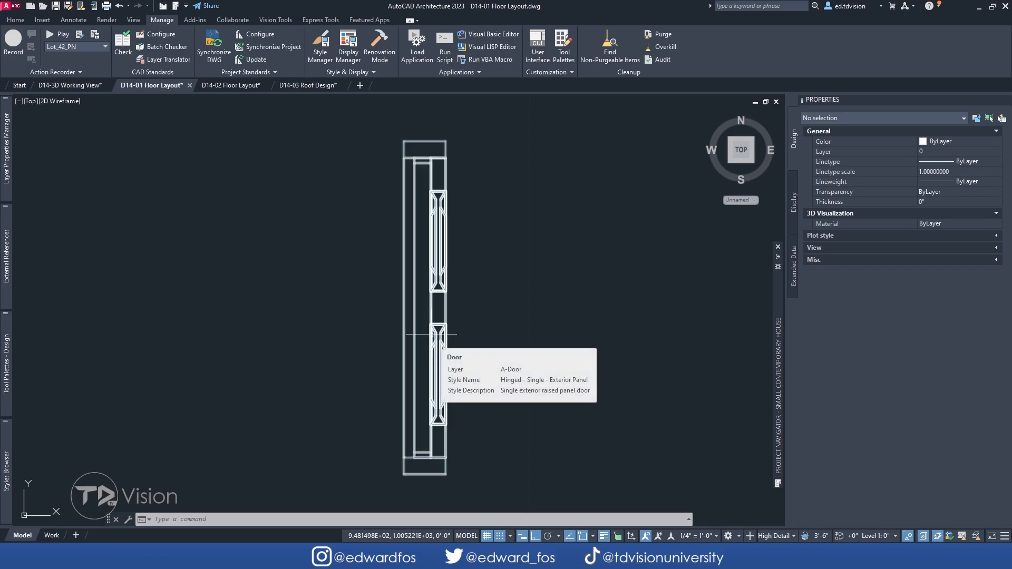
{"action": "left_click", "coordinate": [776, 536]}
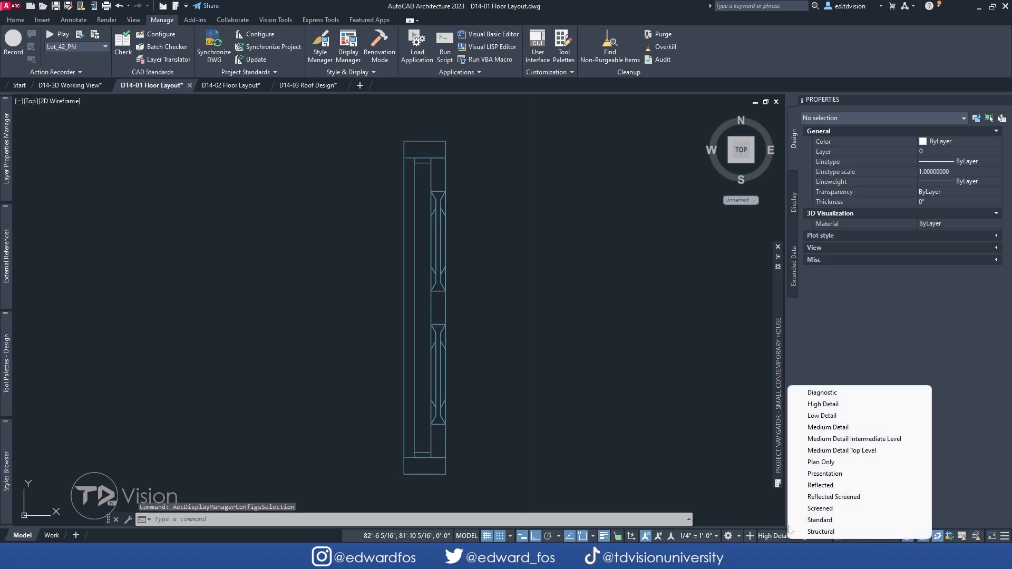
{"action": "mouse_move", "coordinate": [829, 427]}
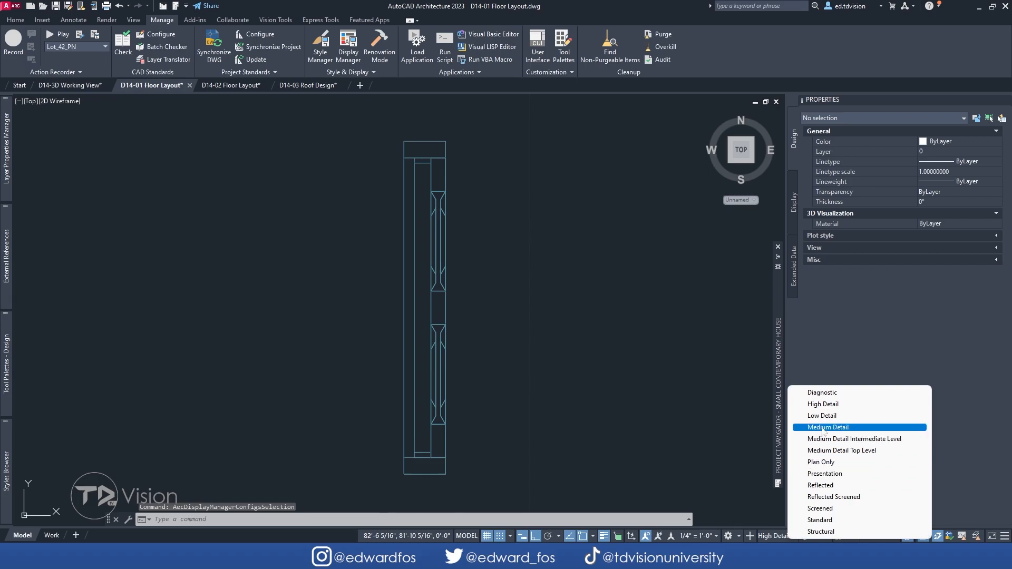
{"action": "left_click", "coordinate": [827, 427]}
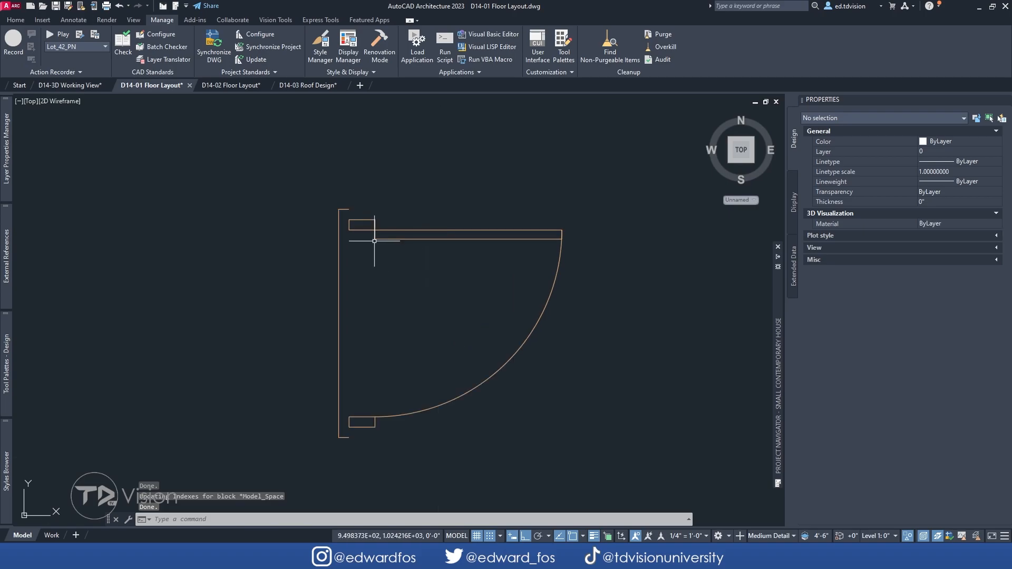
{"action": "mouse_move", "coordinate": [369, 436]}
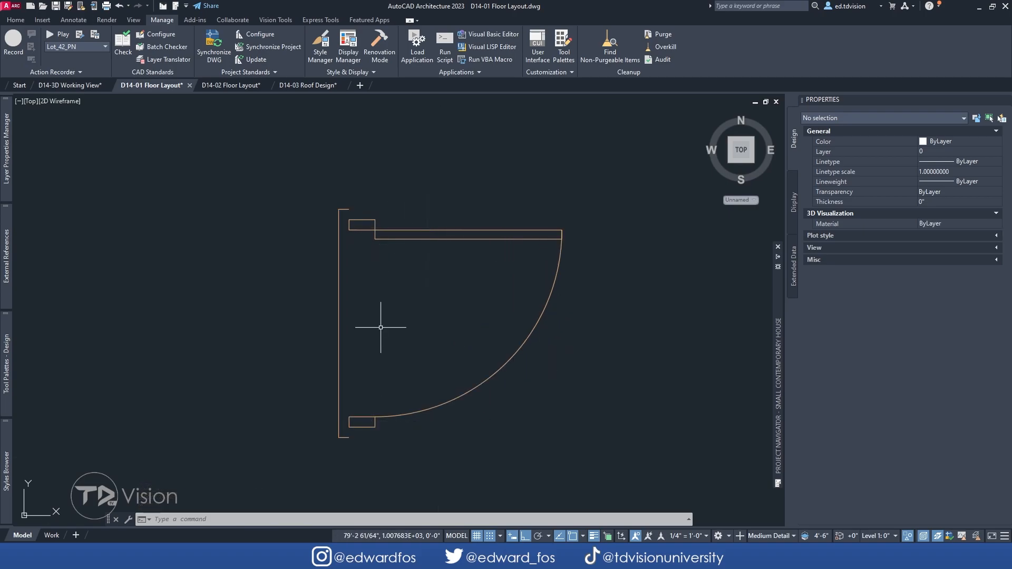
{"action": "mouse_move", "coordinate": [411, 235]}
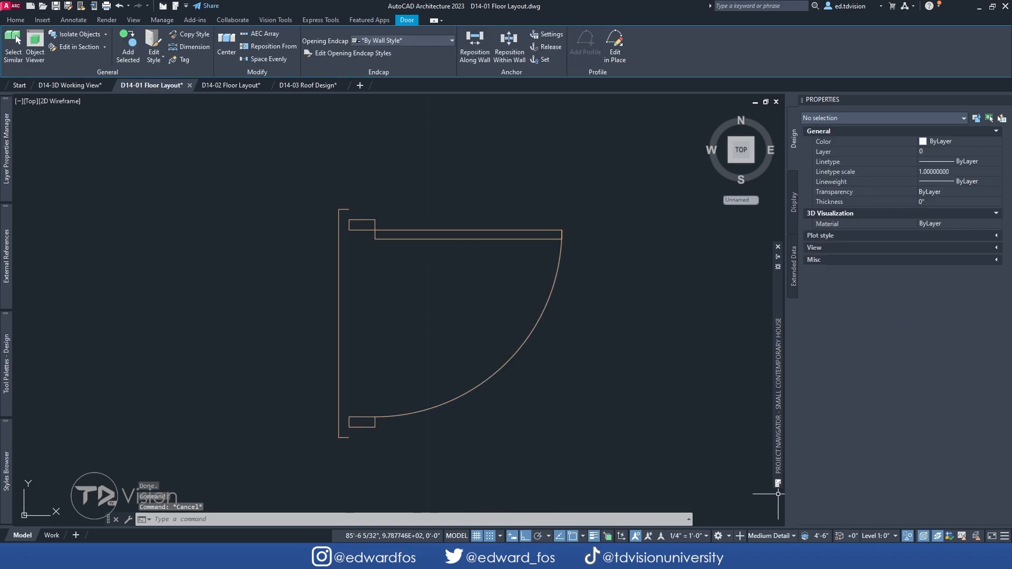
Step: View the isolated door from SW Isometric, then straight on from the Left face
{"action": "left_click", "coordinate": [162, 19]}
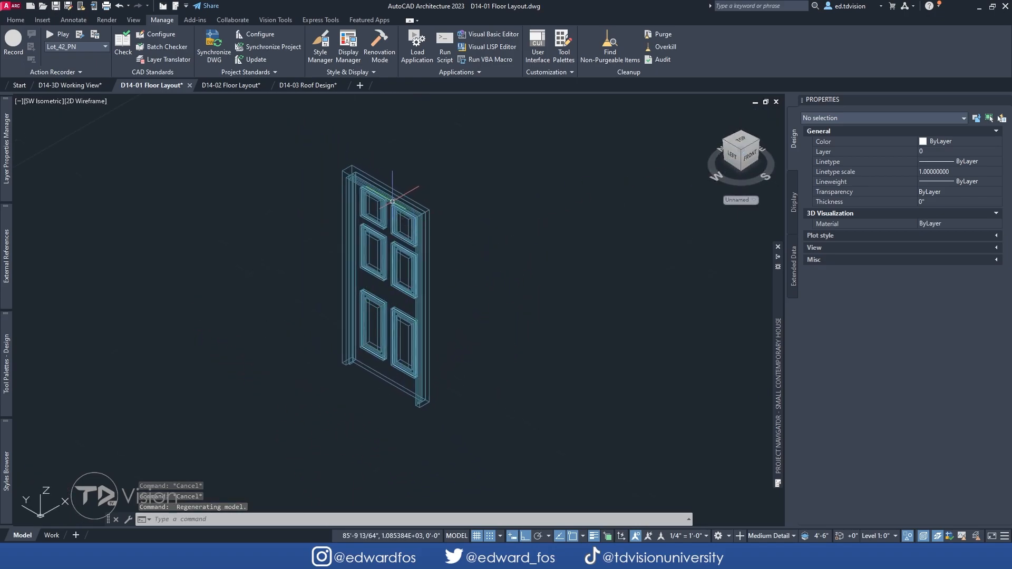
{"action": "mouse_move", "coordinate": [384, 358]}
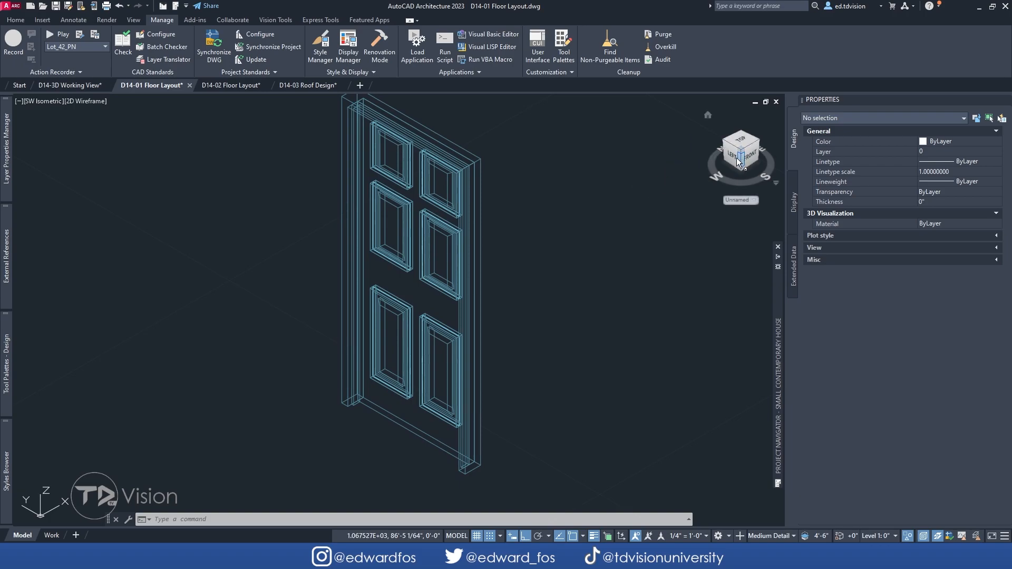
{"action": "left_click", "coordinate": [733, 156]}
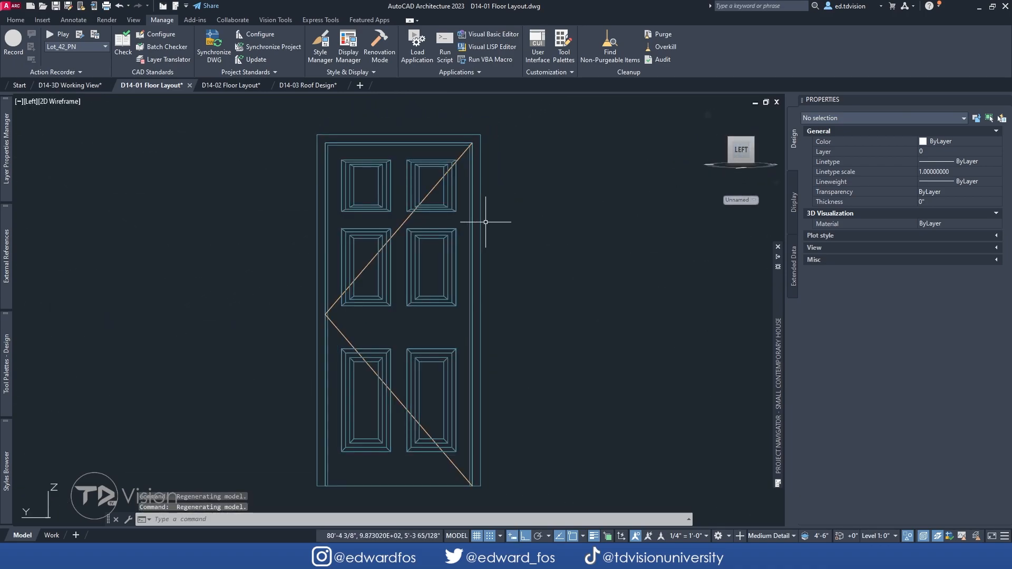
{"action": "mouse_move", "coordinate": [334, 283]}
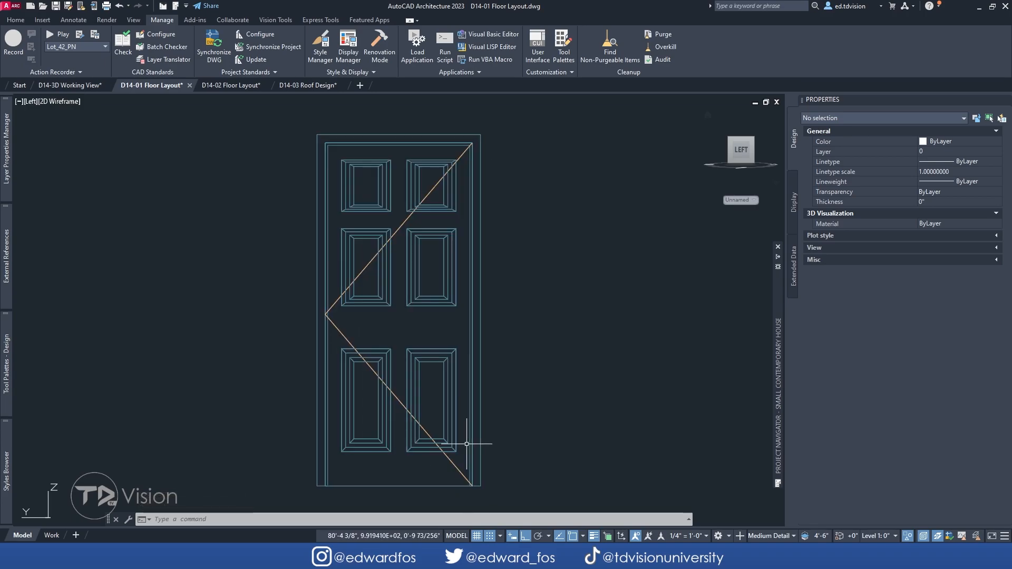
{"action": "mouse_move", "coordinate": [361, 379]}
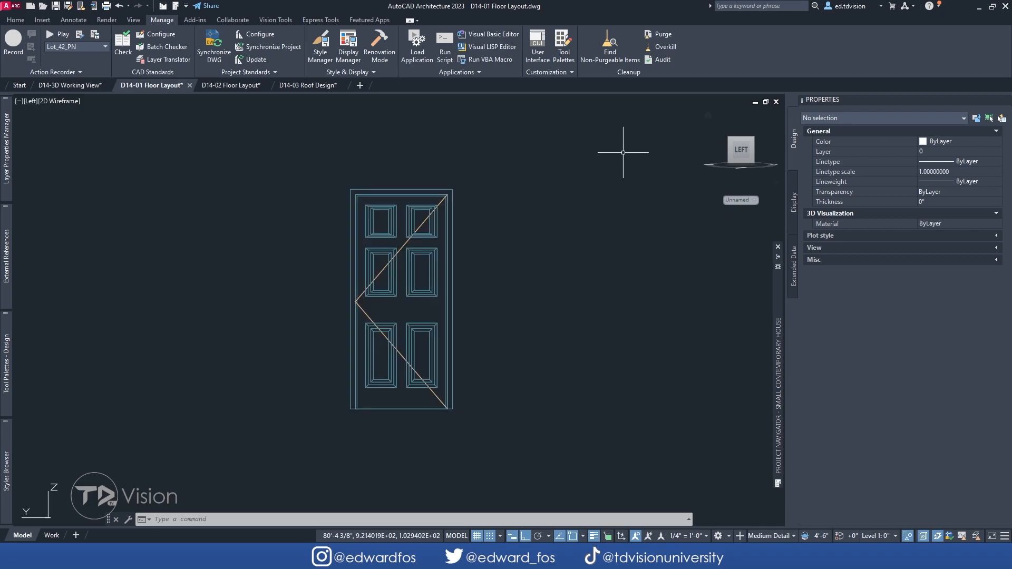
{"action": "mouse_move", "coordinate": [655, 354]}
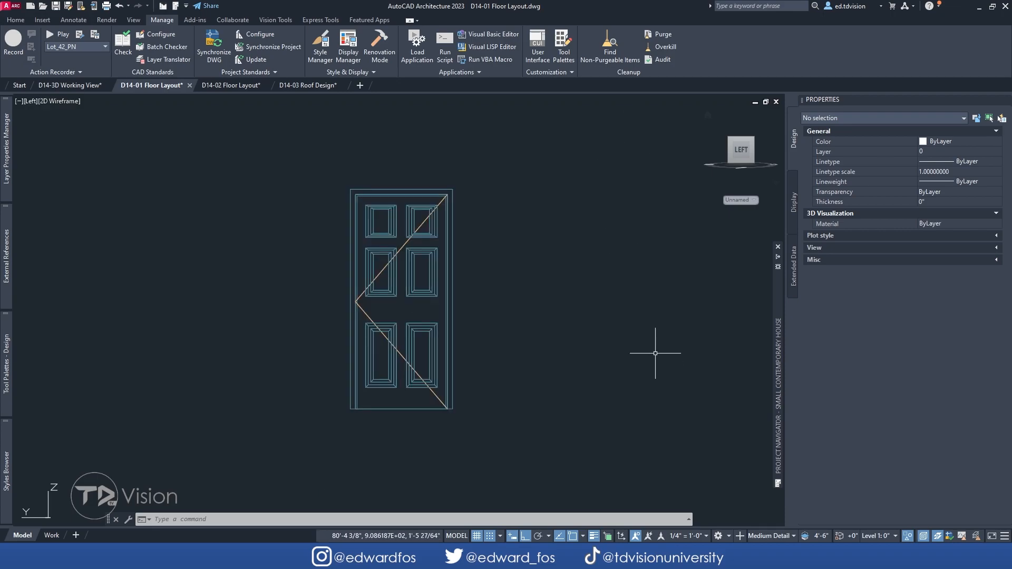
{"action": "mouse_move", "coordinate": [347, 51]}
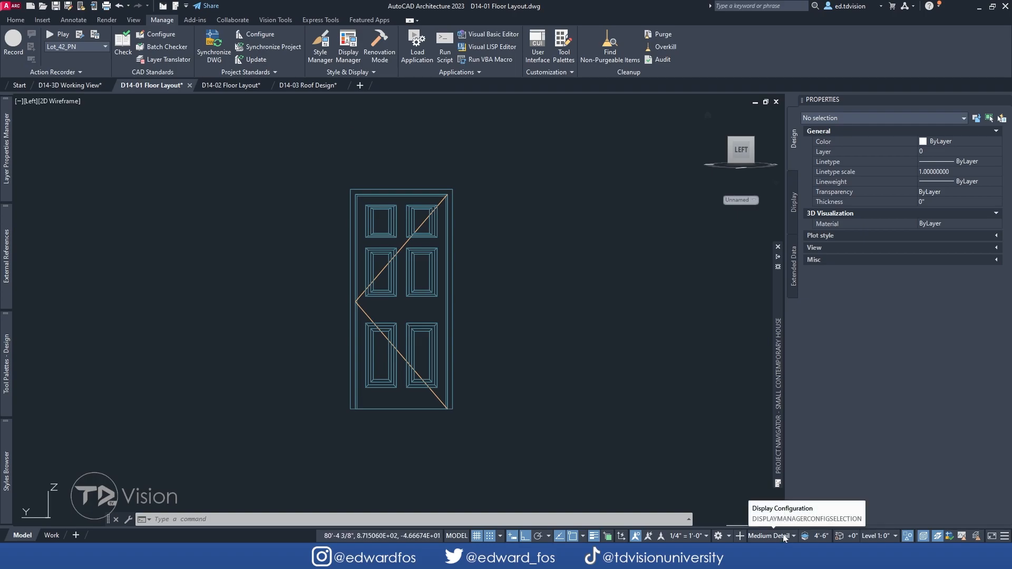
{"action": "mouse_move", "coordinate": [714, 499]}
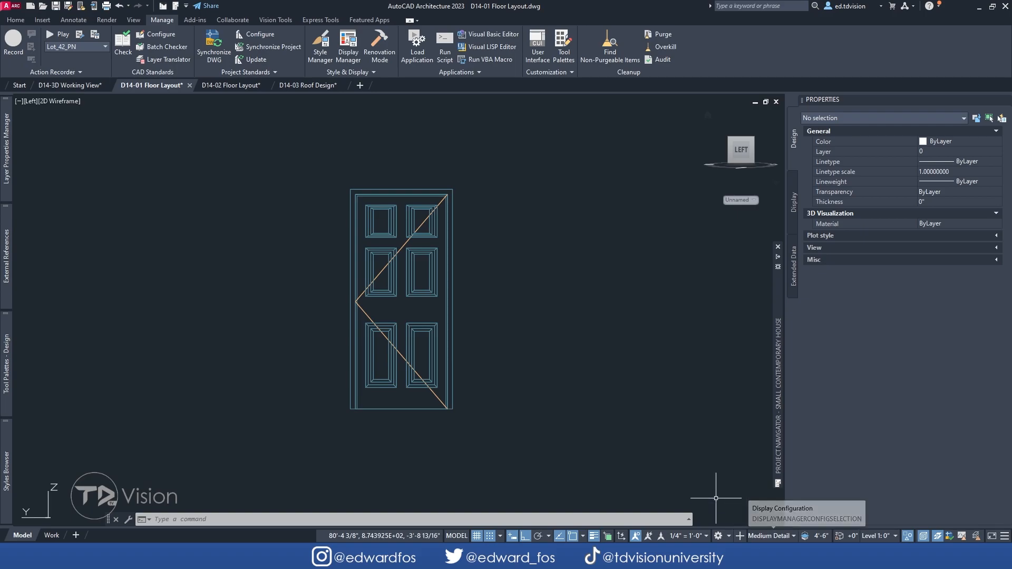
{"action": "mouse_move", "coordinate": [376, 271]}
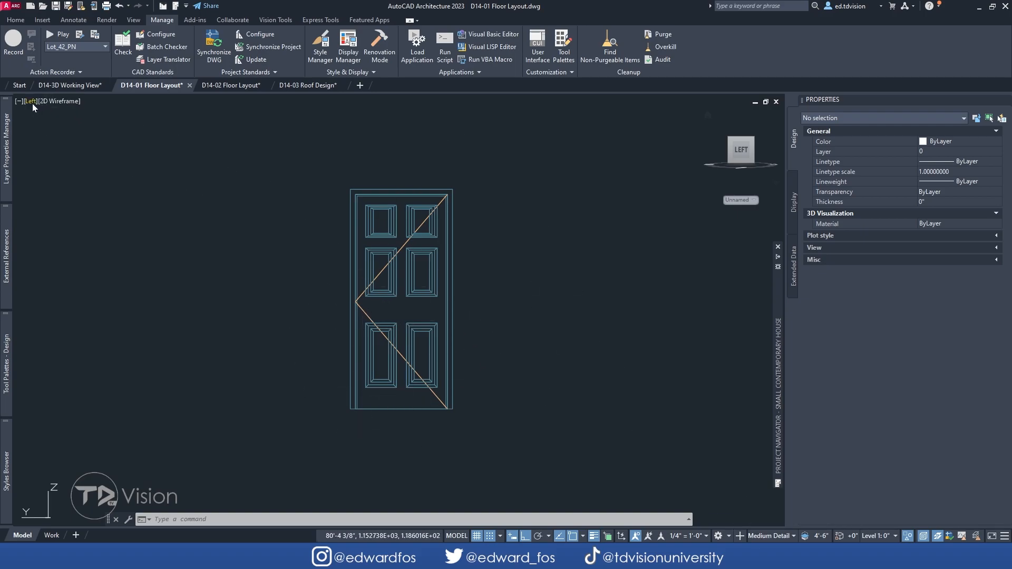
Step: Return to the Top plan view and end object isolation to restore the floor layout
{"action": "left_click", "coordinate": [25, 101]}
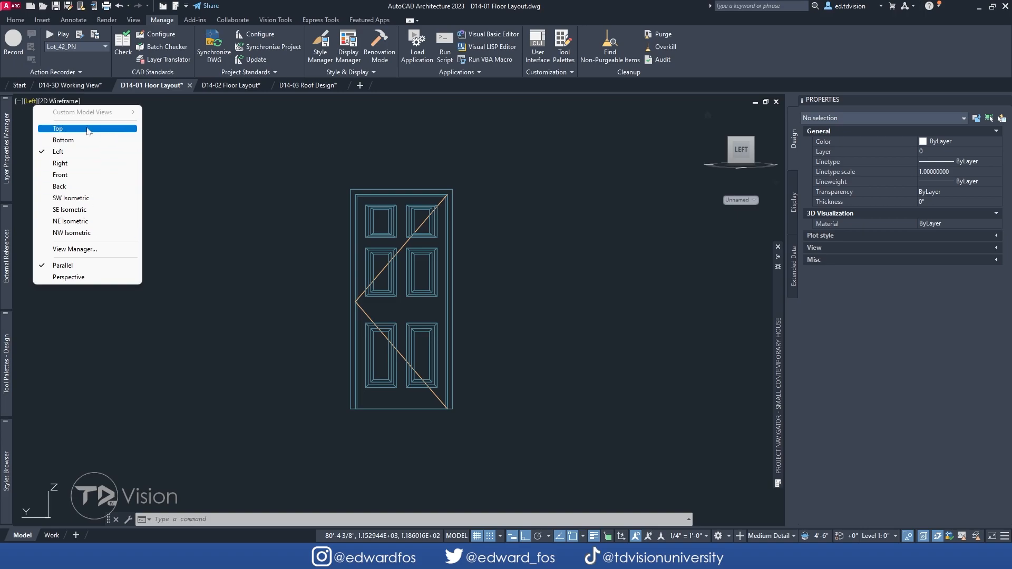
{"action": "left_click", "coordinate": [57, 129]}
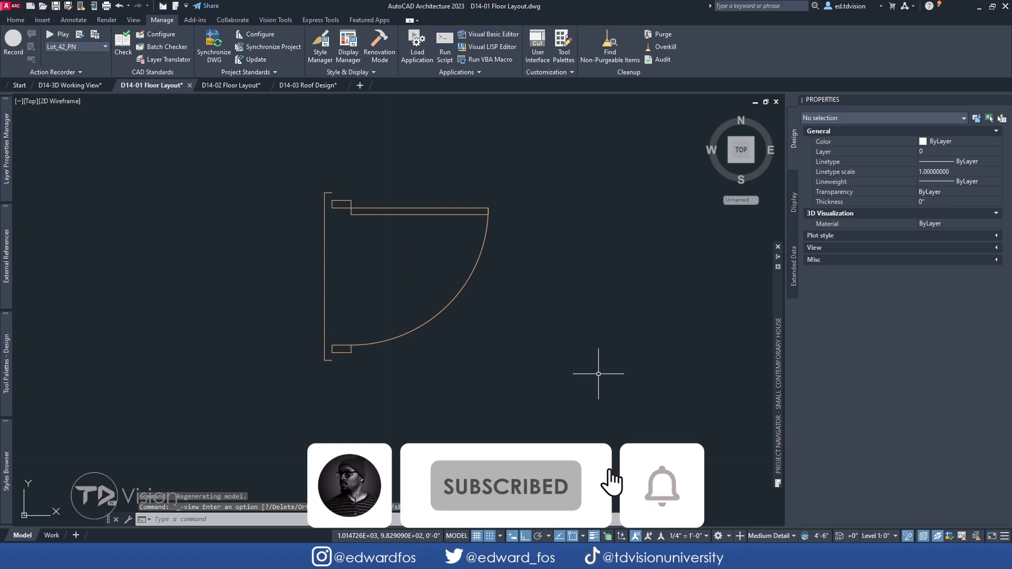
{"action": "left_click", "coordinate": [909, 536]}
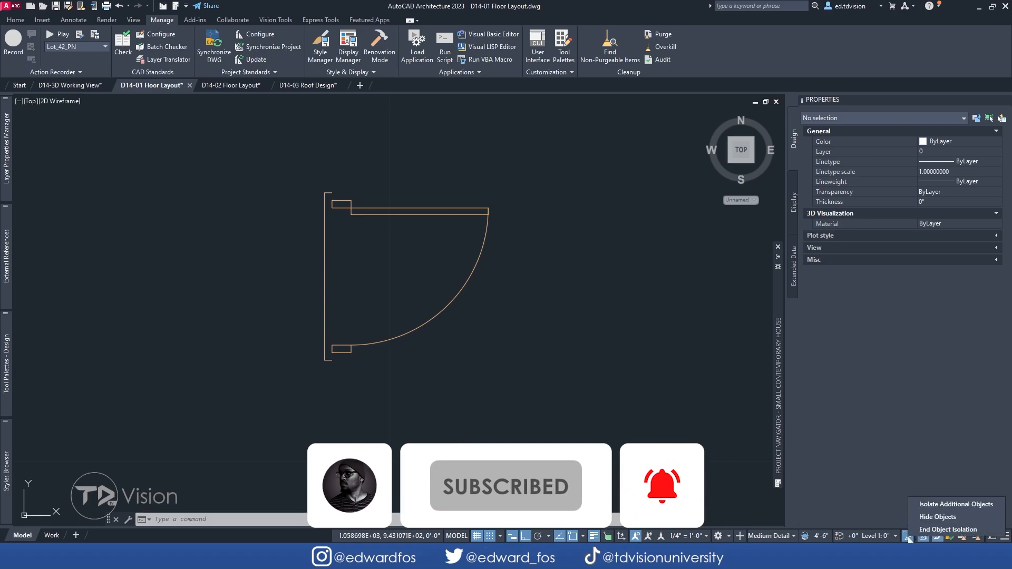
{"action": "left_click", "coordinate": [947, 529]}
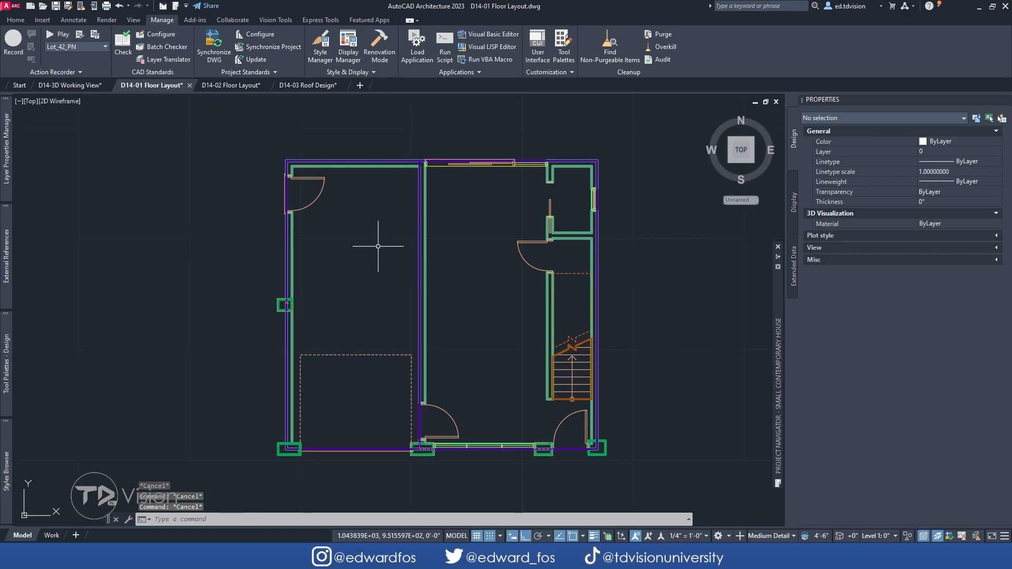
{"action": "mouse_move", "coordinate": [351, 153]}
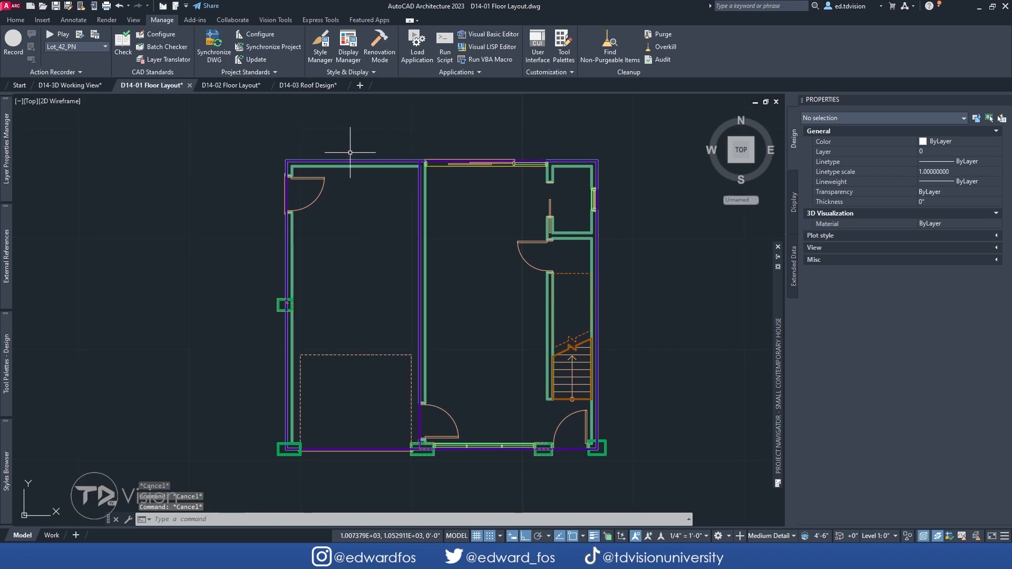
{"action": "mouse_move", "coordinate": [545, 162]}
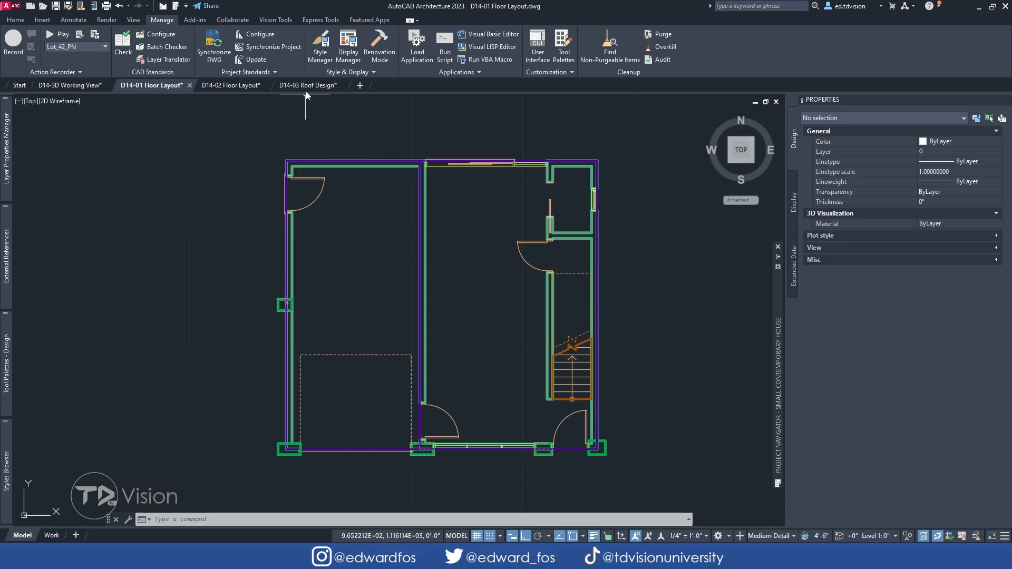
Step: Set the Roof Design roof slab style's Plan cut plane outline colour to 40
{"action": "left_click", "coordinate": [308, 85]}
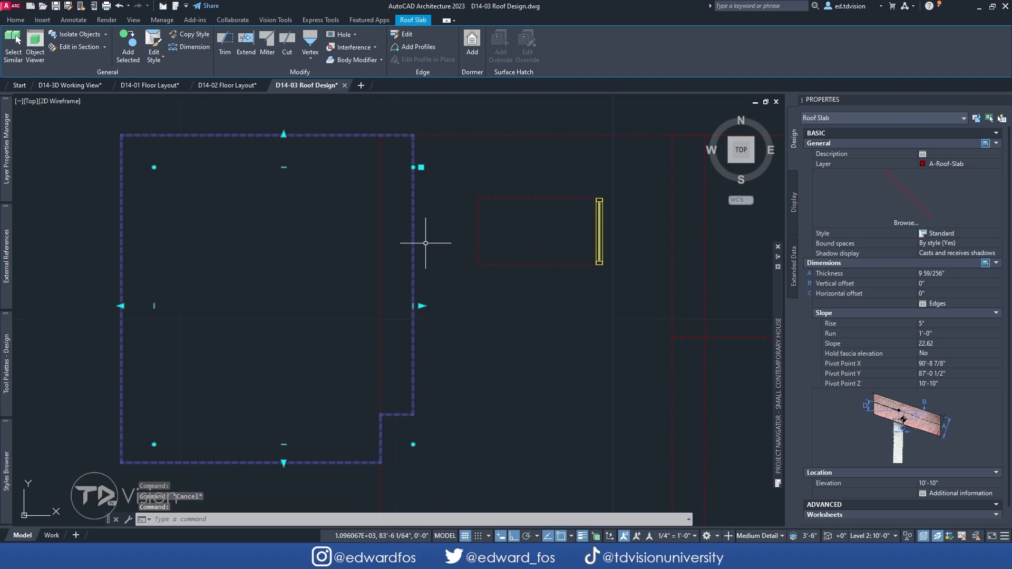
{"action": "right_click", "coordinate": [426, 243]}
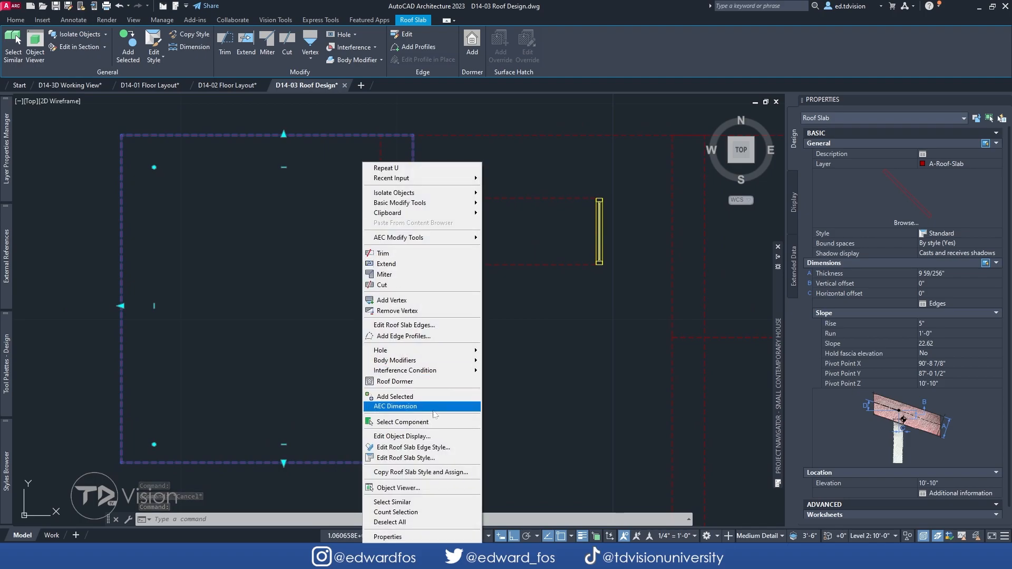
{"action": "left_click", "coordinate": [406, 458]}
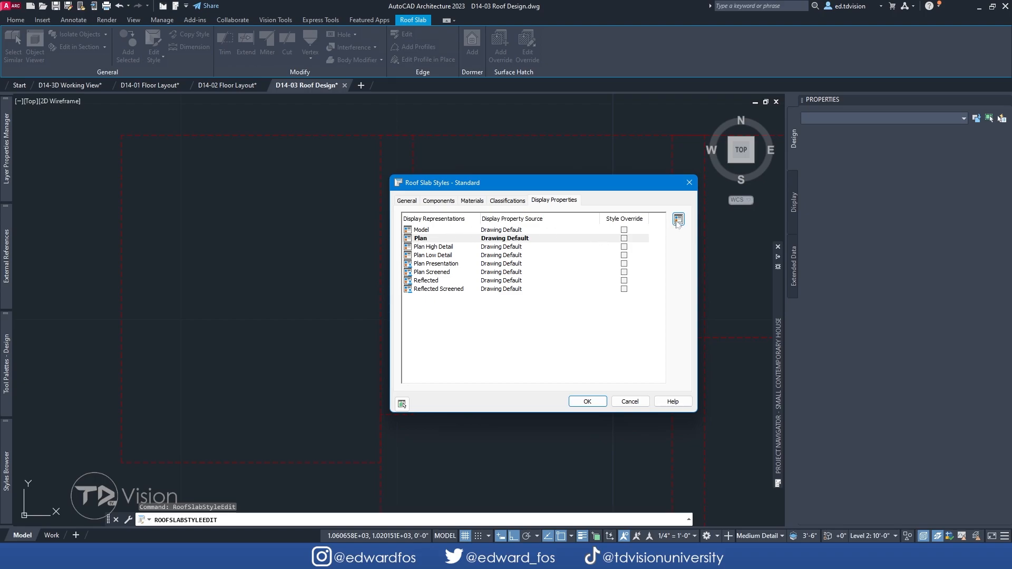
{"action": "left_click", "coordinate": [678, 220]}
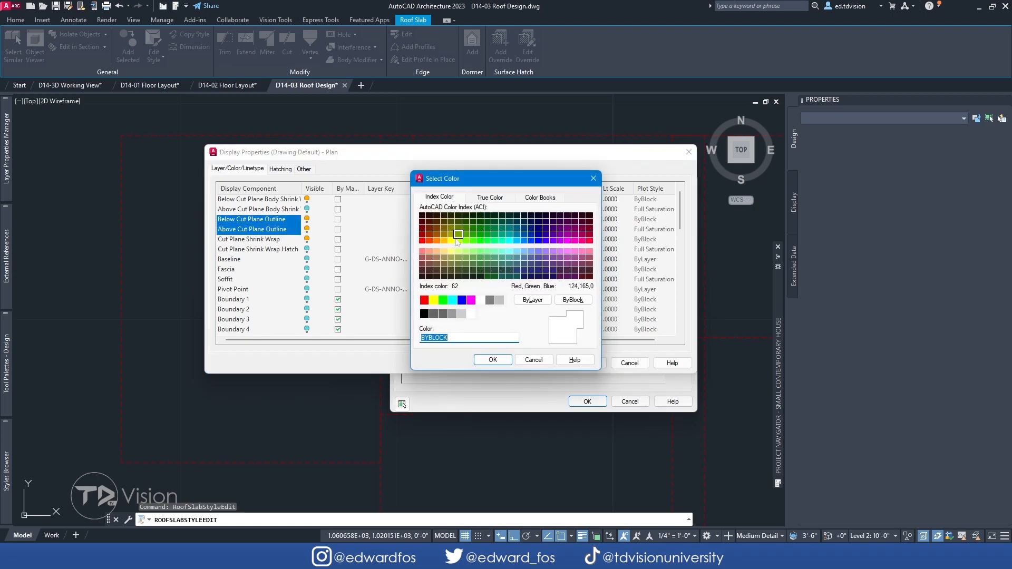
{"action": "left_click", "coordinate": [443, 240]}
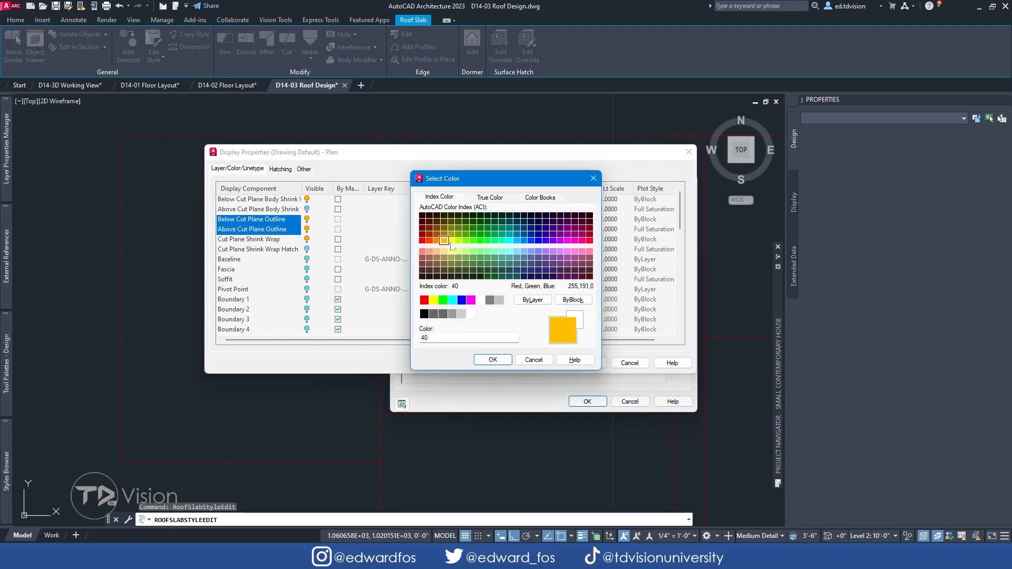
{"action": "left_click", "coordinate": [493, 360]}
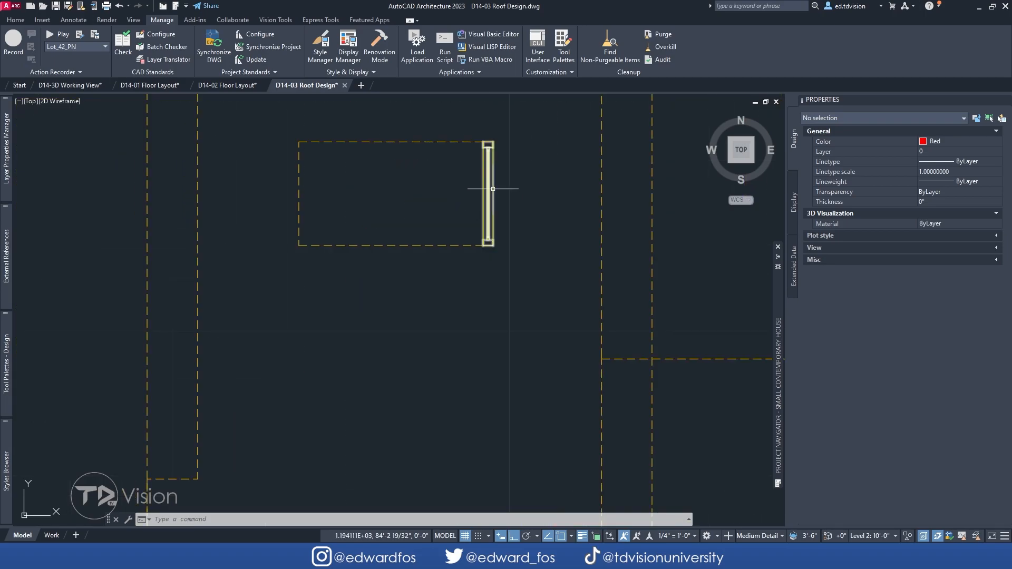
Step: Select and deselect the roof window, then switch display to High Detail and back to Medium Detail
{"action": "left_click", "coordinate": [489, 189]}
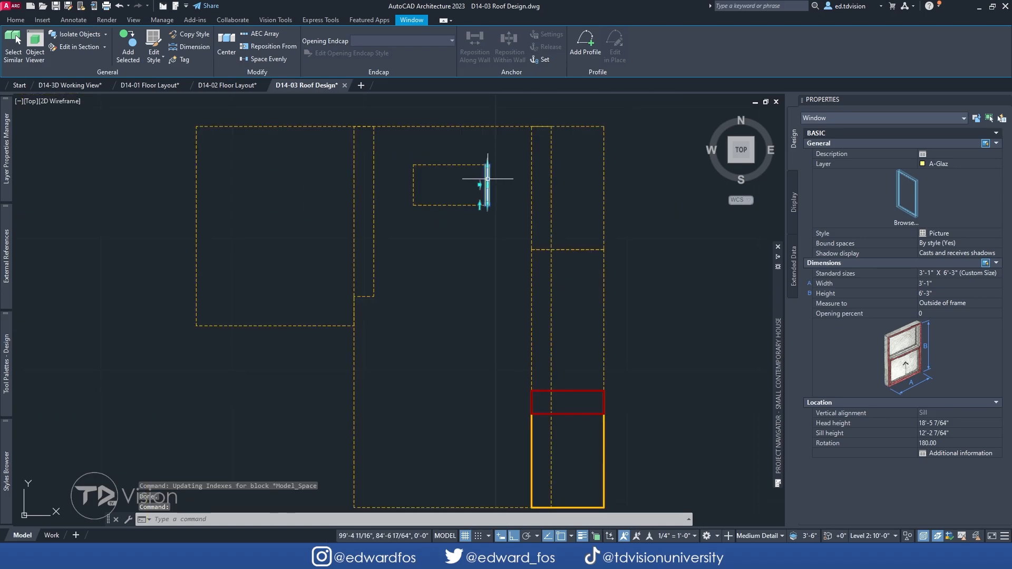
{"action": "mouse_move", "coordinate": [488, 179]}
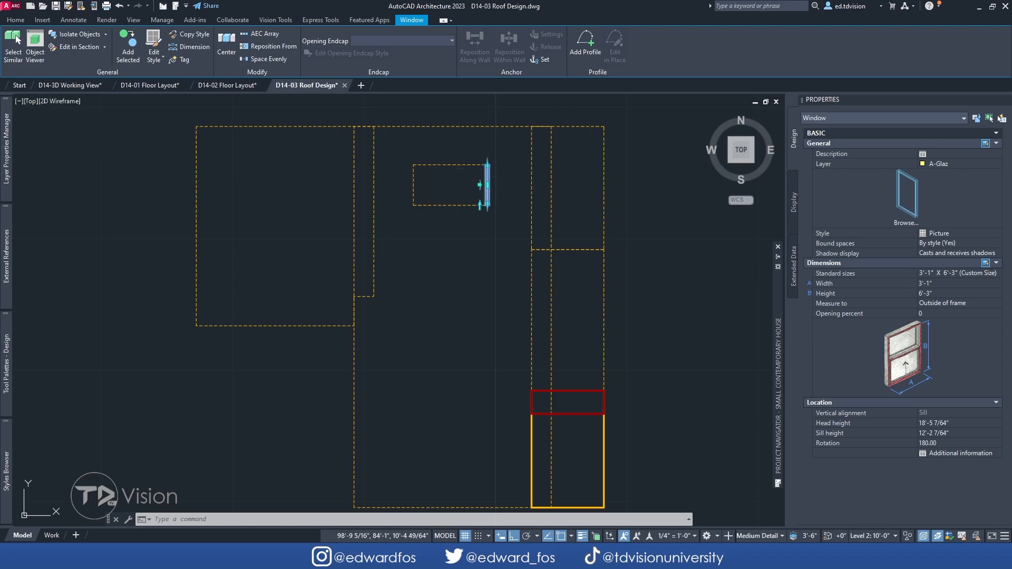
{"action": "left_click", "coordinate": [162, 19]}
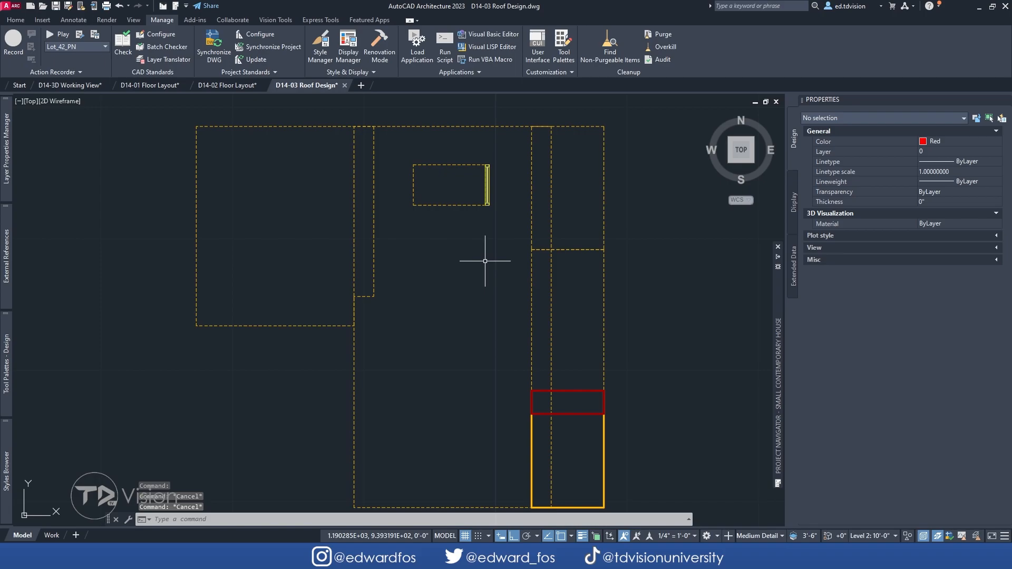
{"action": "mouse_move", "coordinate": [763, 515]}
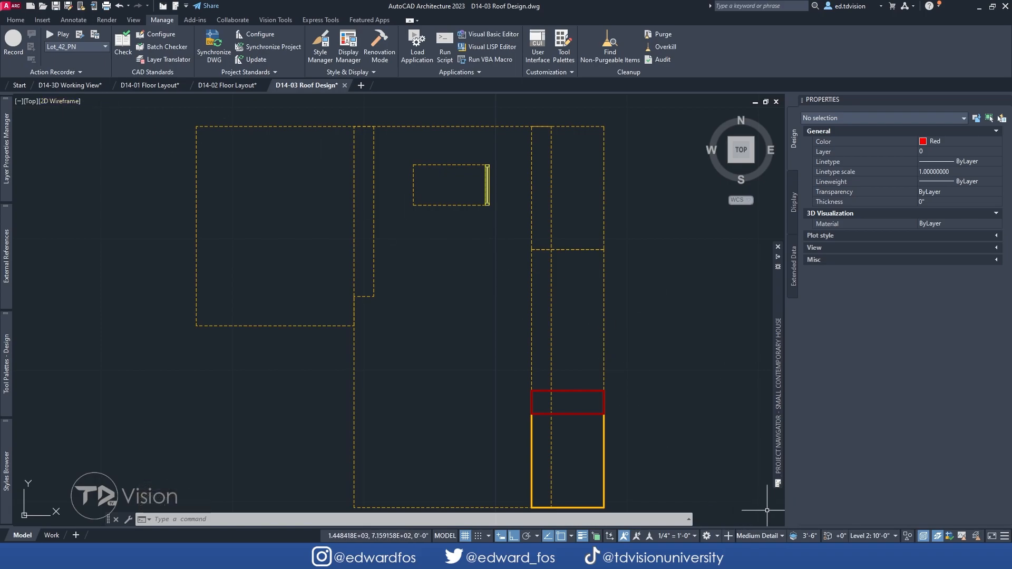
{"action": "left_click", "coordinate": [781, 536]}
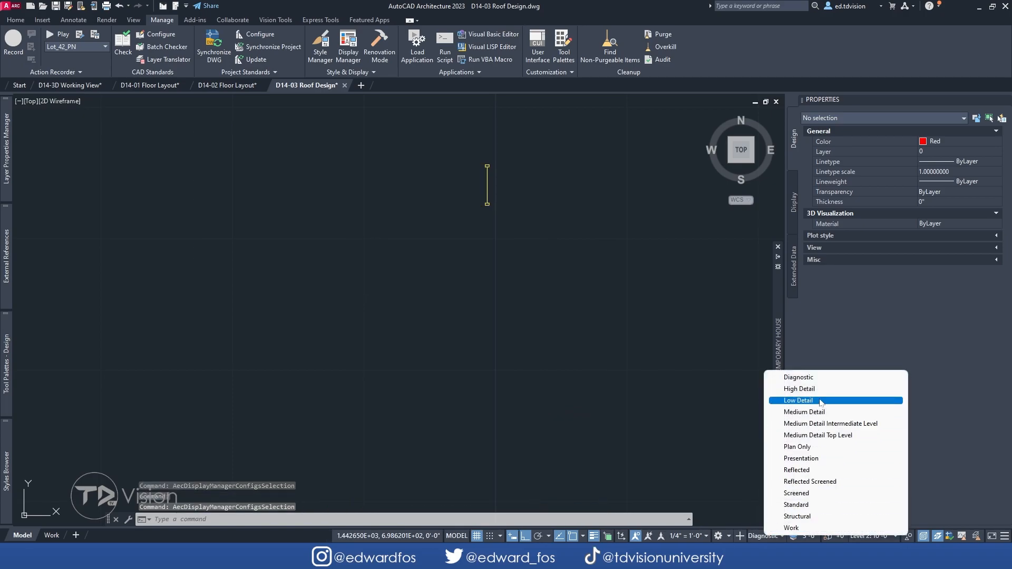
{"action": "left_click", "coordinate": [798, 401]}
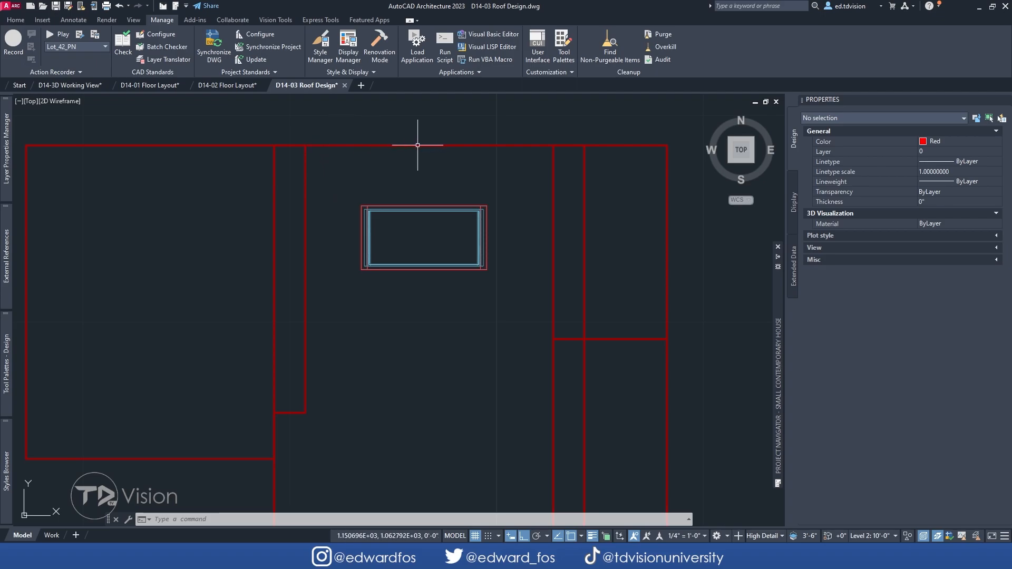
{"action": "mouse_move", "coordinate": [672, 346]}
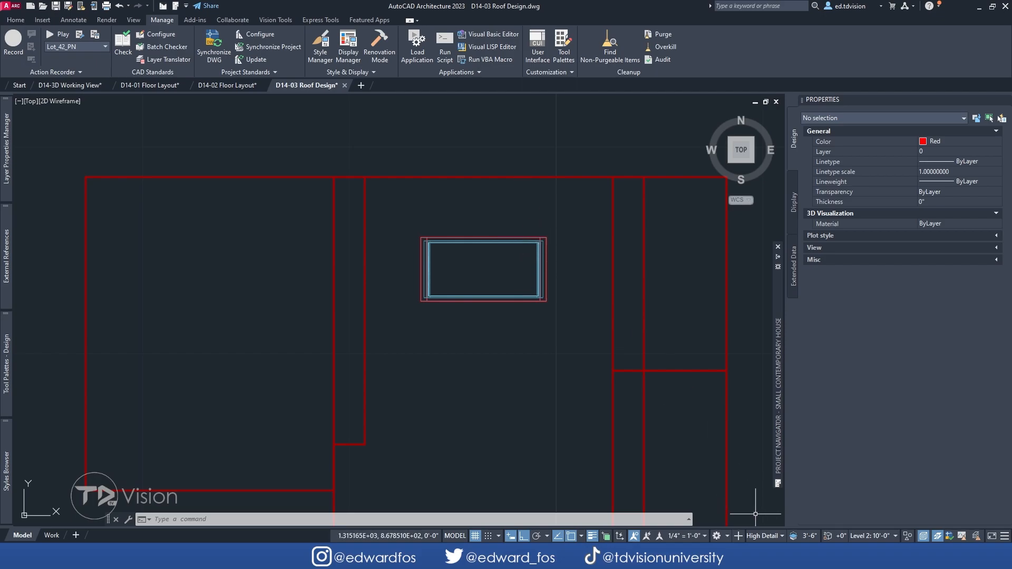
{"action": "left_click", "coordinate": [755, 536]}
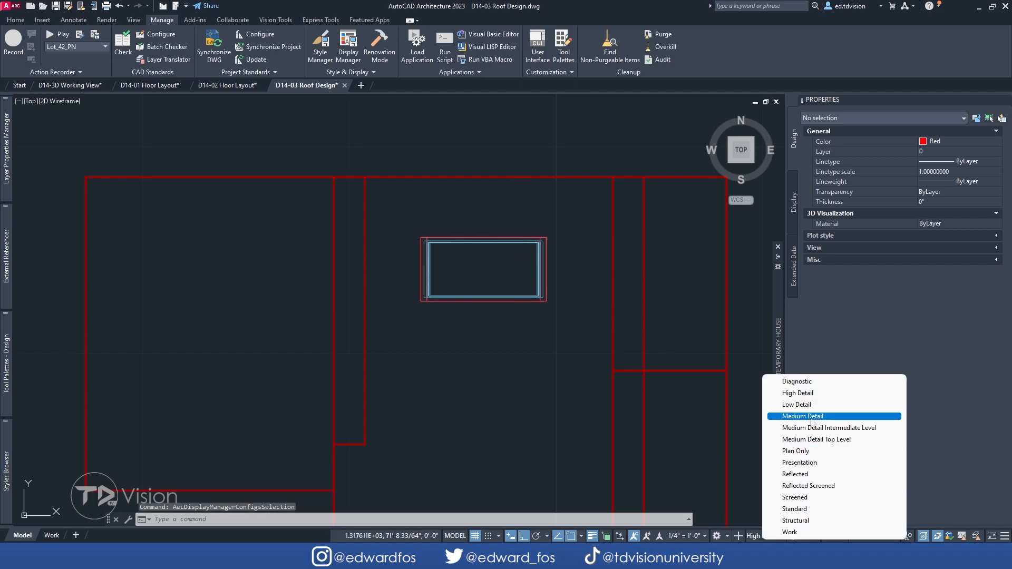
{"action": "left_click", "coordinate": [803, 416]}
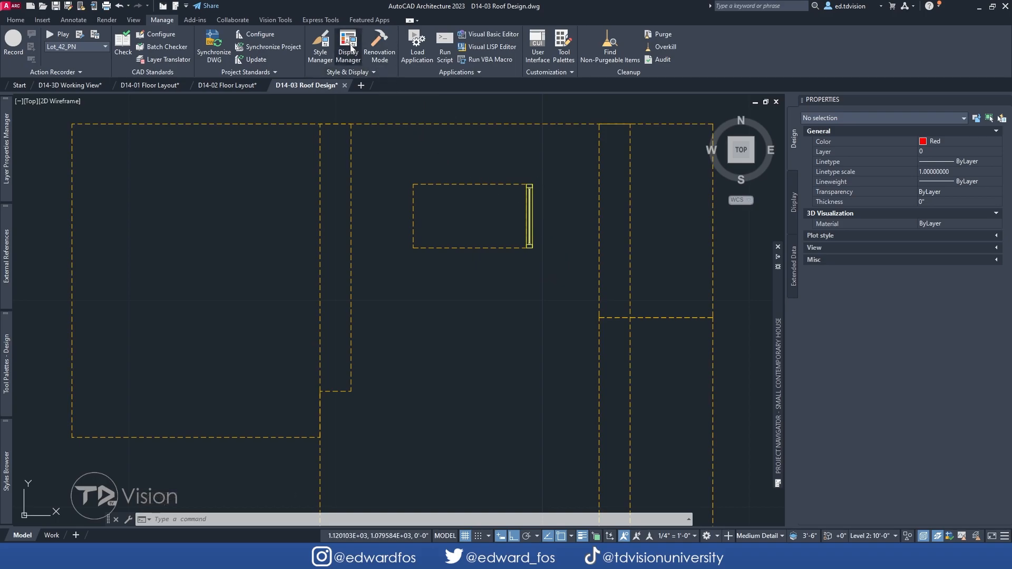
Step: Open Display Manager and select Medium Detail under D14-03 Roof Design.dwg configurations
{"action": "left_click", "coordinate": [348, 43]}
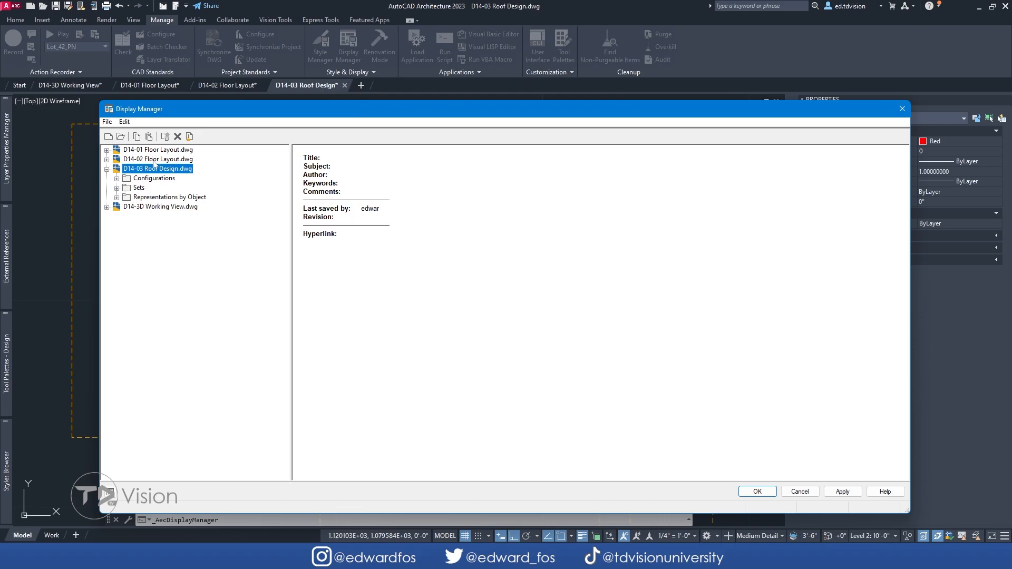
{"action": "mouse_move", "coordinate": [162, 190]}
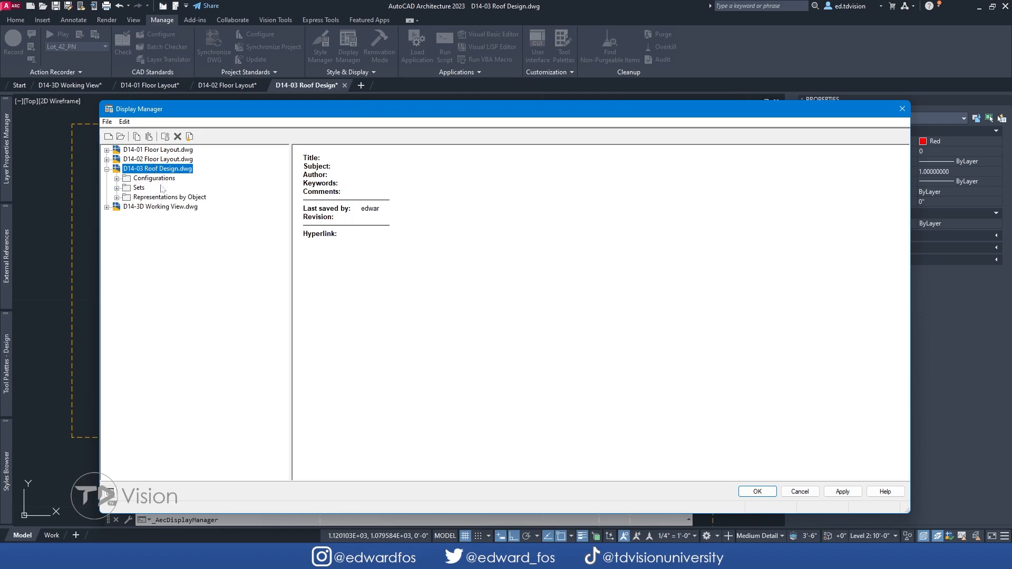
{"action": "mouse_move", "coordinate": [280, 93]}
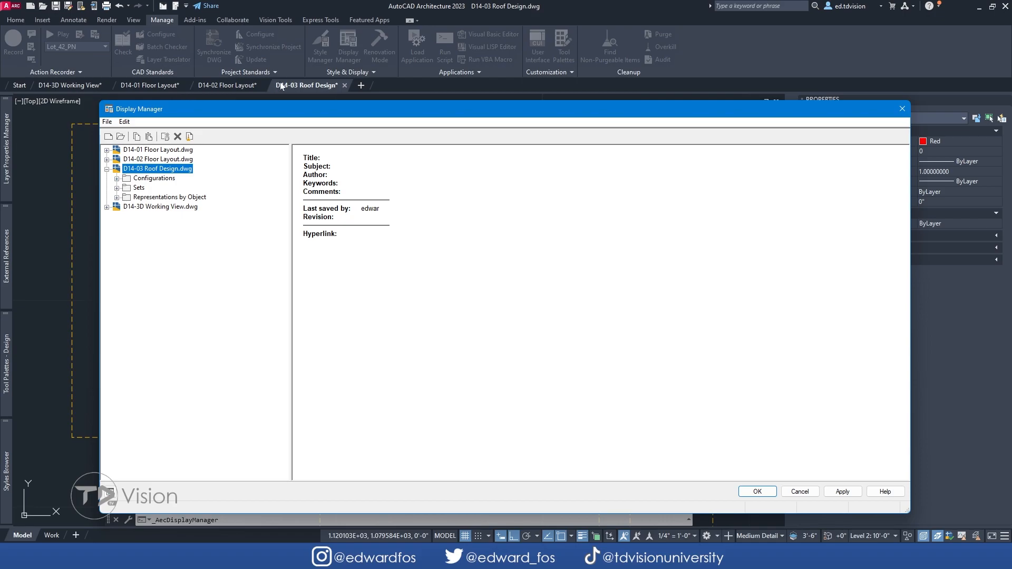
{"action": "mouse_move", "coordinate": [323, 89]}
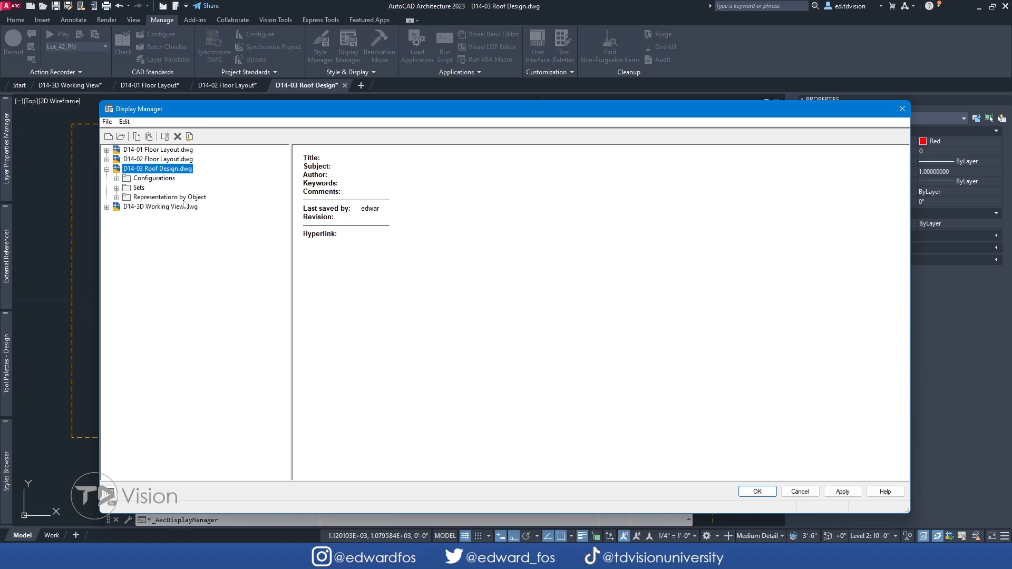
{"action": "mouse_move", "coordinate": [269, 152]}
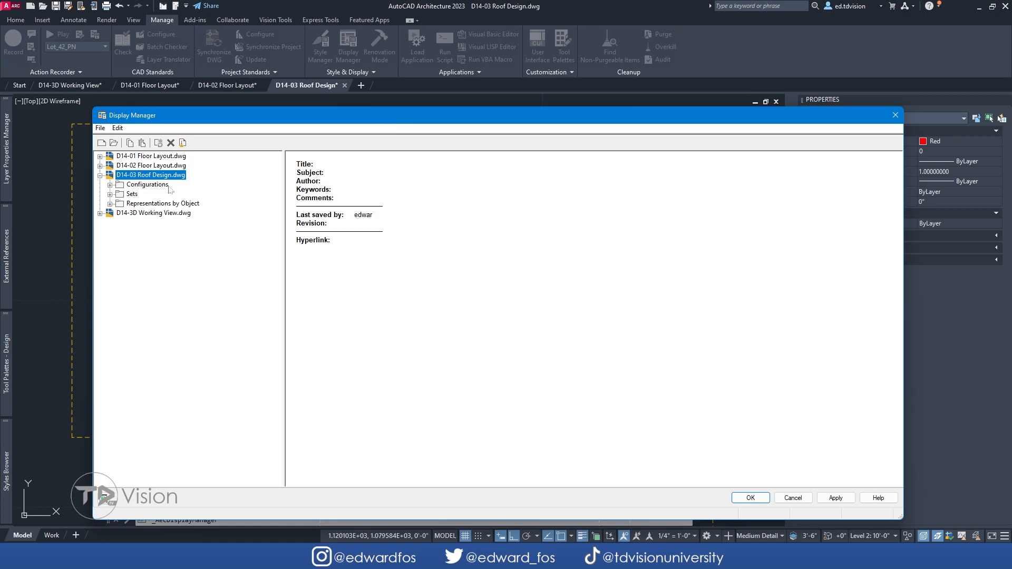
{"action": "left_click", "coordinate": [111, 184]}
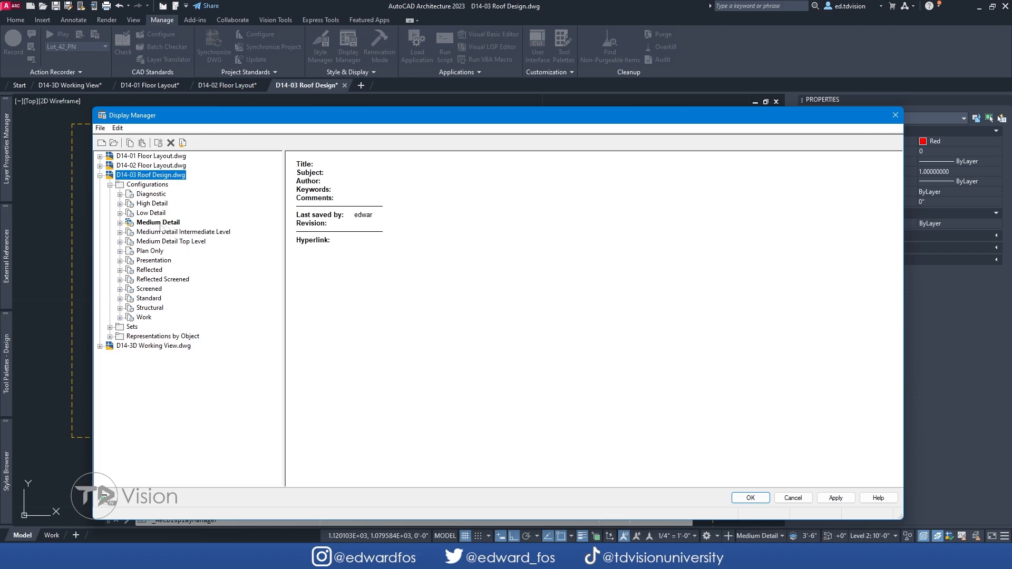
{"action": "mouse_move", "coordinate": [774, 544]}
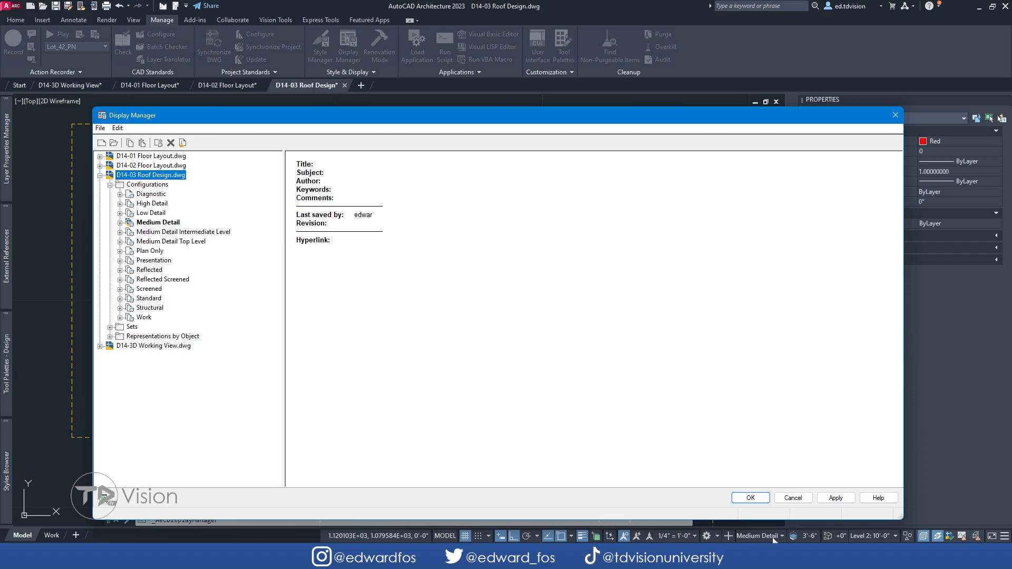
{"action": "left_click", "coordinate": [159, 222]}
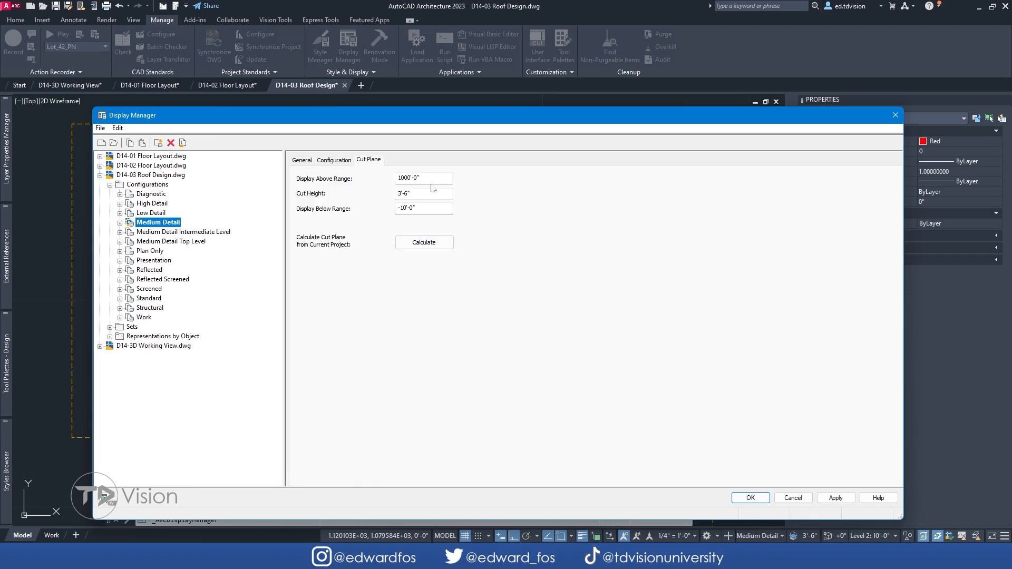
{"action": "mouse_move", "coordinate": [427, 188]}
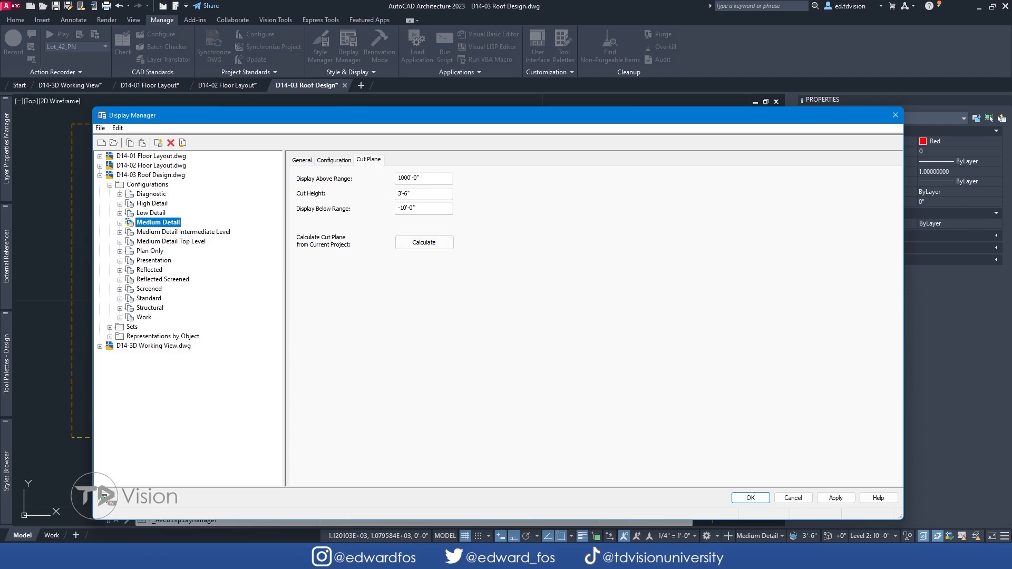
{"action": "mouse_move", "coordinate": [341, 170]}
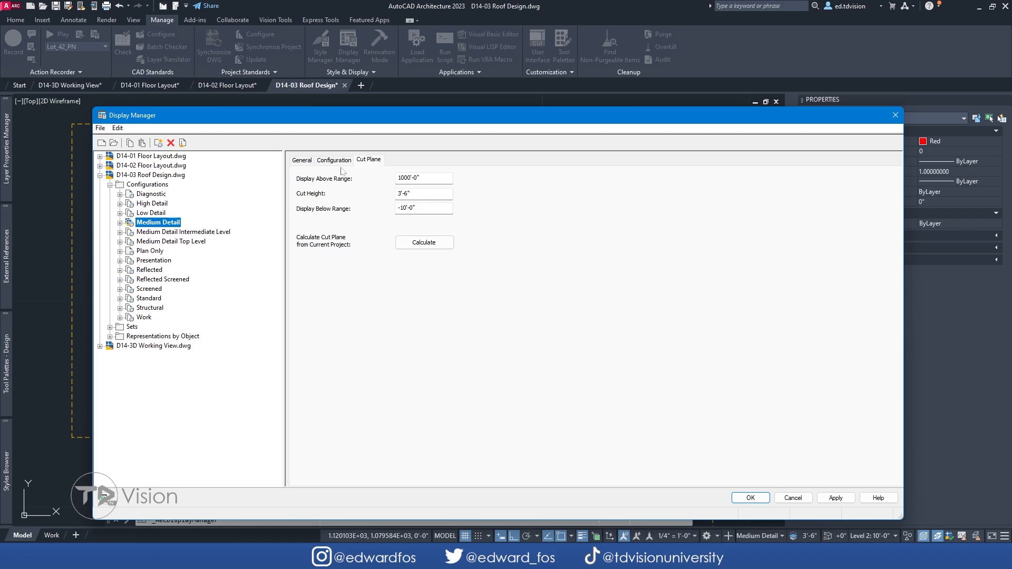
Step: Browse the Top view's Display Representation Set options, then select the Configurations folder
{"action": "left_click", "coordinate": [333, 160]}
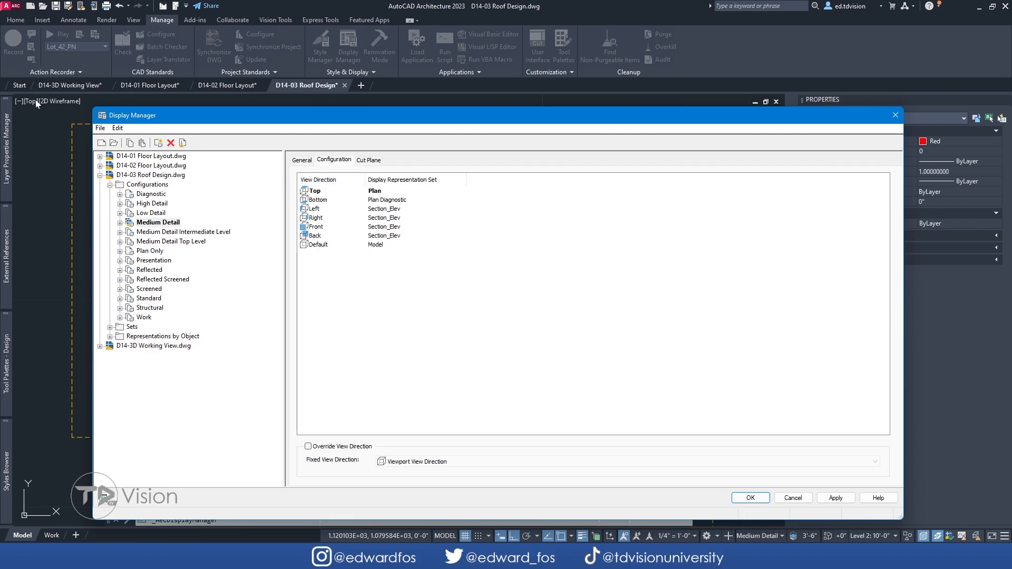
{"action": "left_click", "coordinate": [314, 191]}
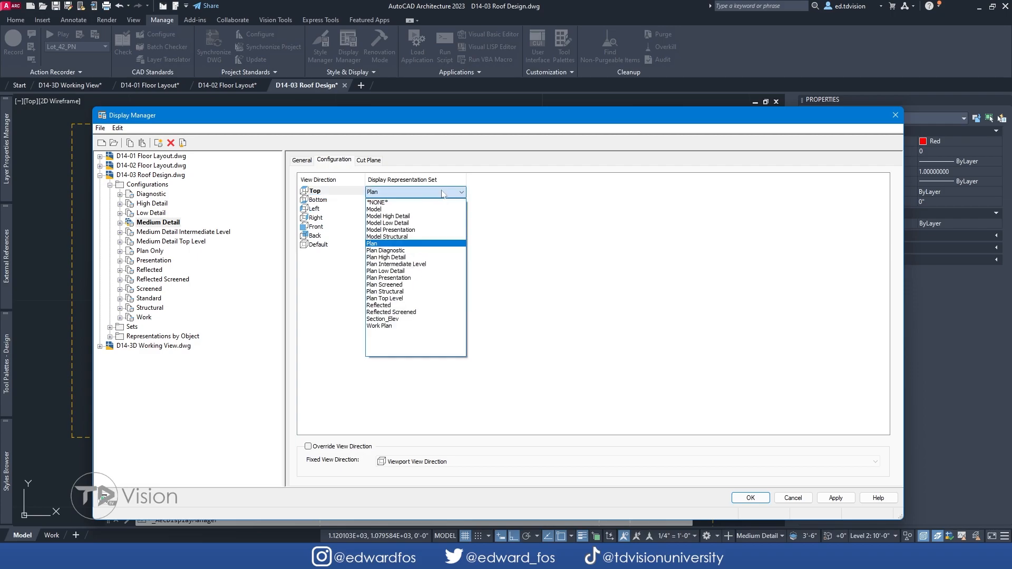
{"action": "mouse_move", "coordinate": [414, 271]}
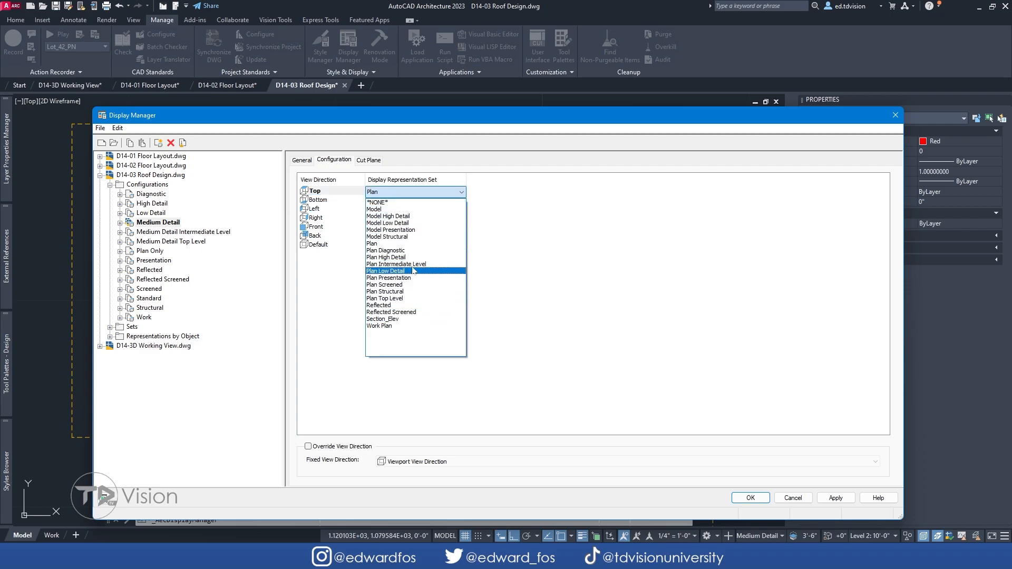
{"action": "mouse_move", "coordinate": [387, 208]}
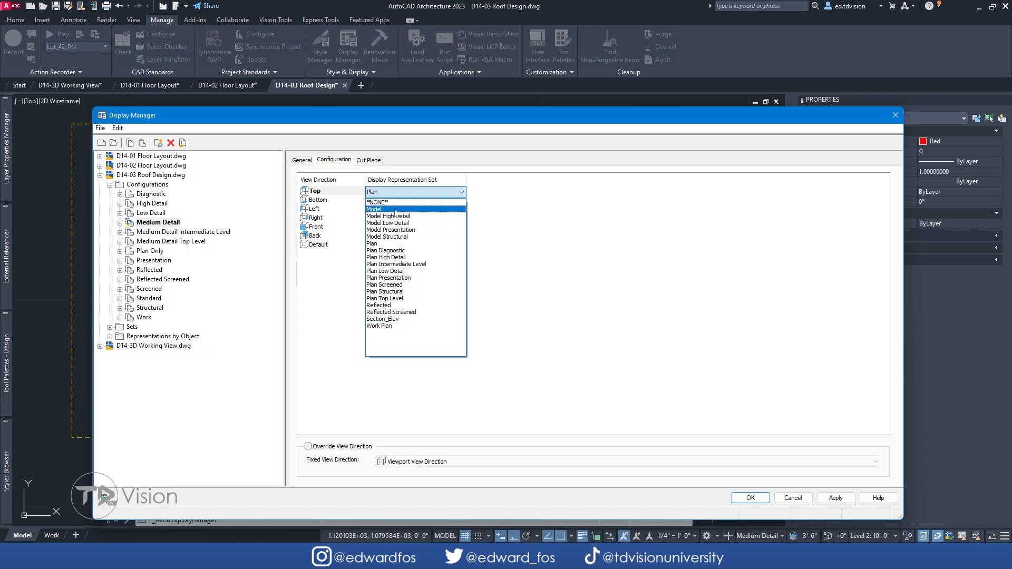
{"action": "mouse_move", "coordinate": [383, 318]}
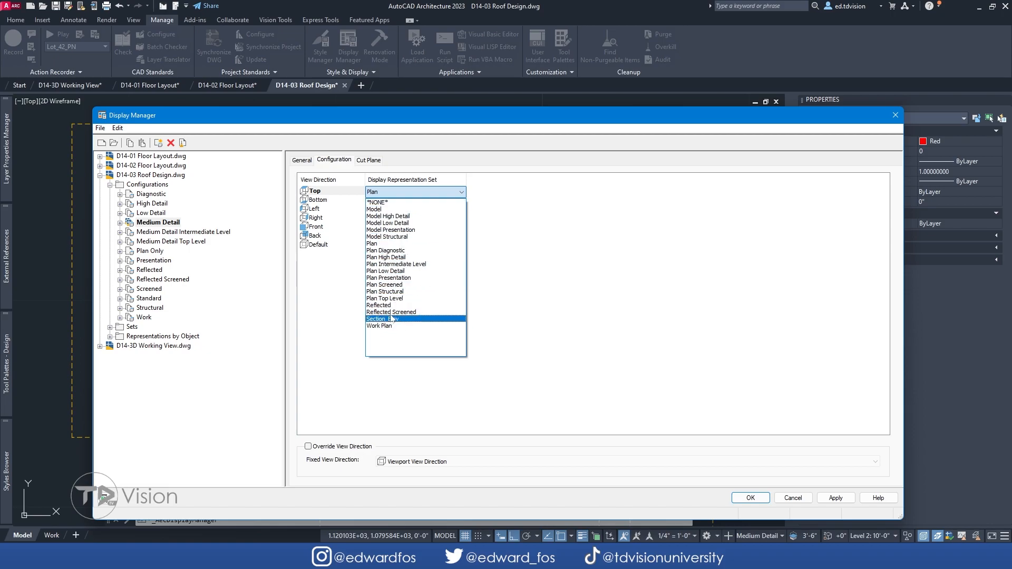
{"action": "mouse_move", "coordinate": [400, 208]}
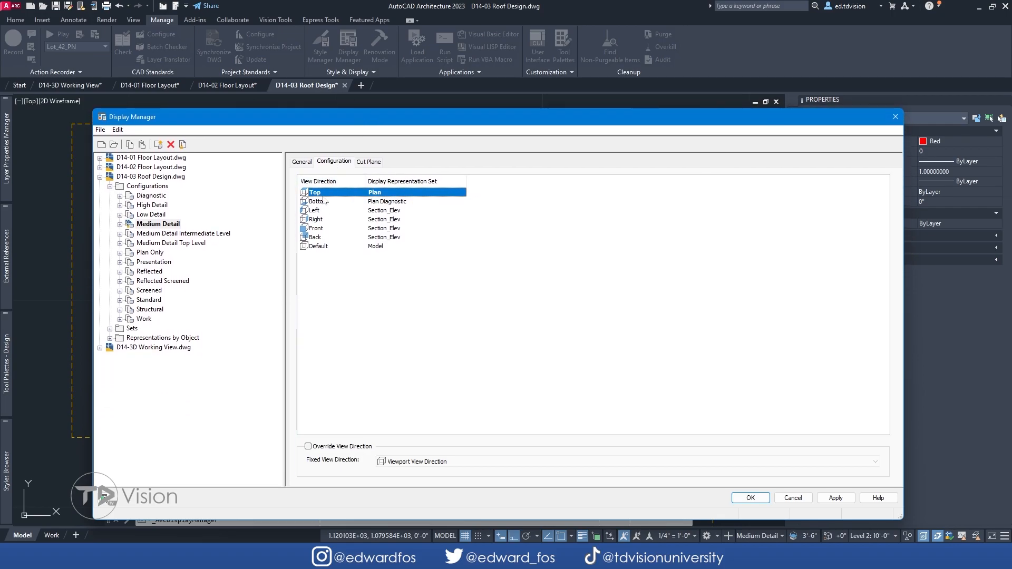
{"action": "mouse_move", "coordinate": [333, 193]}
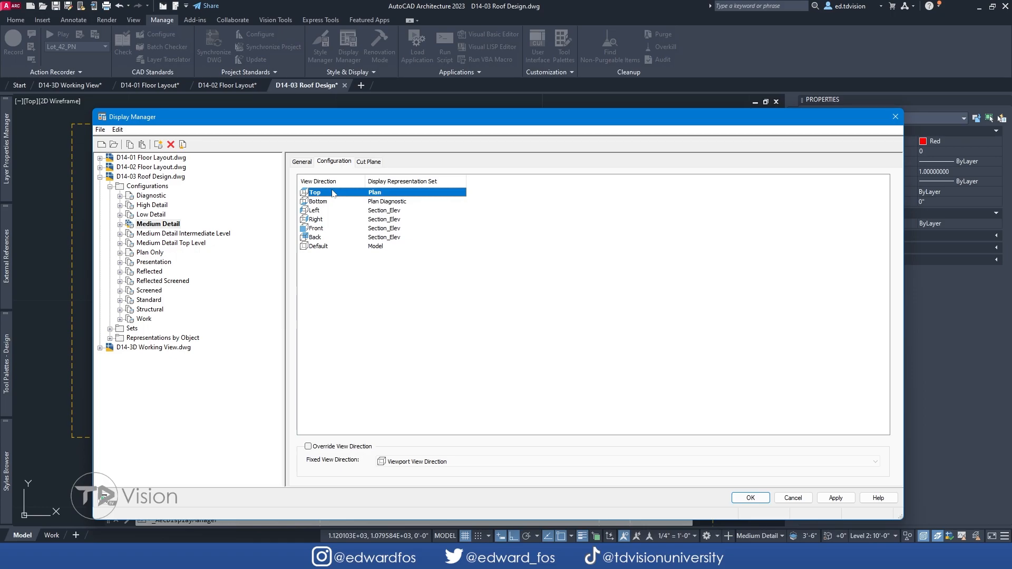
{"action": "left_click", "coordinate": [146, 186]}
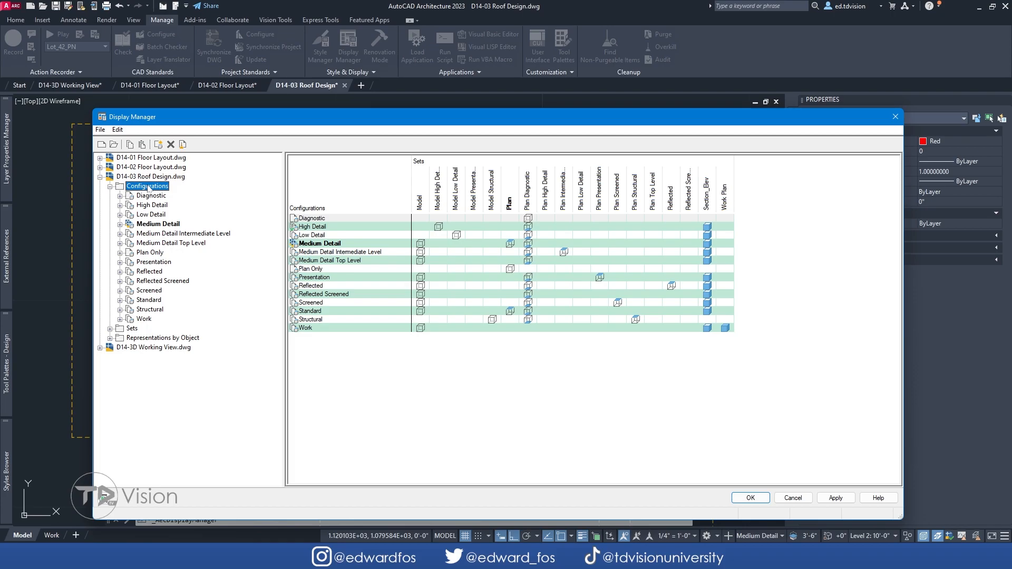
Step: Add a new display configuration under Configurations and name it Roof Plan
{"action": "right_click", "coordinate": [147, 185]}
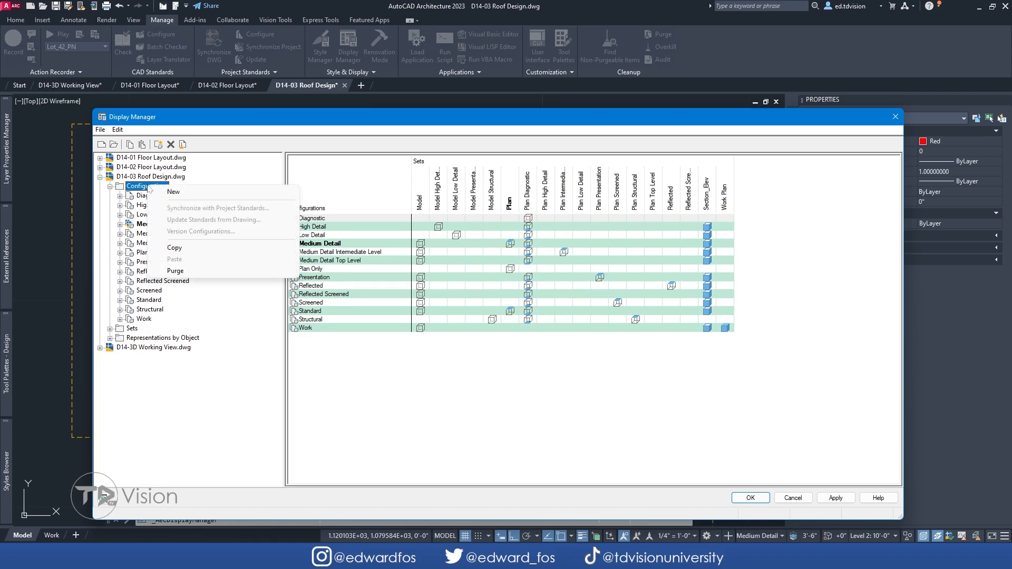
{"action": "left_click", "coordinate": [174, 192]}
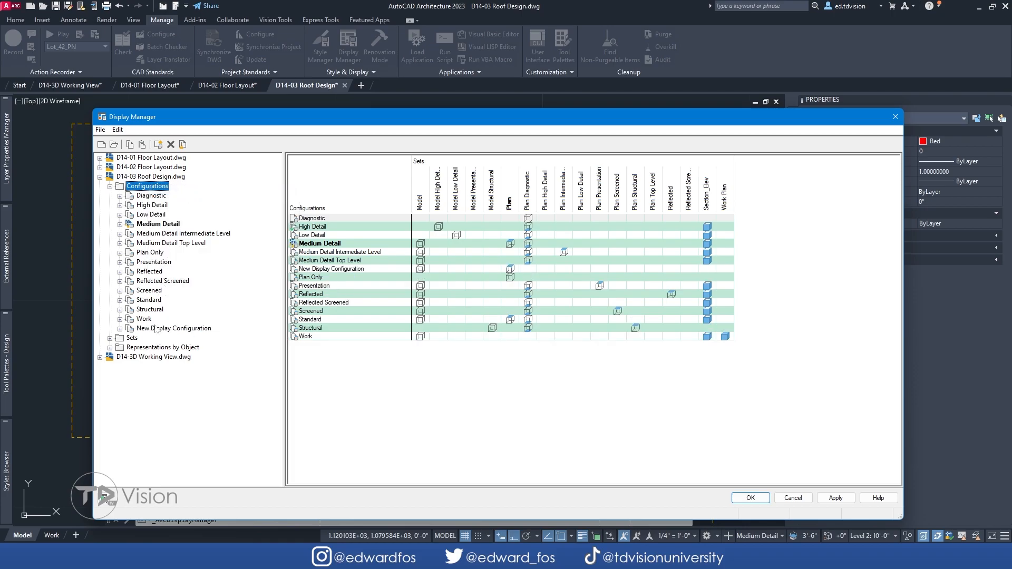
{"action": "left_click", "coordinate": [174, 328]}
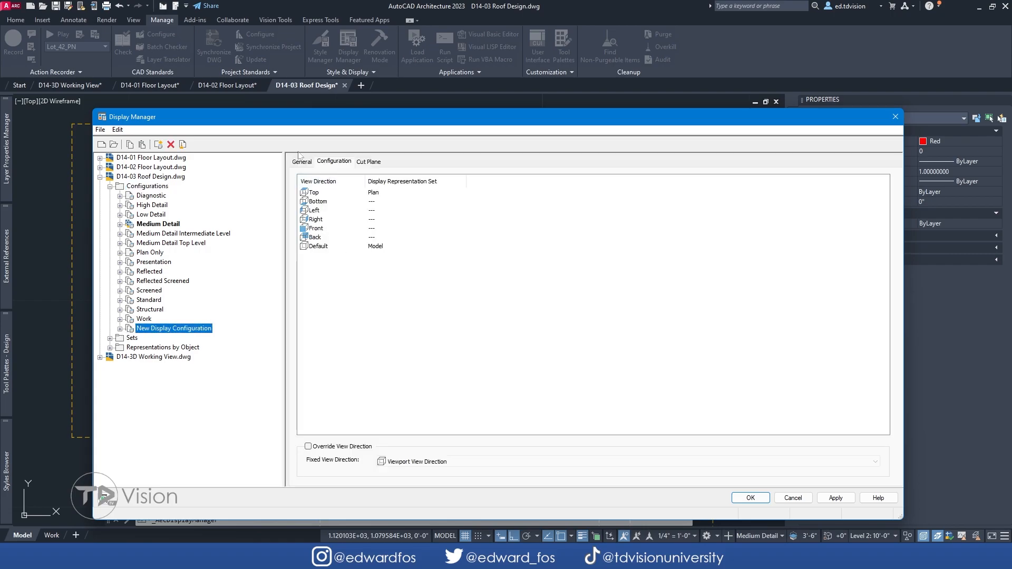
{"action": "left_click", "coordinate": [302, 161]}
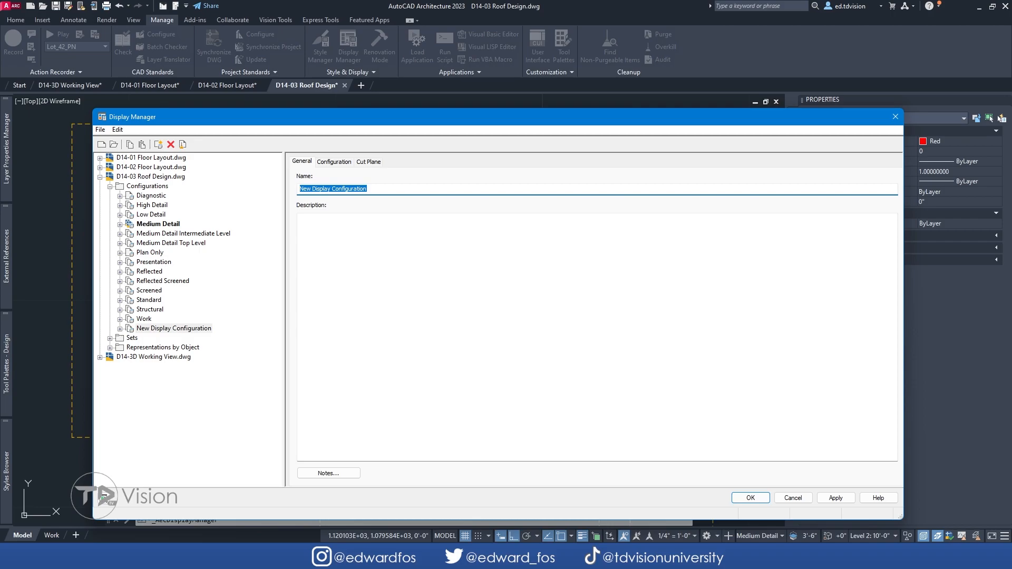
{"action": "type", "text": "Roof Pl"}
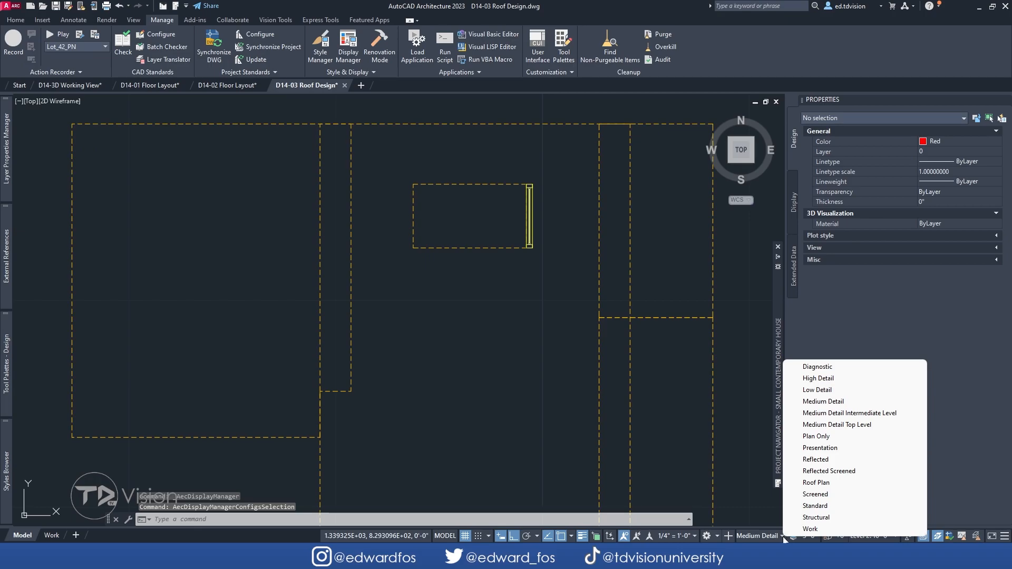
{"action": "mouse_move", "coordinate": [816, 482]}
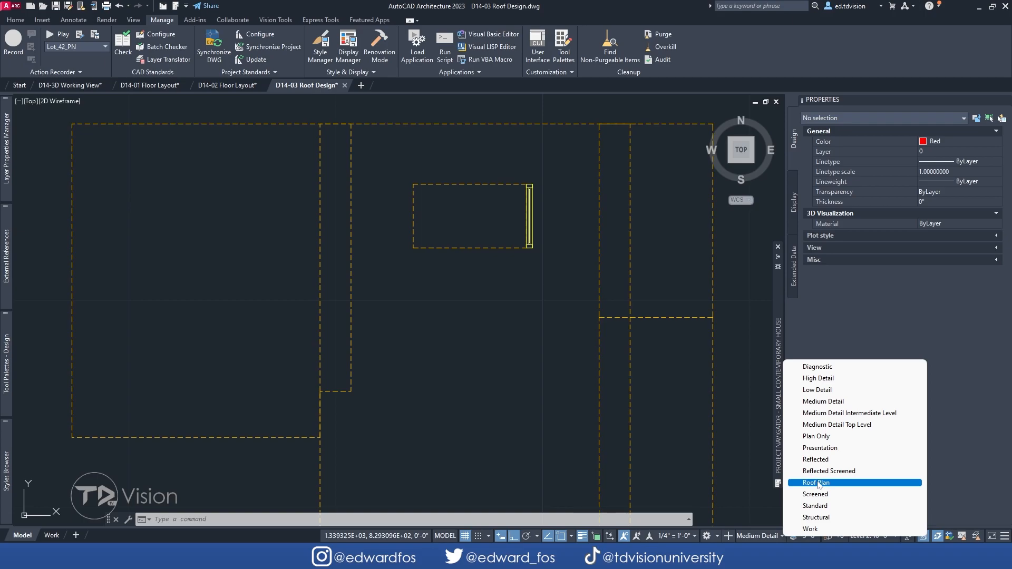
Step: Switch the drawing to Roof Plan and view that configuration's view-direction display sets
{"action": "left_click", "coordinate": [816, 483]}
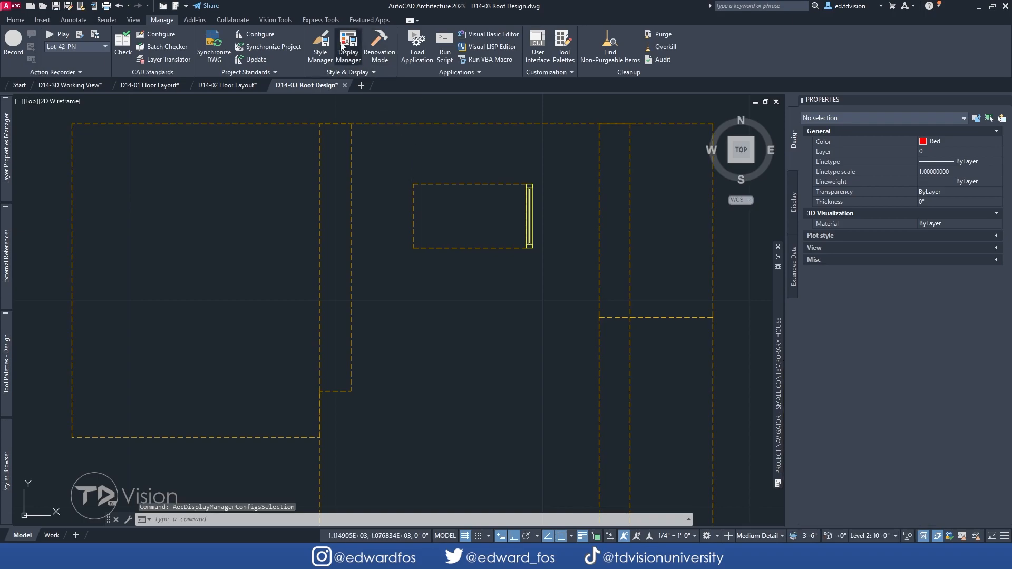
{"action": "left_click", "coordinate": [348, 42]}
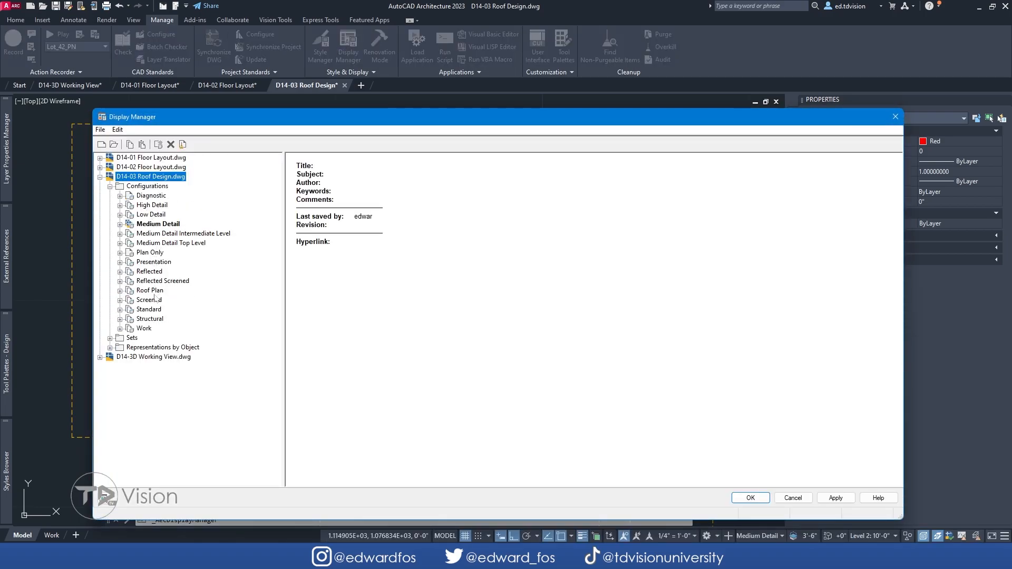
{"action": "left_click", "coordinate": [150, 290]}
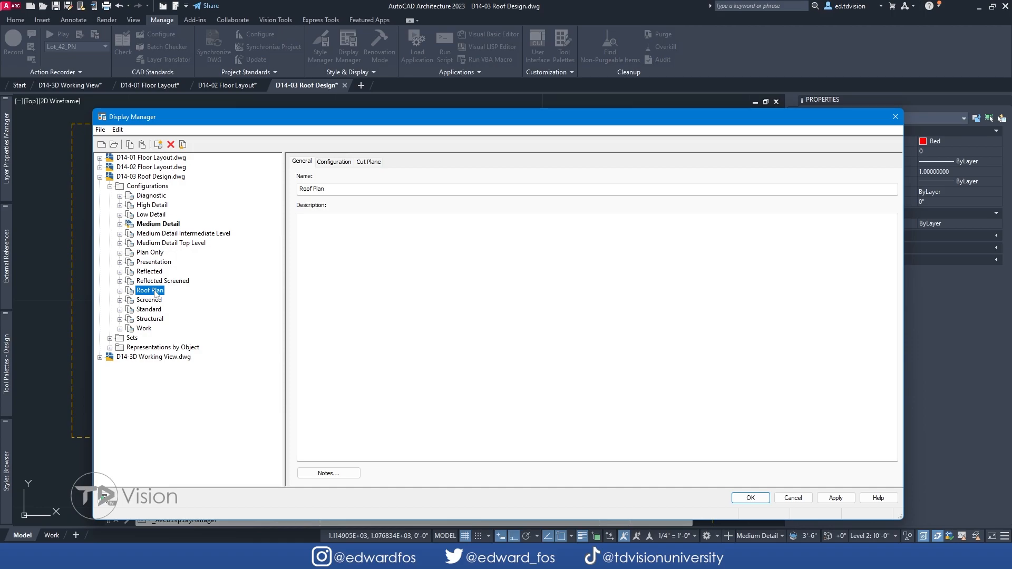
{"action": "left_click", "coordinate": [334, 162]}
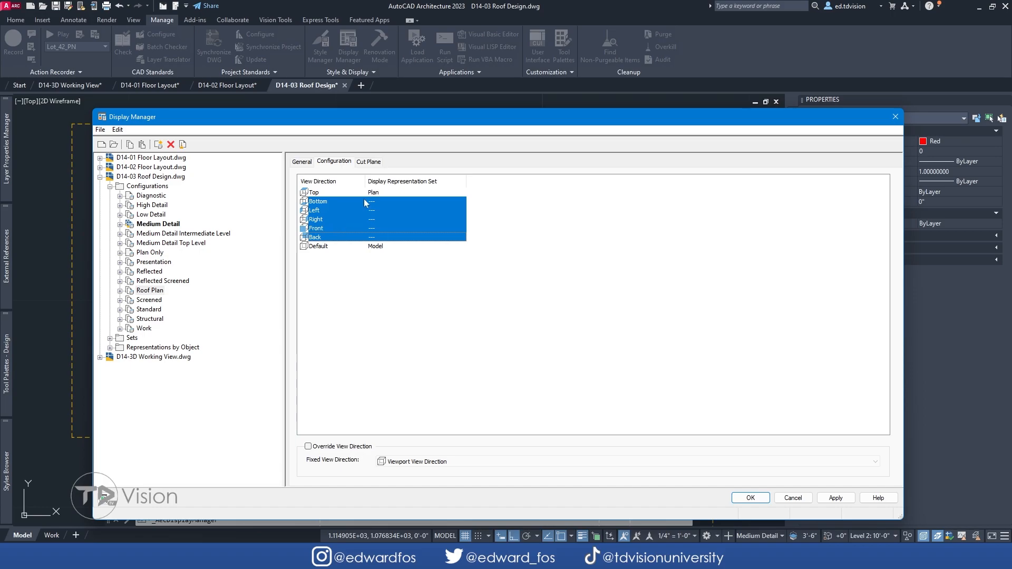
Step: Inspect the display set assigned to the Top view, then expand the Sets list
{"action": "left_click", "coordinate": [319, 246]}
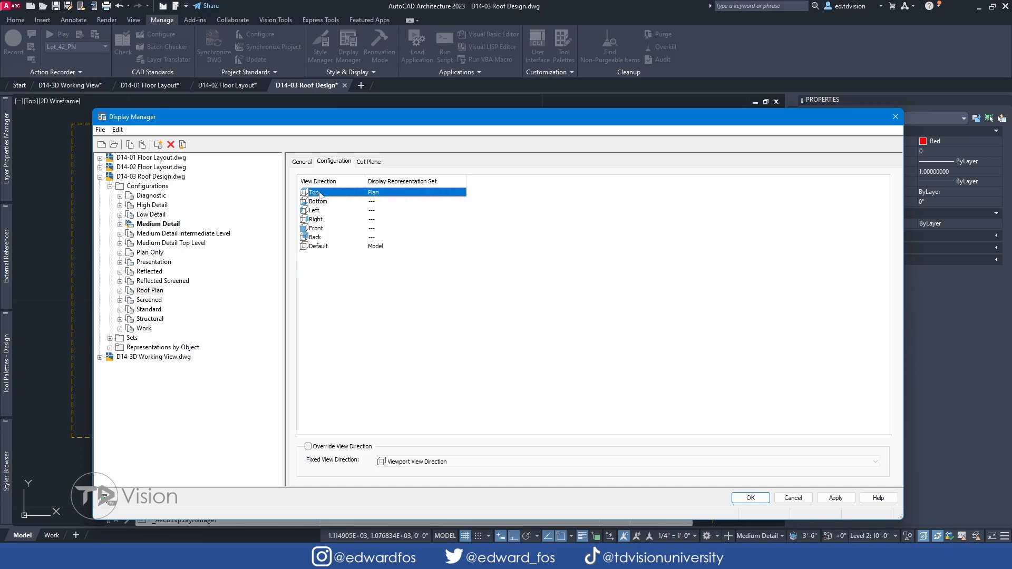
{"action": "left_click", "coordinate": [403, 192]}
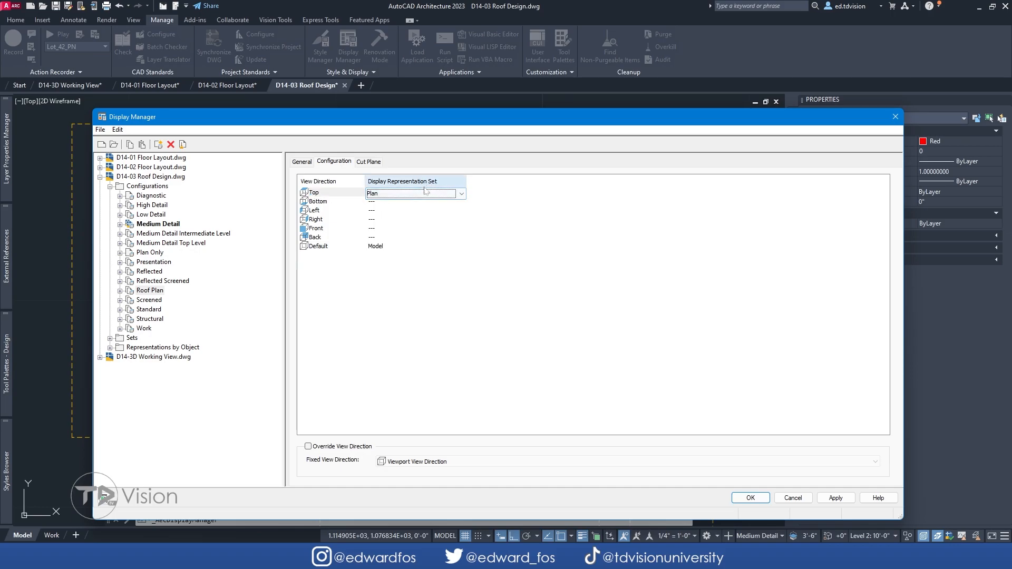
{"action": "left_click", "coordinate": [416, 193]}
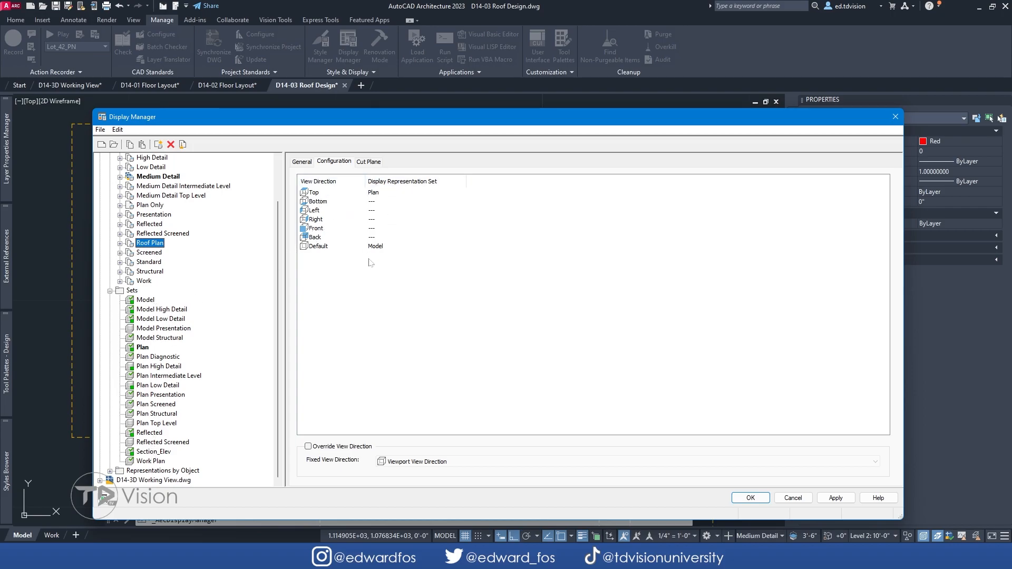
{"action": "left_click", "coordinate": [143, 347]}
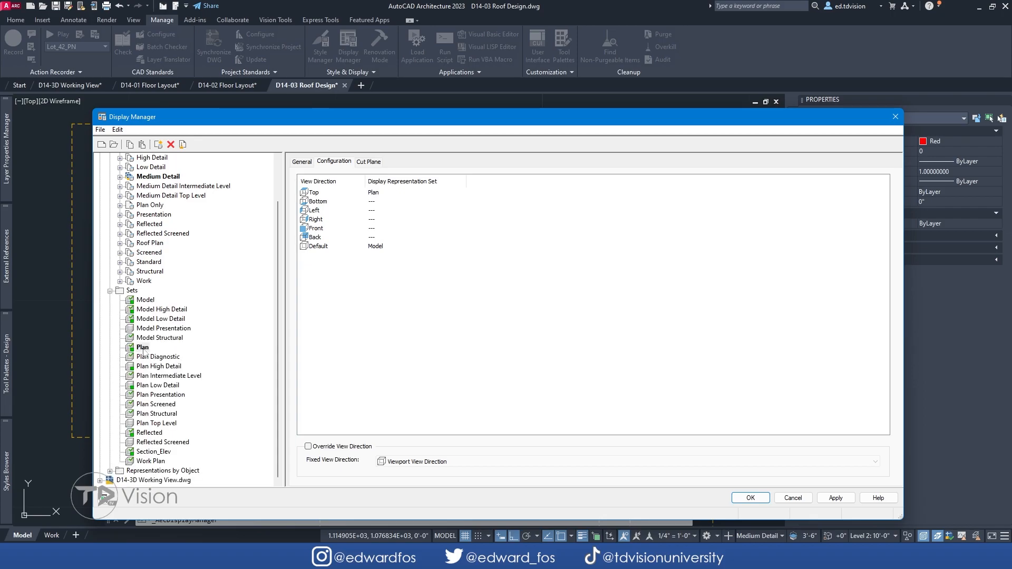
Step: Review the Plan set's Display Representation Control grid, scrolling through the object types
{"action": "left_click", "coordinate": [356, 161]}
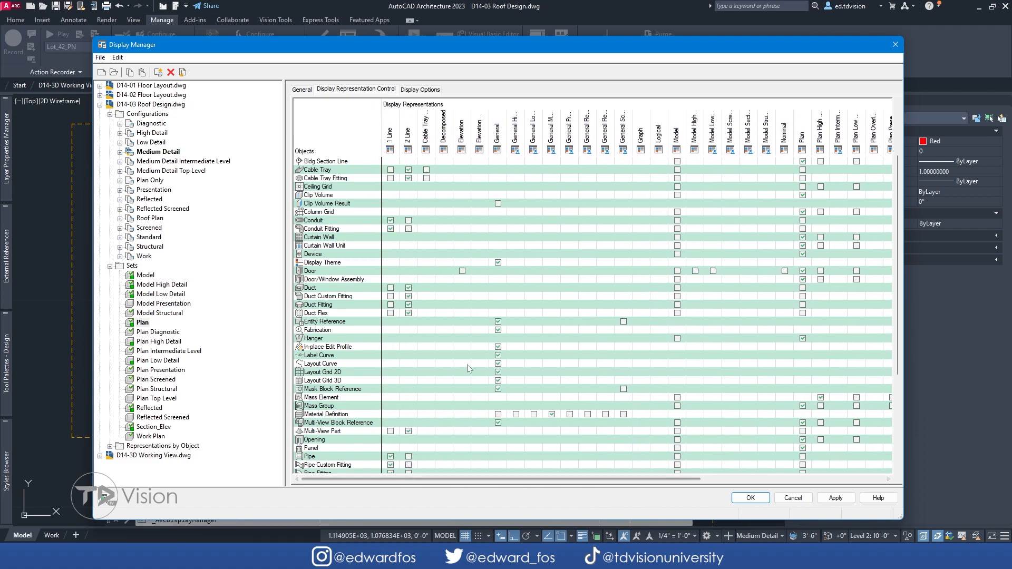
{"action": "scroll", "scroll_direction": "down", "scroll_amount": 3}
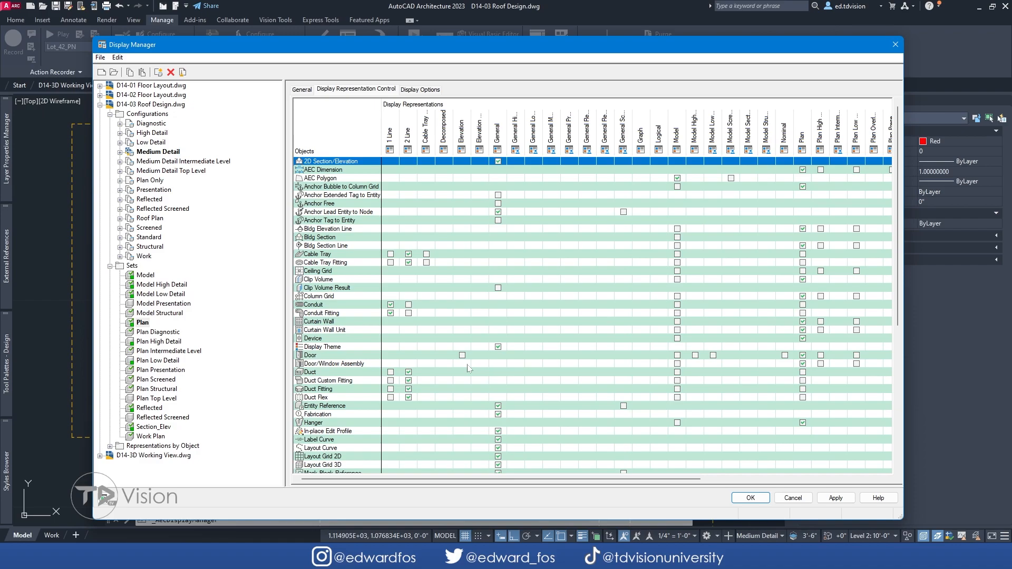
{"action": "mouse_move", "coordinate": [454, 314]}
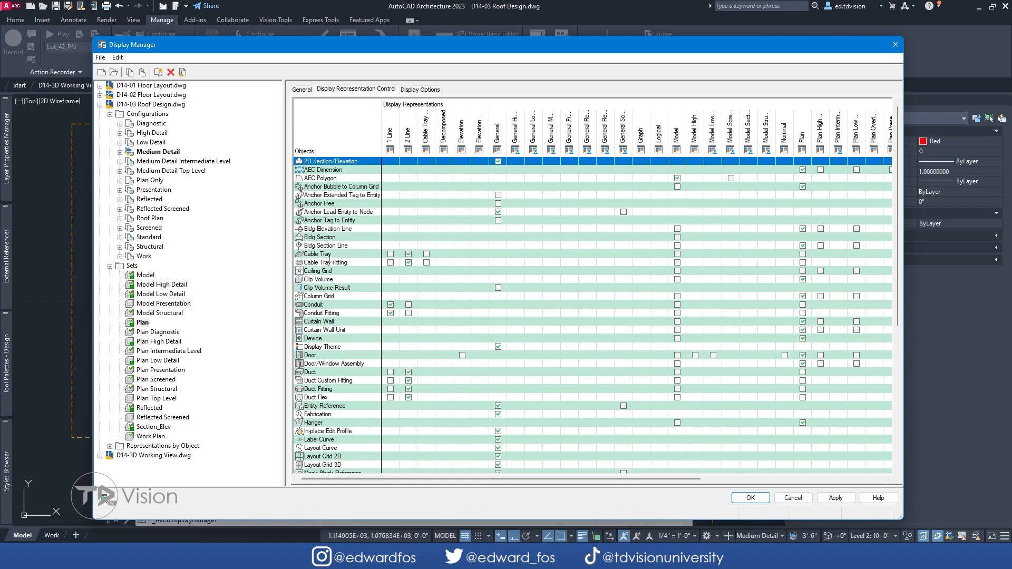
{"action": "scroll", "scroll_direction": "down", "scroll_amount": 3}
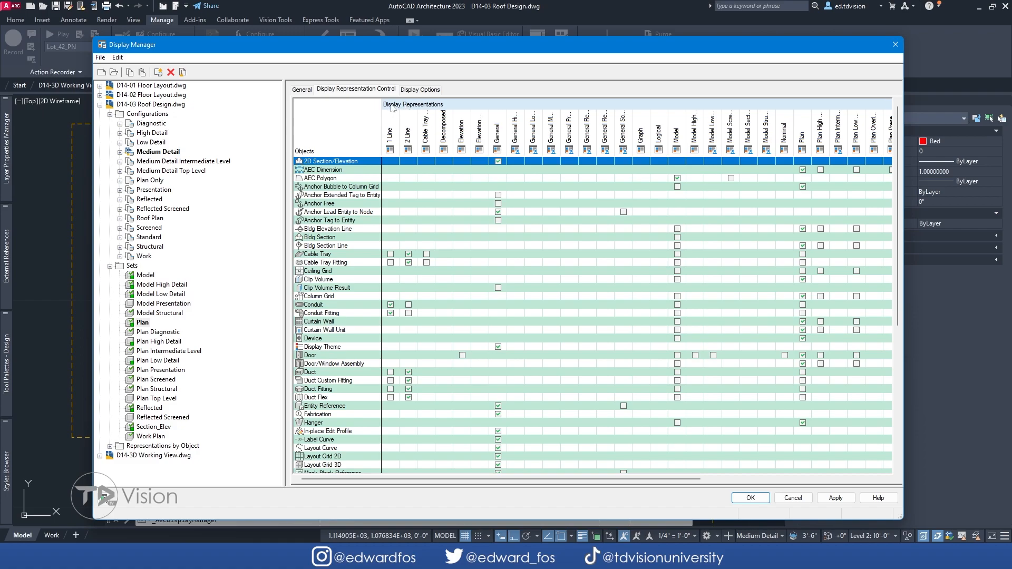
{"action": "mouse_move", "coordinate": [627, 107]}
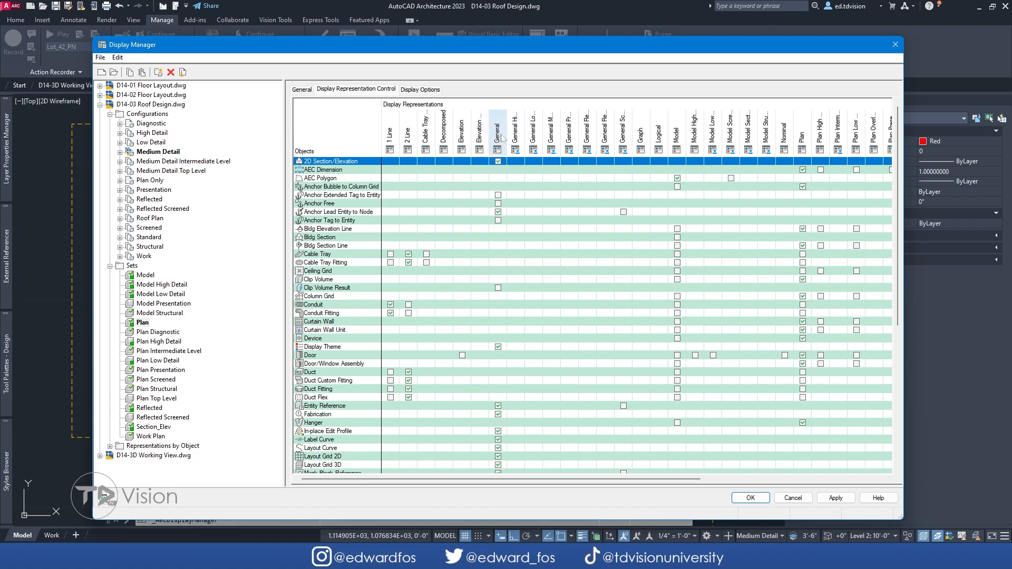
{"action": "mouse_move", "coordinate": [480, 139]}
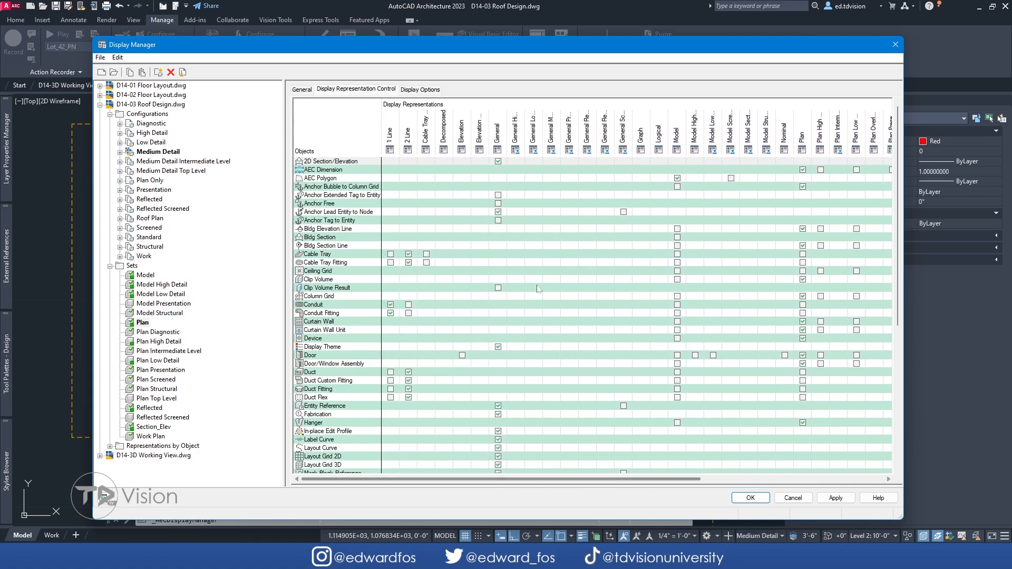
{"action": "left_click", "coordinate": [328, 161]}
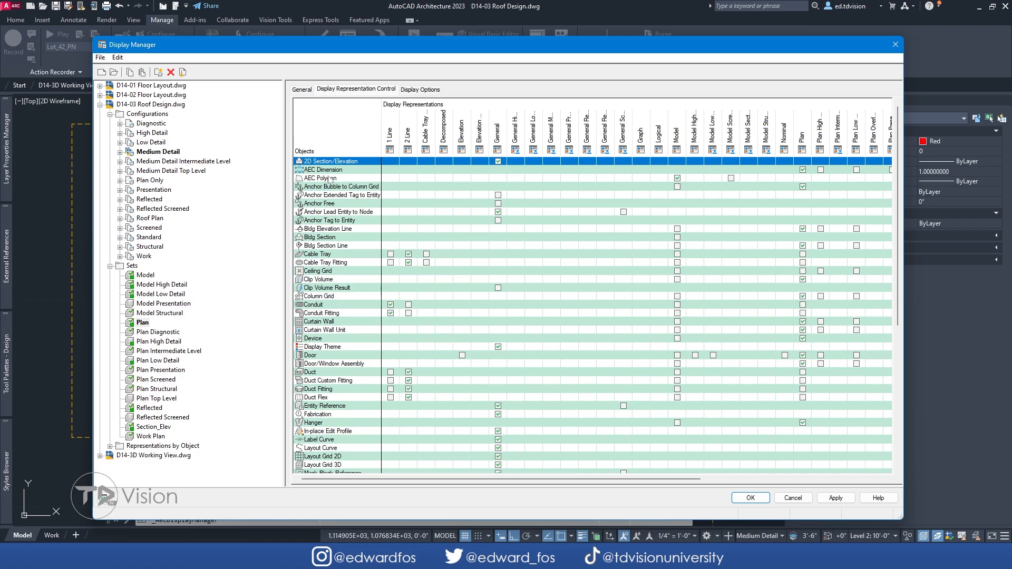
Step: Add a display set named Roof Plan Set and browse its all-unchecked representation grid
{"action": "right_click", "coordinate": [131, 265]}
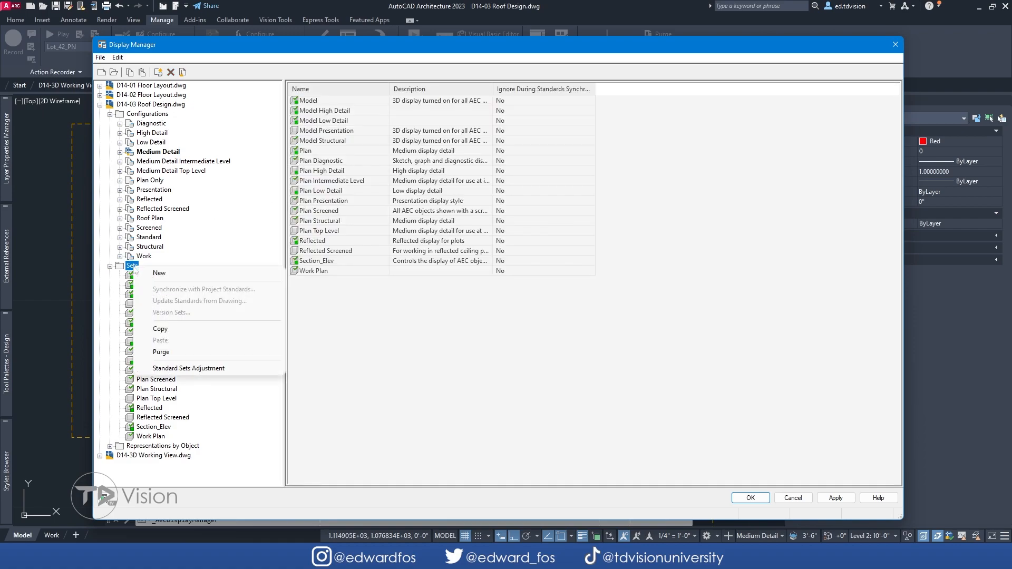
{"action": "left_click", "coordinate": [159, 273]}
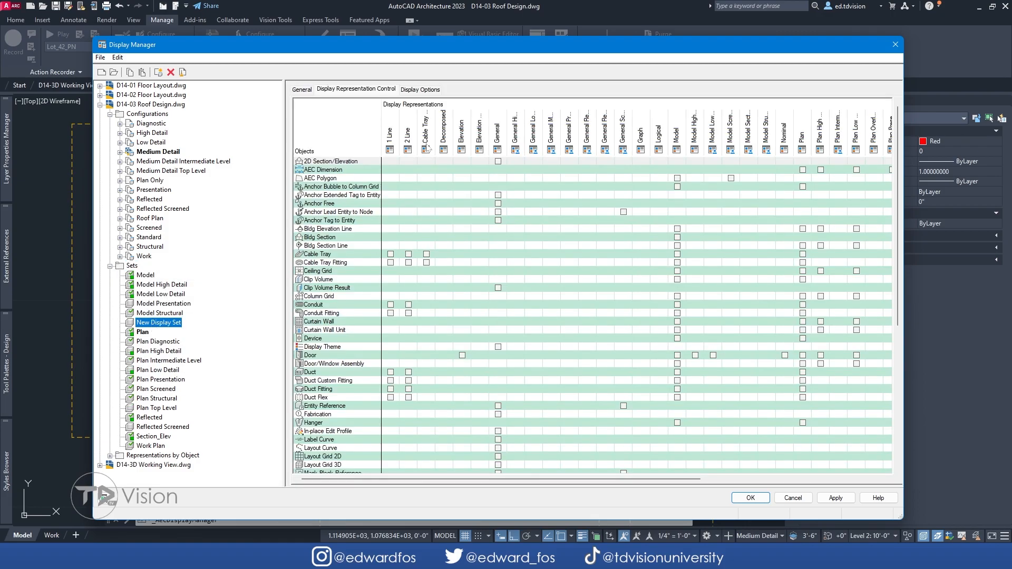
{"action": "left_click", "coordinate": [301, 88]}
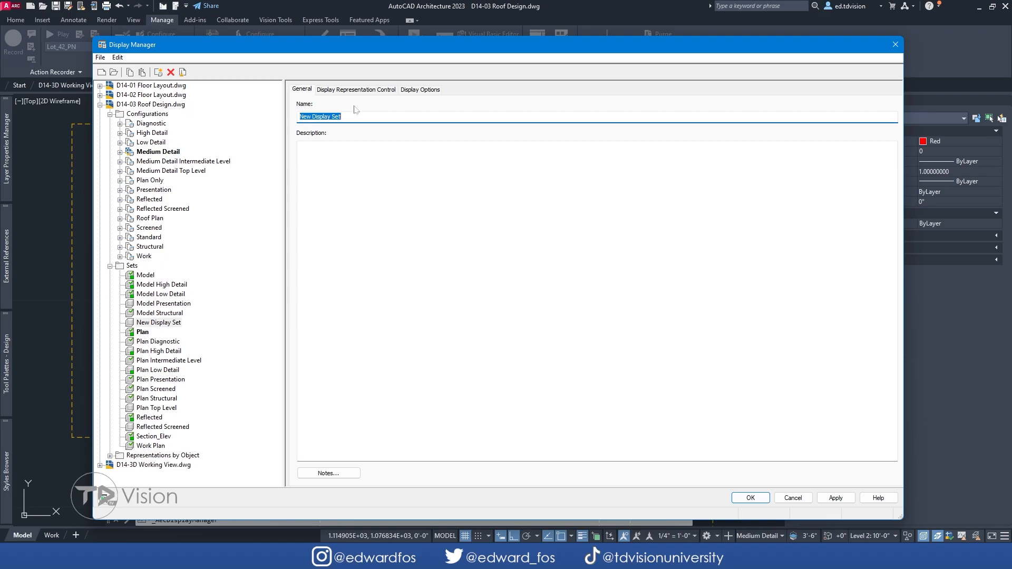
{"action": "type", "text": "Roof Plan Set"}
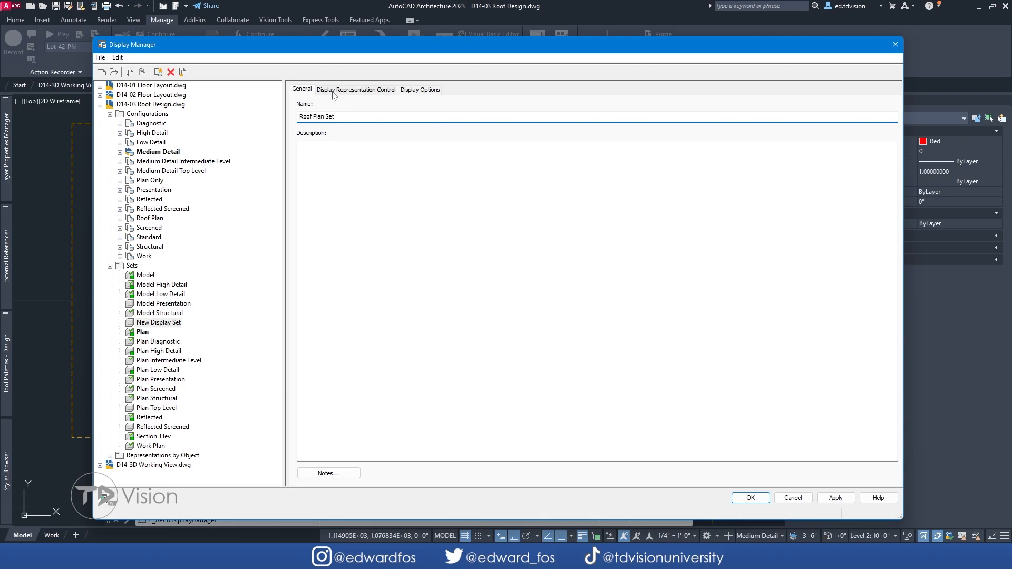
{"action": "left_click", "coordinate": [356, 89]}
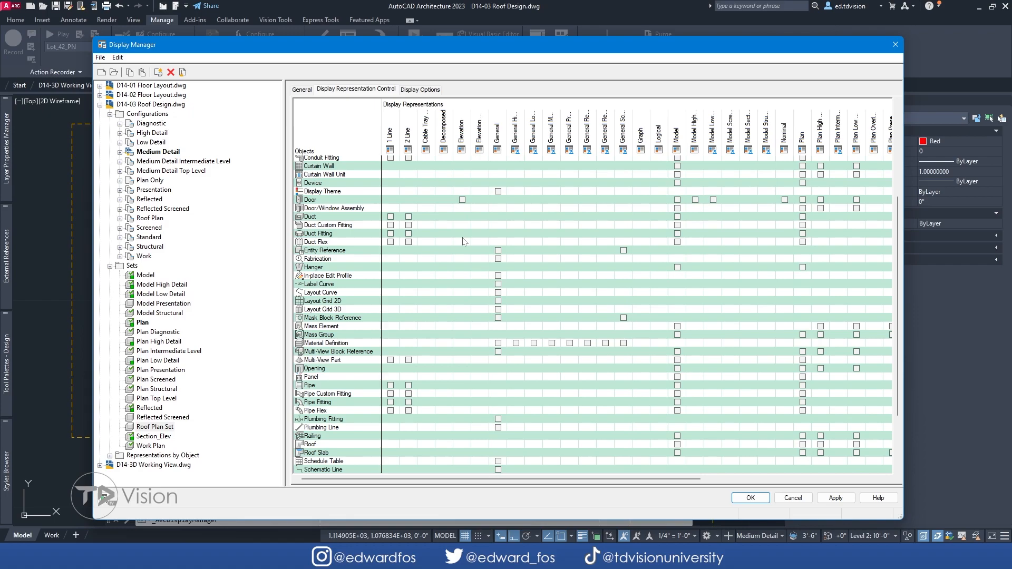
{"action": "scroll", "scroll_direction": "up", "scroll_amount": 3}
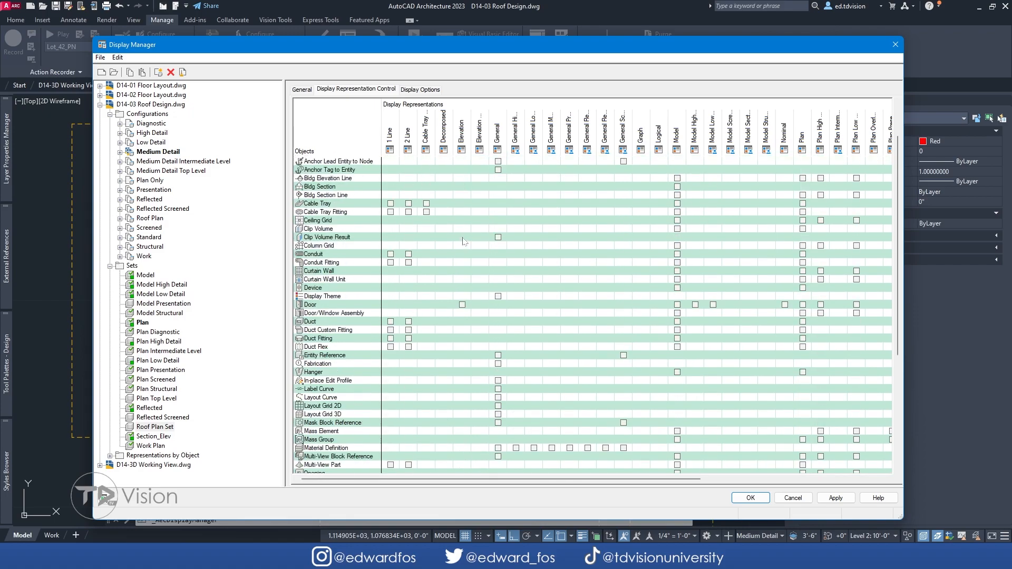
{"action": "scroll", "scroll_direction": "down", "scroll_amount": 3}
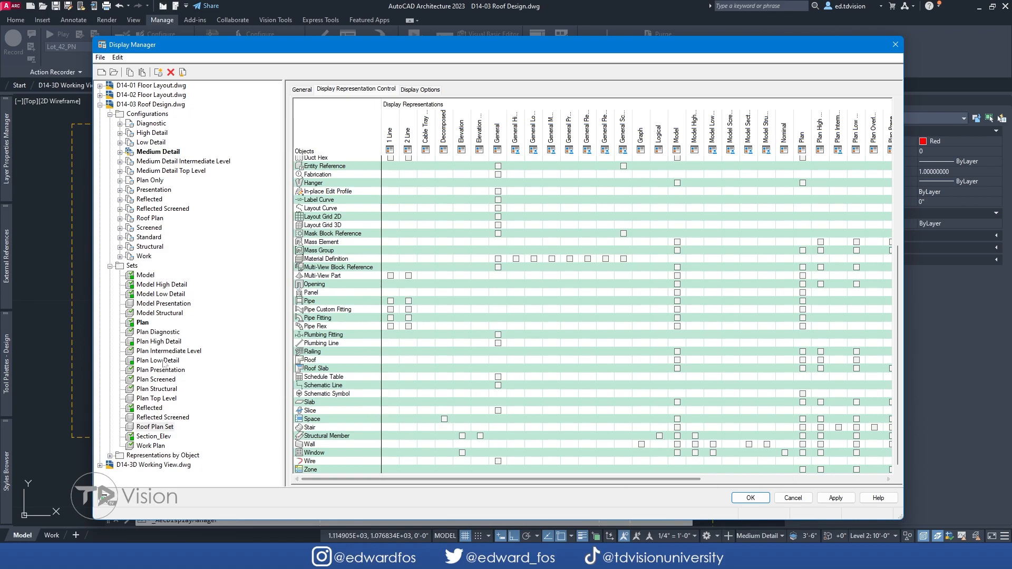
{"action": "mouse_move", "coordinate": [535, 440]}
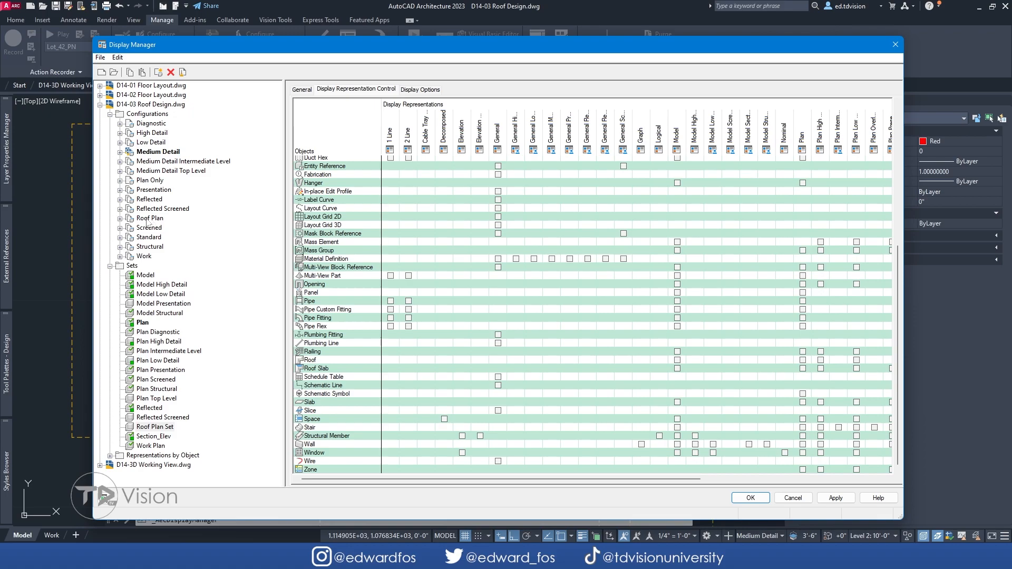
Step: Assign Roof Plan Set to Top views in Roof Plan, apply, and make Roof Plan current
{"action": "left_click", "coordinate": [149, 218]}
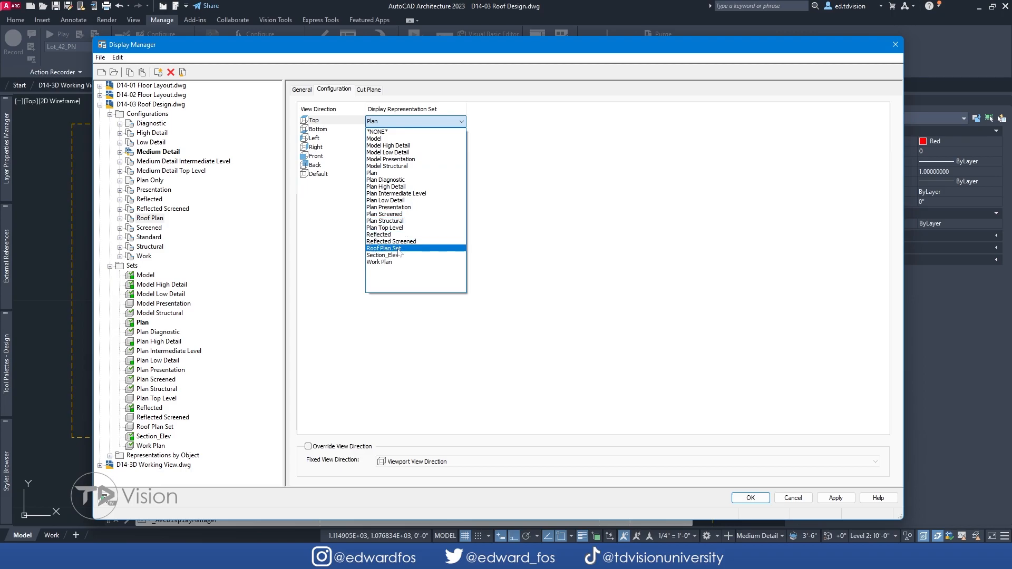
{"action": "left_click", "coordinate": [383, 248]}
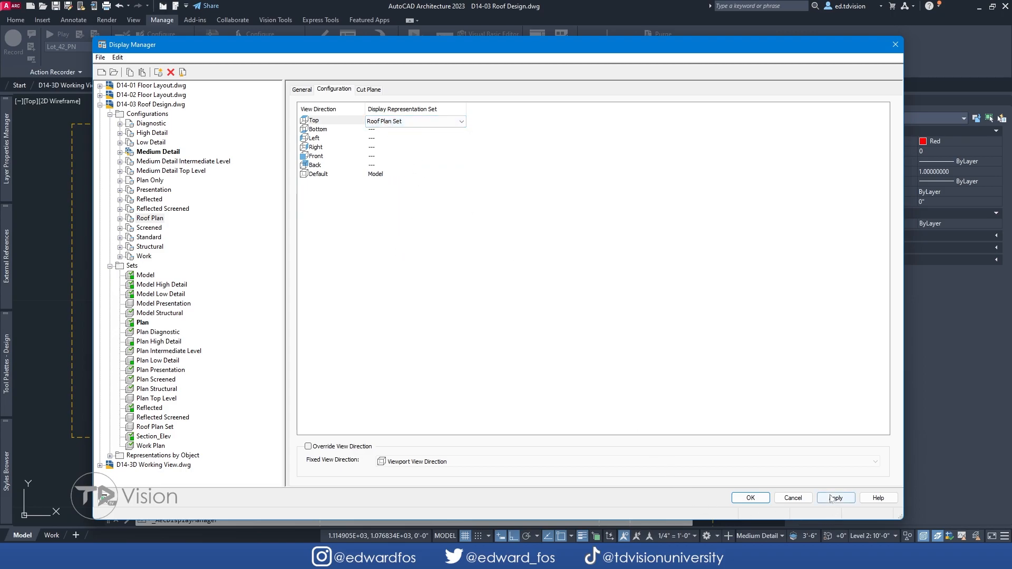
{"action": "left_click", "coordinate": [837, 498]}
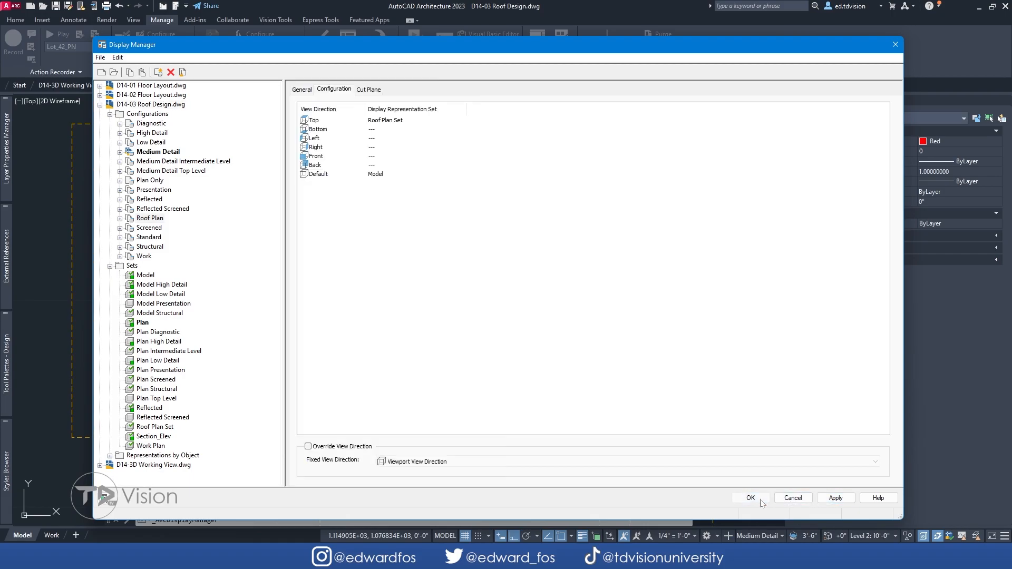
{"action": "left_click", "coordinate": [751, 498]}
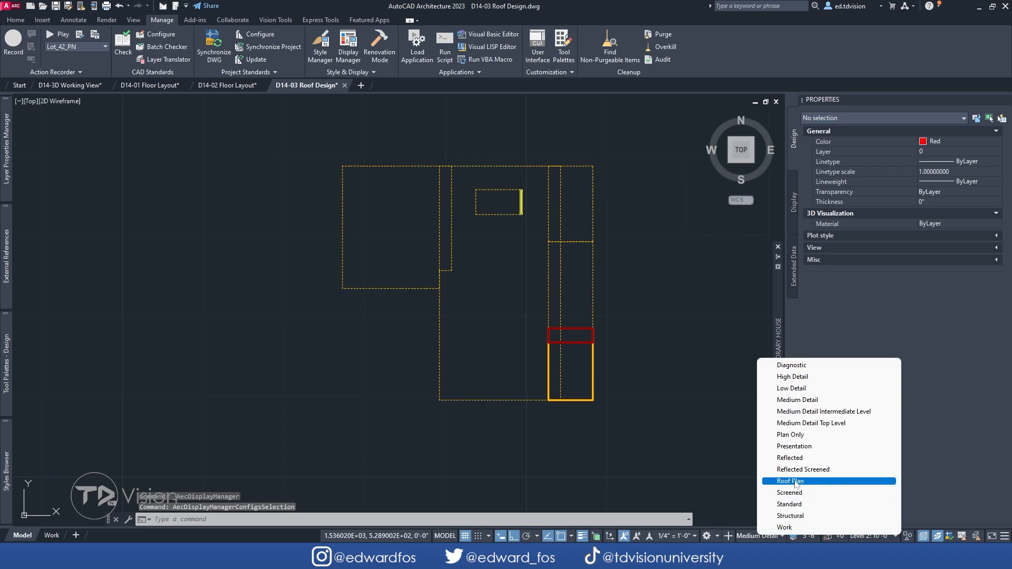
{"action": "left_click", "coordinate": [791, 481]}
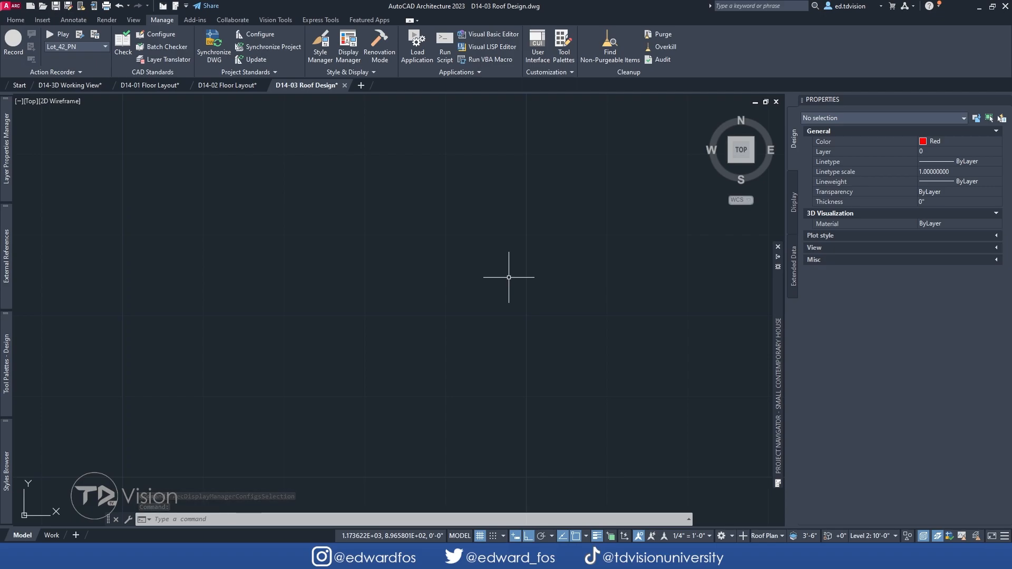
{"action": "mouse_move", "coordinate": [473, 239]}
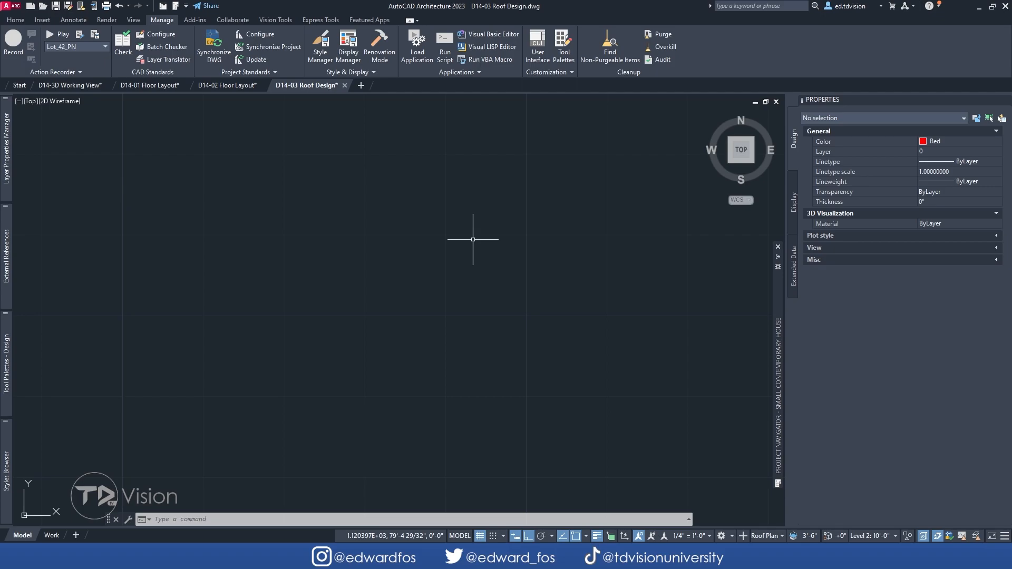
Step: Reopen Display Manager on Roof Plan Set's representation grid and scroll to the roof objects
{"action": "left_click", "coordinate": [348, 43]}
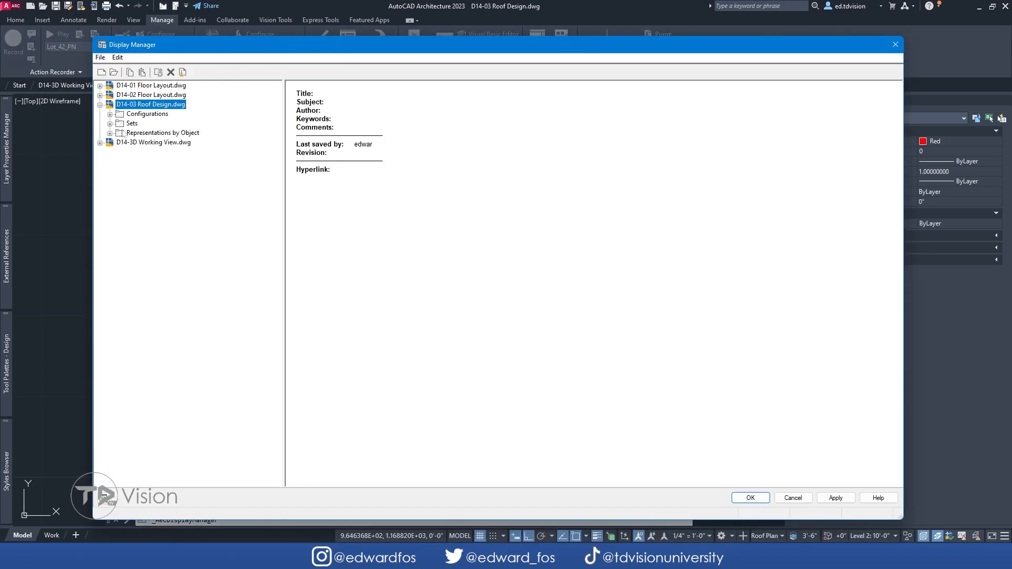
{"action": "left_click", "coordinate": [120, 123]}
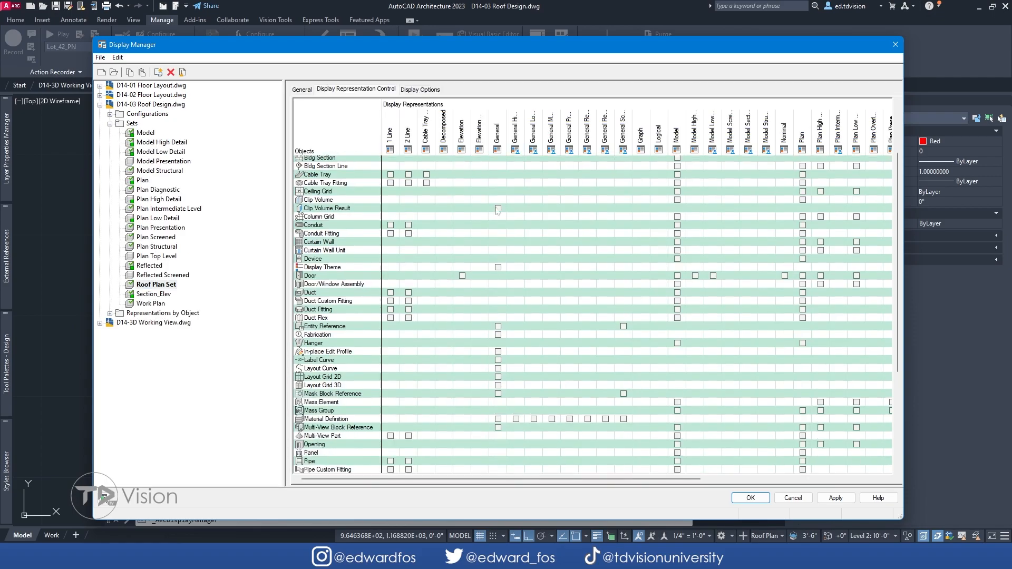
{"action": "scroll", "scroll_direction": "down", "scroll_amount": 3}
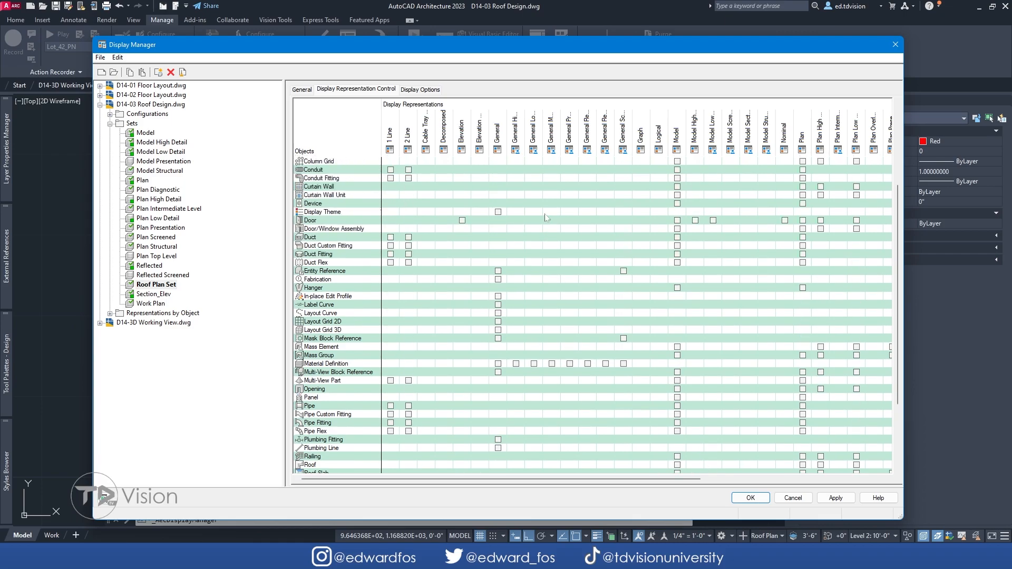
{"action": "scroll", "scroll_direction": "down", "scroll_amount": 3}
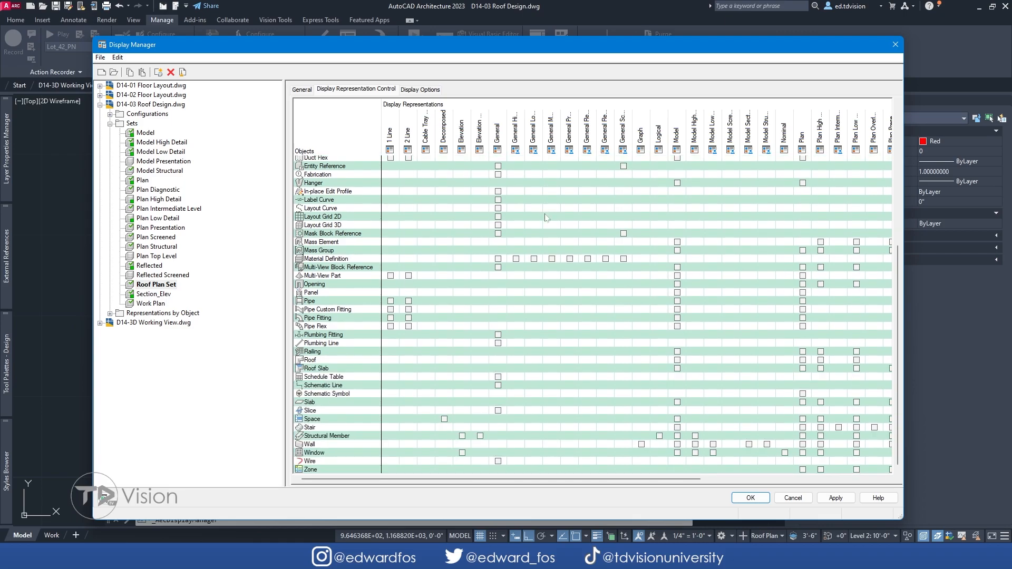
{"action": "mouse_move", "coordinate": [570, 243]}
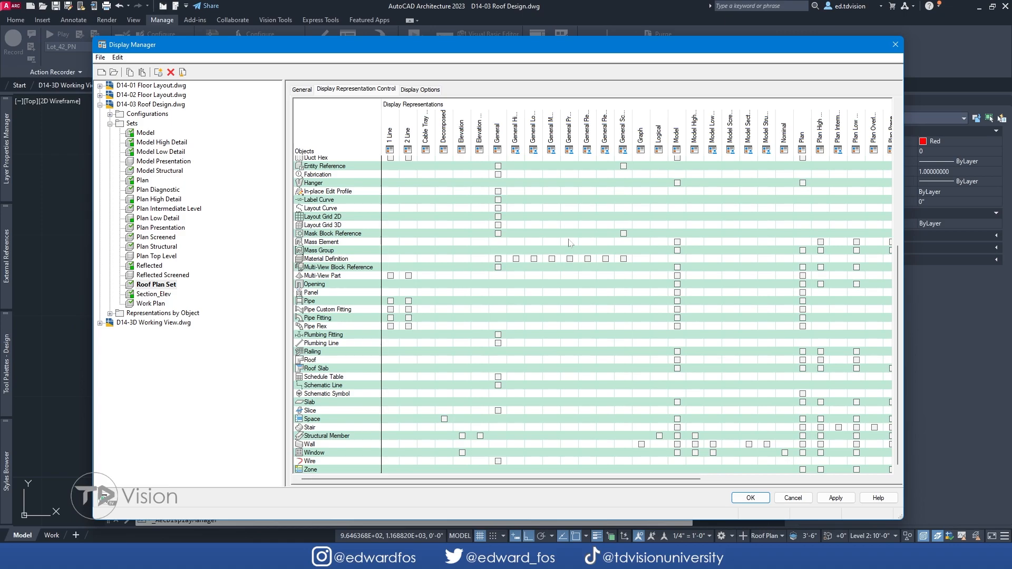
{"action": "mouse_move", "coordinate": [404, 463]}
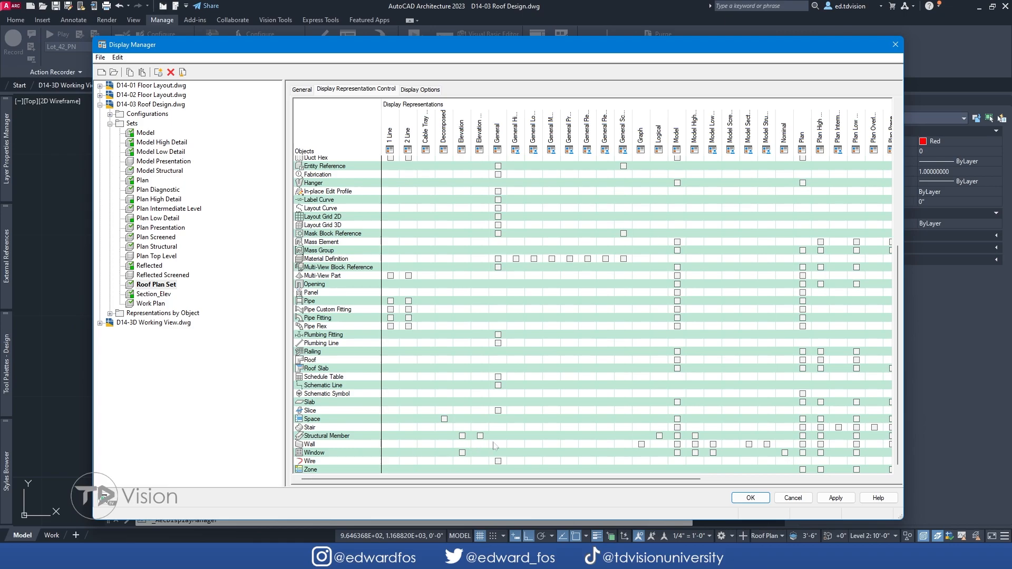
{"action": "scroll", "scroll_direction": "right", "scroll_amount": 3}
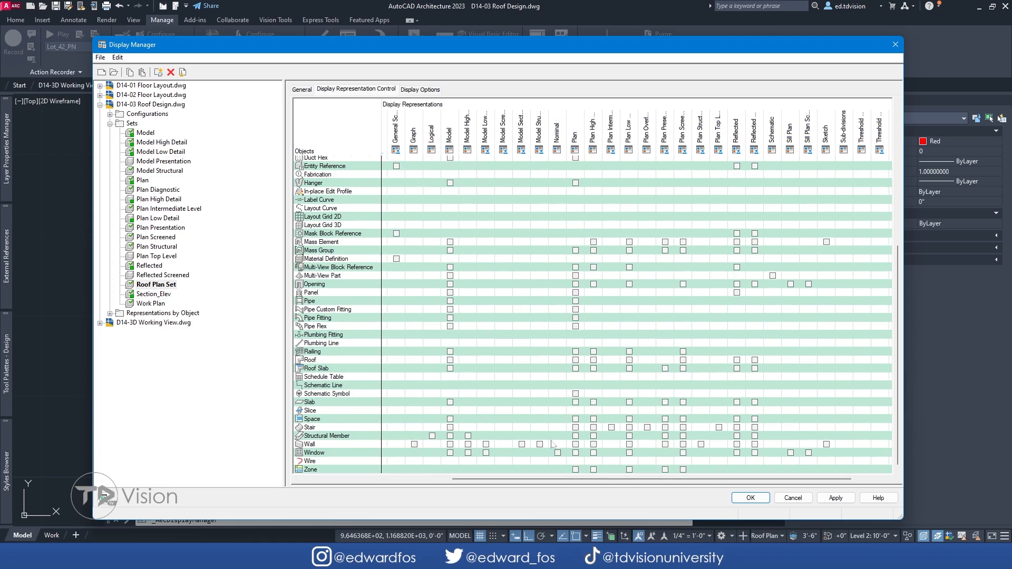
{"action": "mouse_move", "coordinate": [406, 453]}
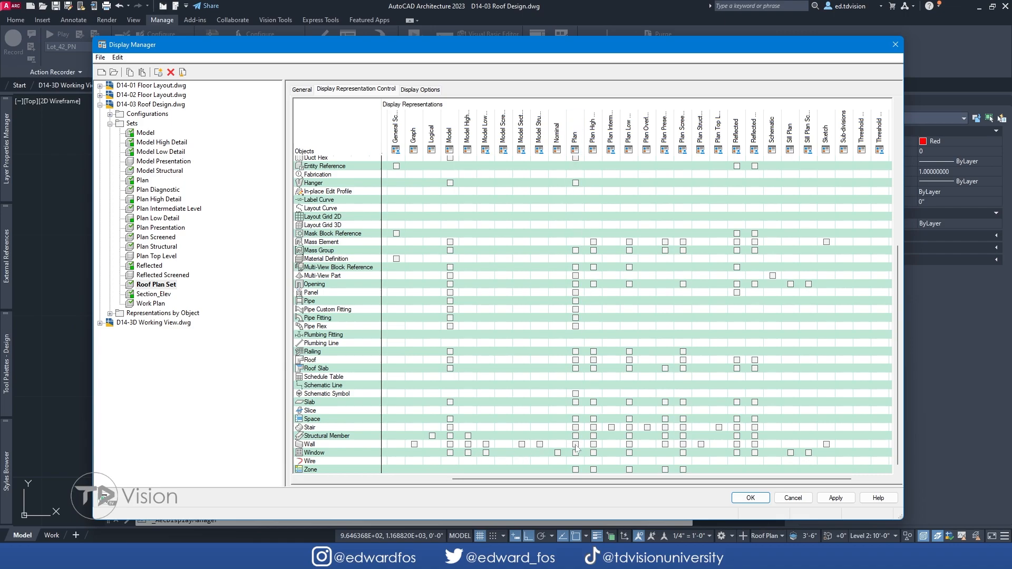
Step: Tick Plan for Roof, Roof Slab and Wall, and Elevation for Window, then confirm
{"action": "left_click", "coordinate": [308, 444]}
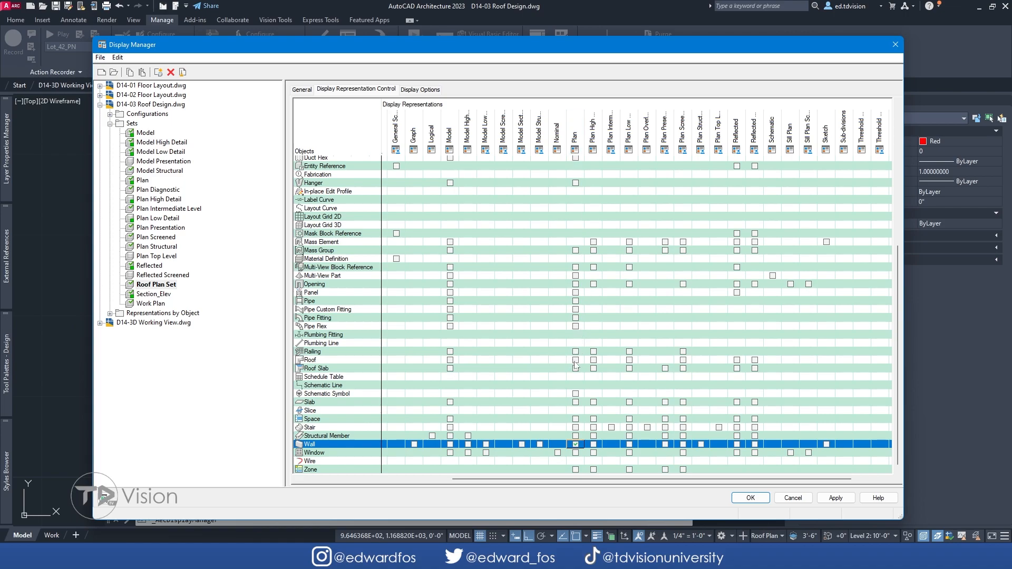
{"action": "left_click", "coordinate": [316, 368]}
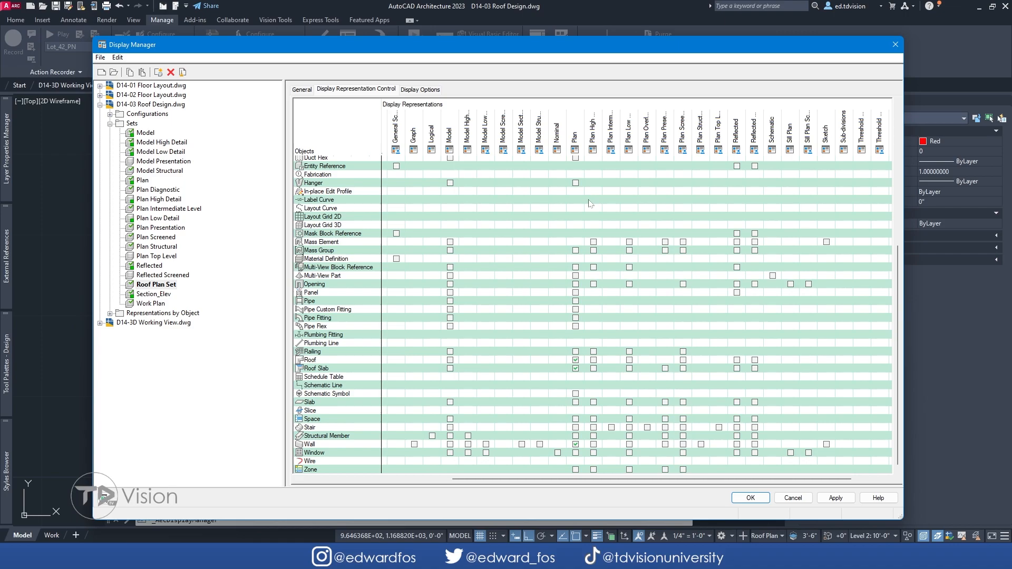
{"action": "left_click_drag", "start_coordinate": [498, 44], "coordinate": [487, 386]}
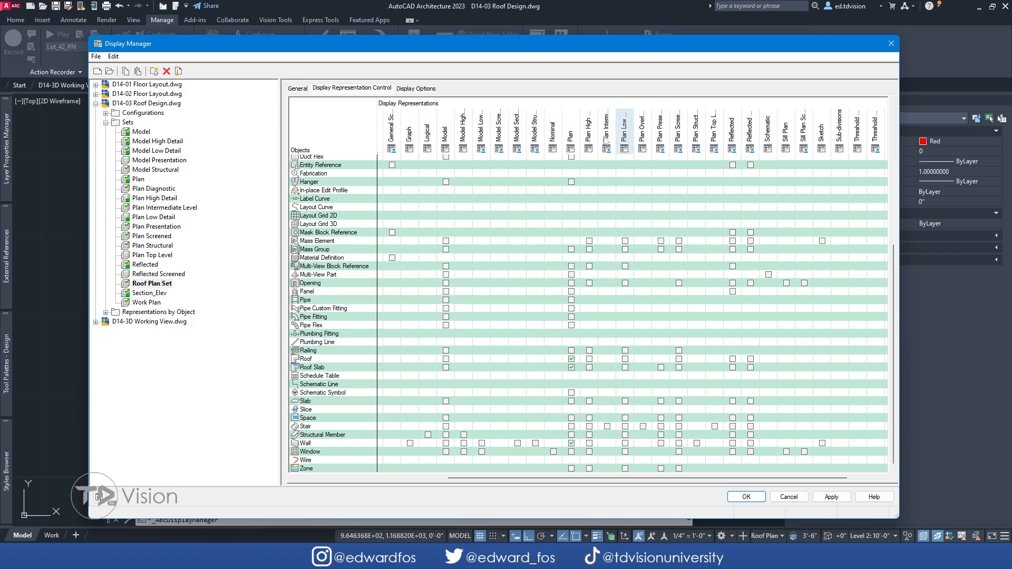
{"action": "left_click", "coordinate": [311, 451]}
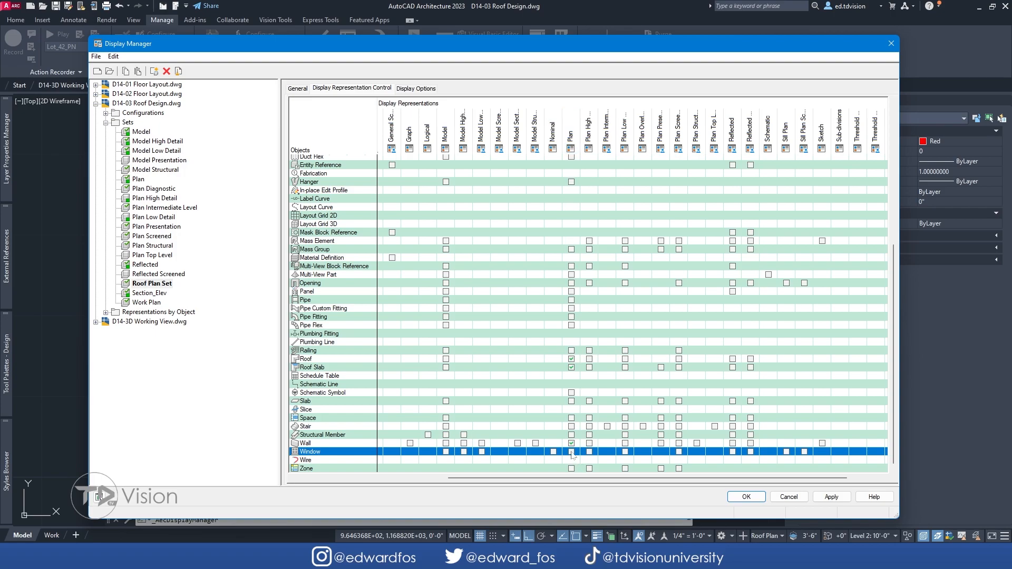
{"action": "left_click_drag", "start_coordinate": [568, 478], "coordinate": [465, 480]}
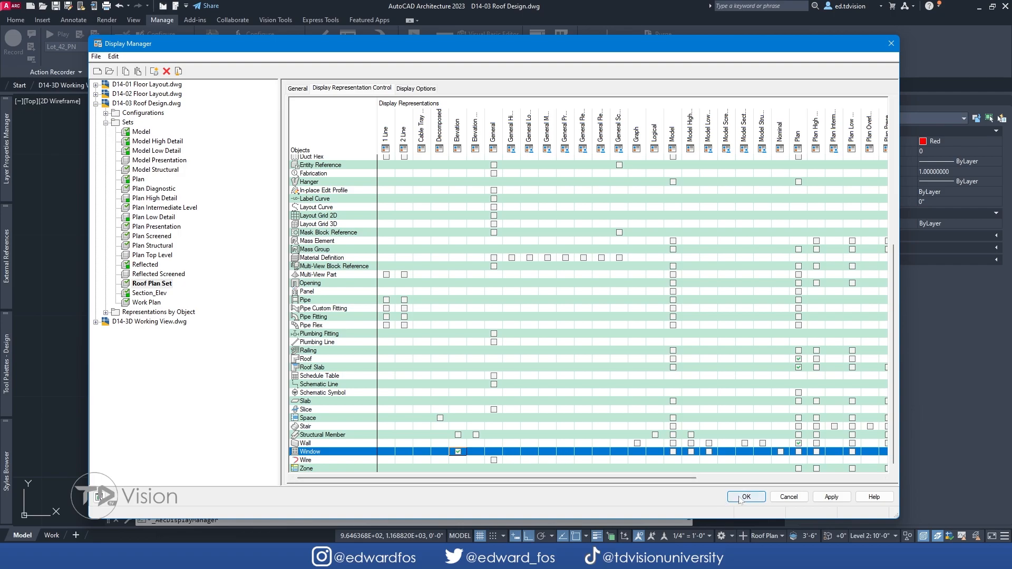
{"action": "left_click", "coordinate": [746, 497]}
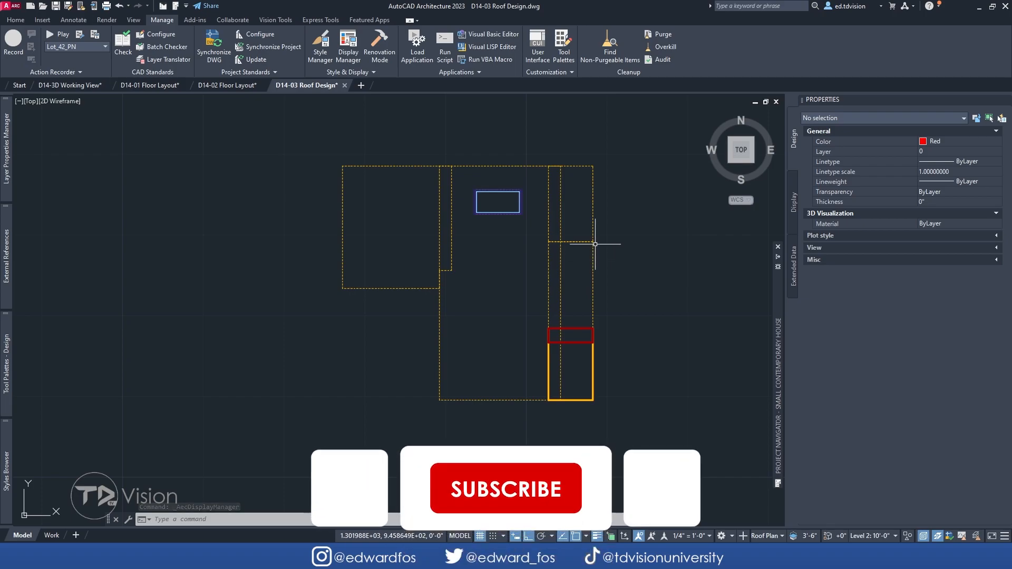
{"action": "left_click", "coordinate": [507, 489]}
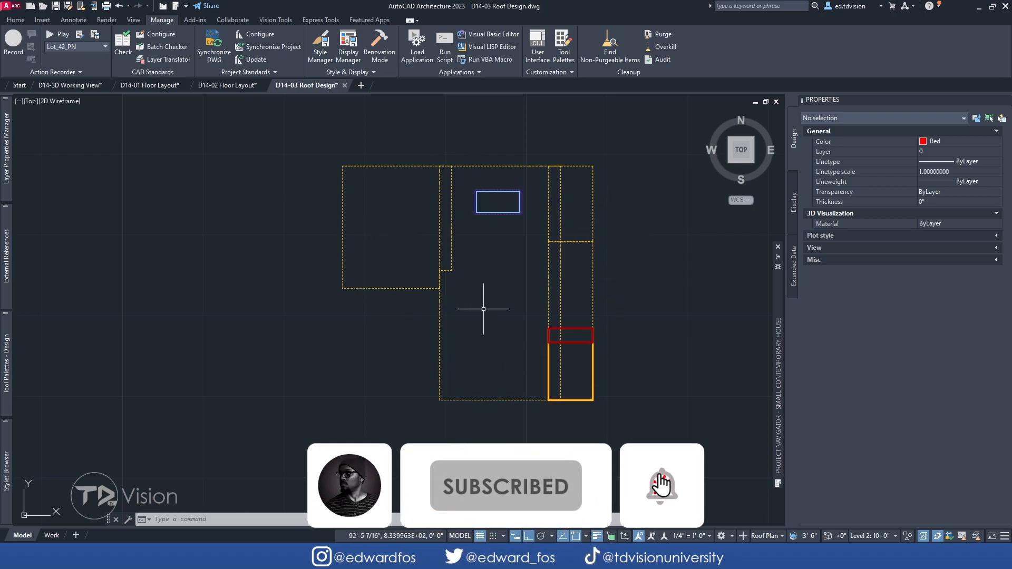
{"action": "mouse_move", "coordinate": [560, 173]}
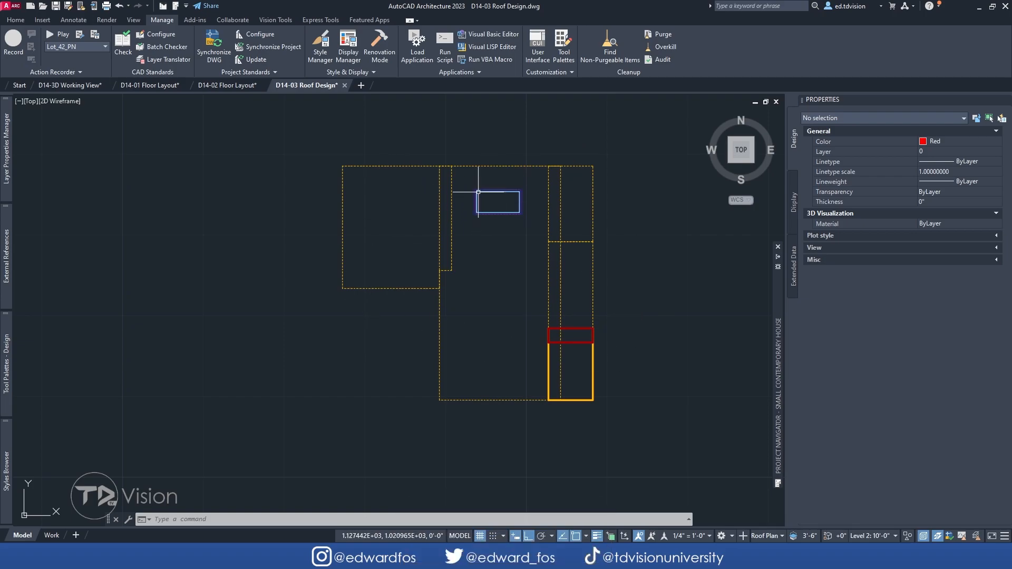
{"action": "left_click", "coordinate": [501, 192]}
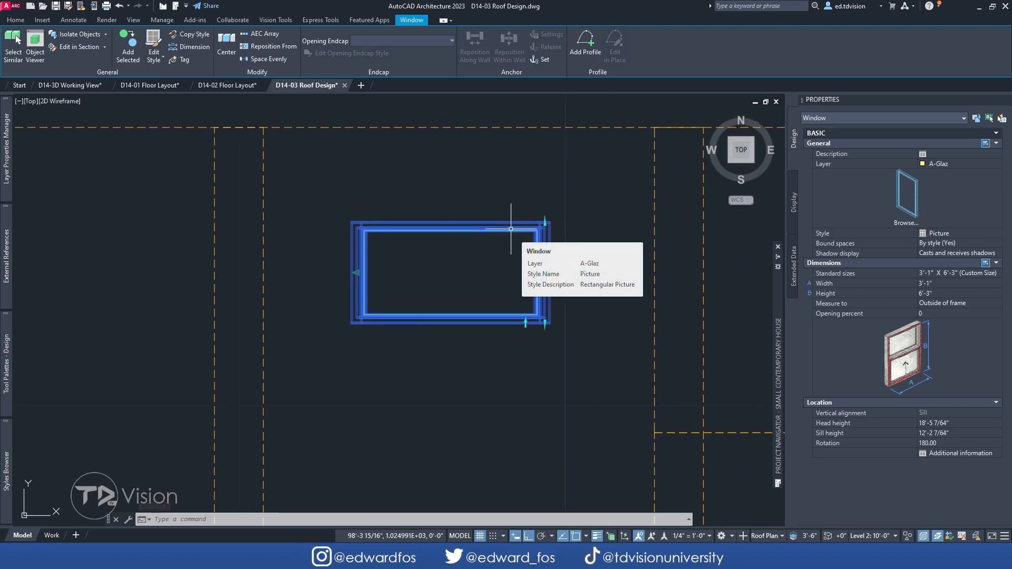
{"action": "left_click", "coordinate": [162, 20]}
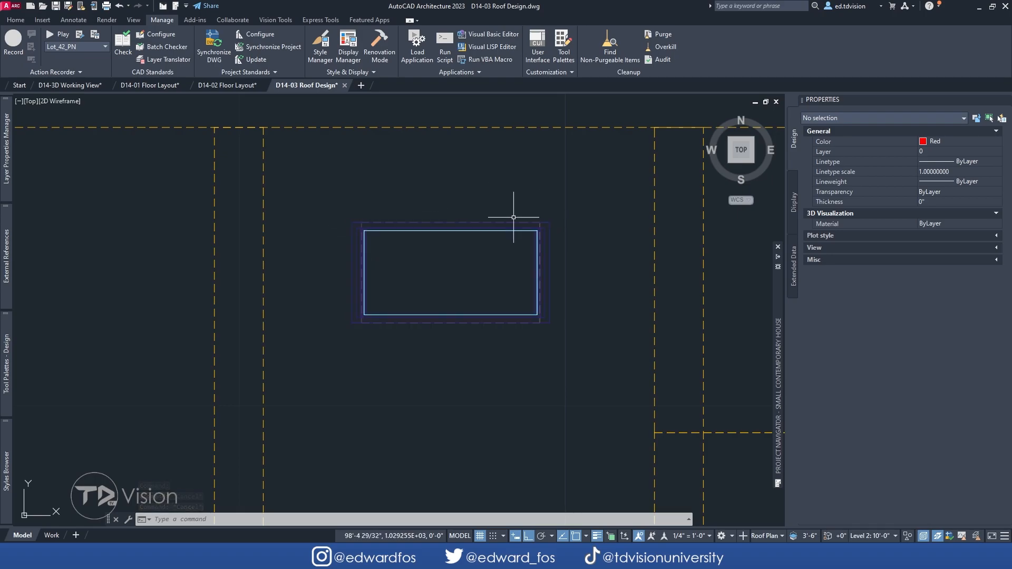
{"action": "mouse_move", "coordinate": [489, 229]}
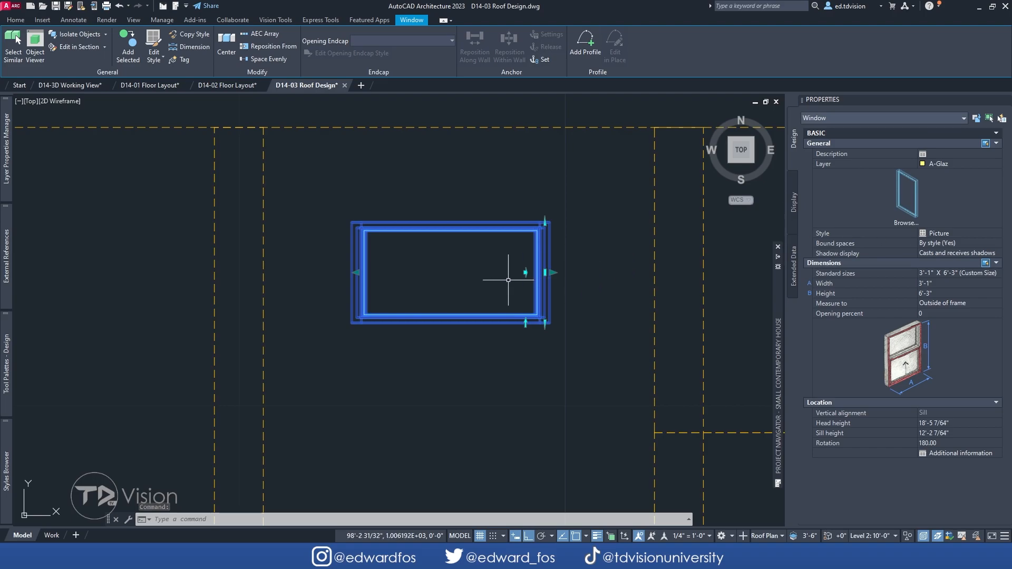
{"action": "mouse_move", "coordinate": [554, 304]}
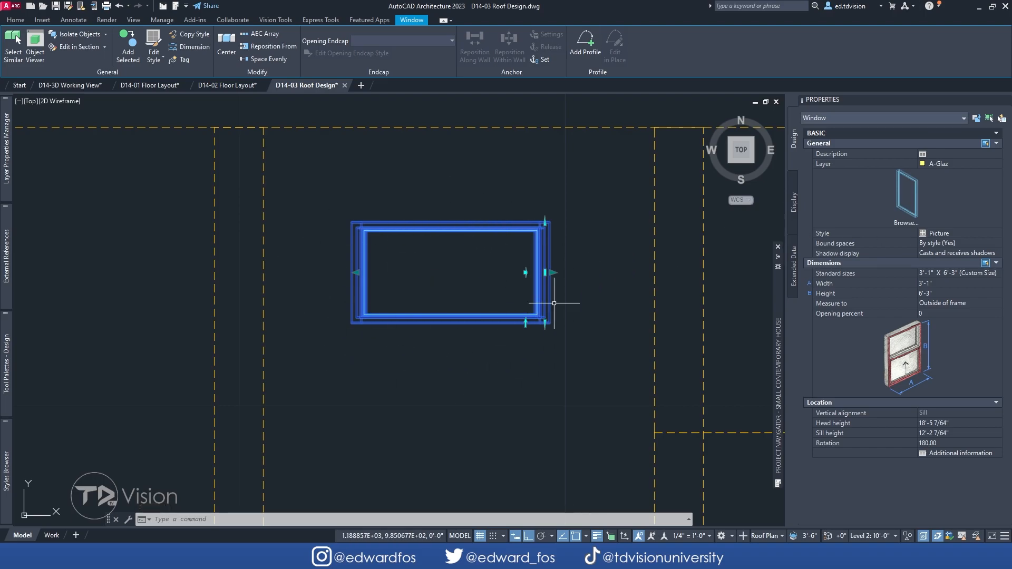
{"action": "mouse_move", "coordinate": [546, 282]}
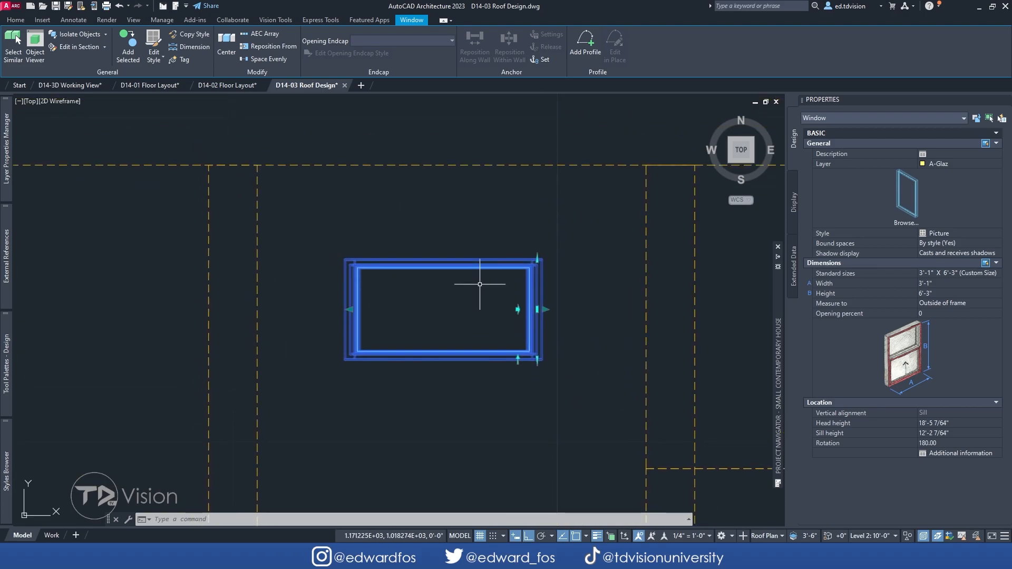
{"action": "mouse_move", "coordinate": [471, 237]}
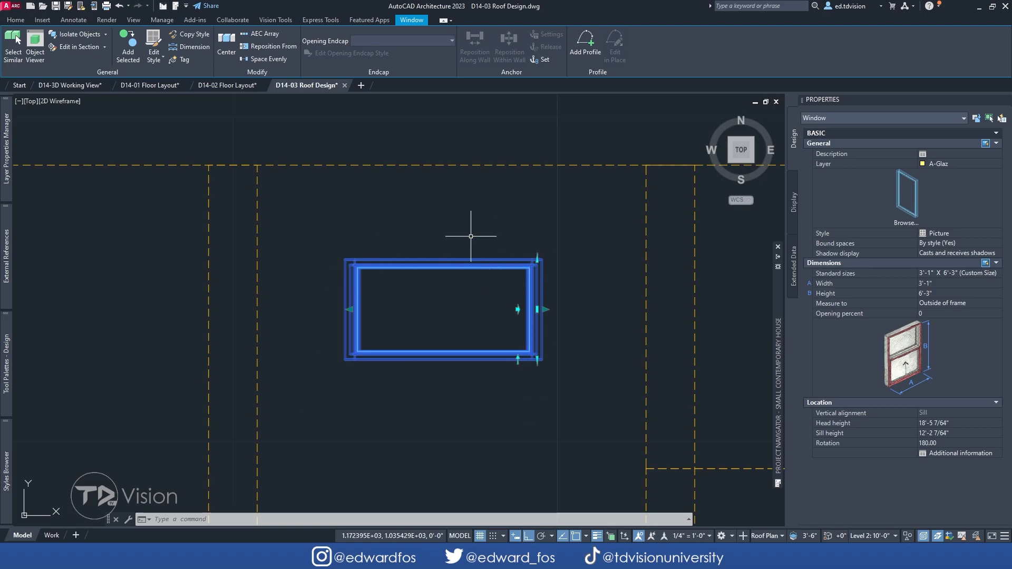
{"action": "mouse_move", "coordinate": [499, 412]}
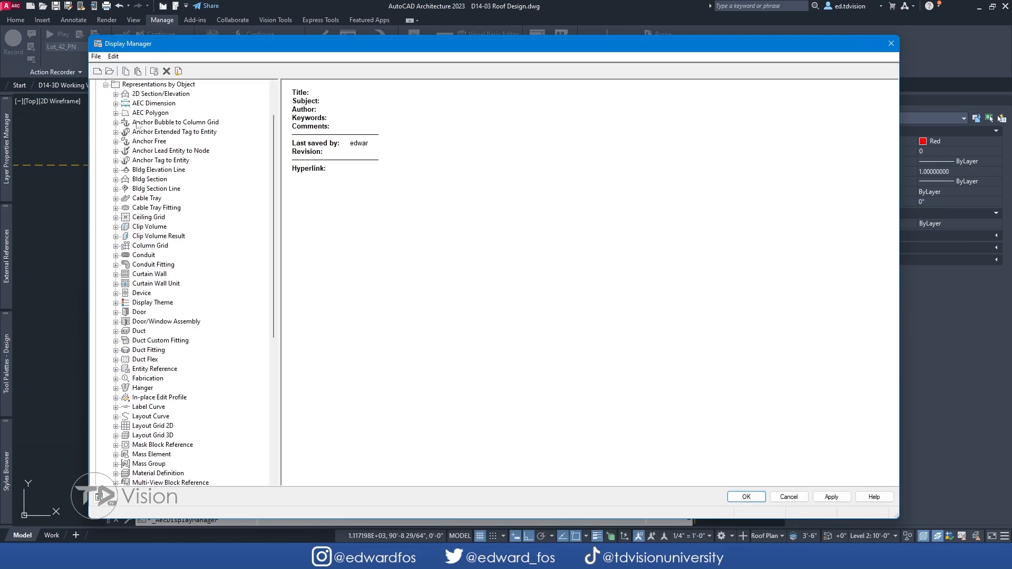
Step: Set the Window Elevation representation's Frame and Sash colour to yellow 51
{"action": "scroll", "scroll_direction": "down", "scroll_amount": 3}
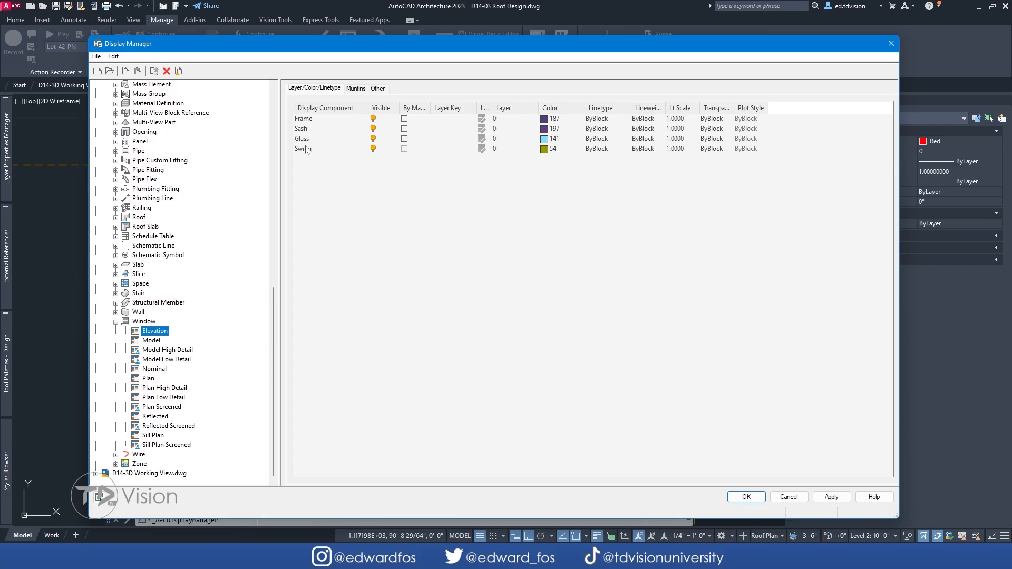
{"action": "left_click", "coordinate": [546, 118]}
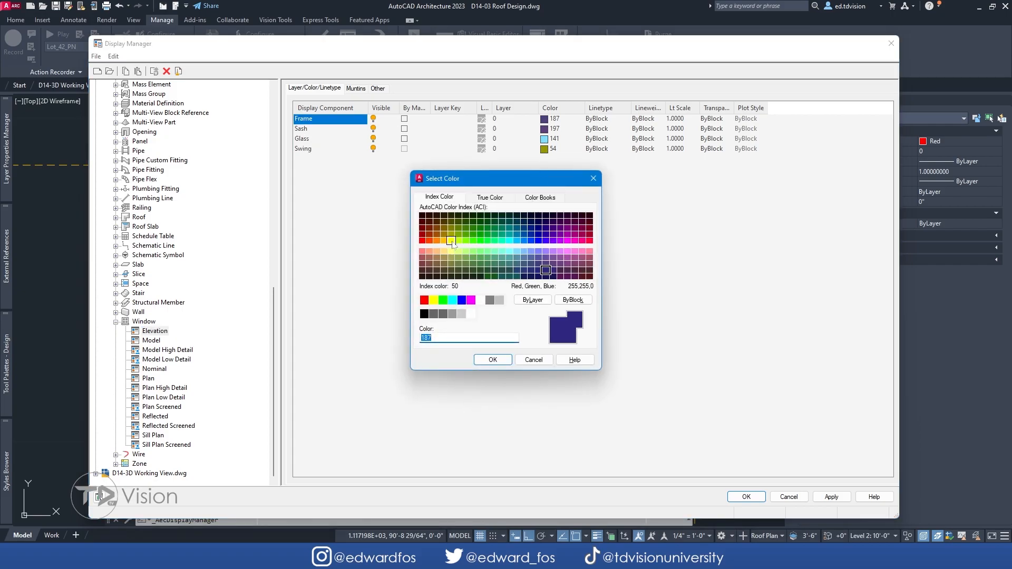
{"action": "left_click", "coordinate": [451, 252]}
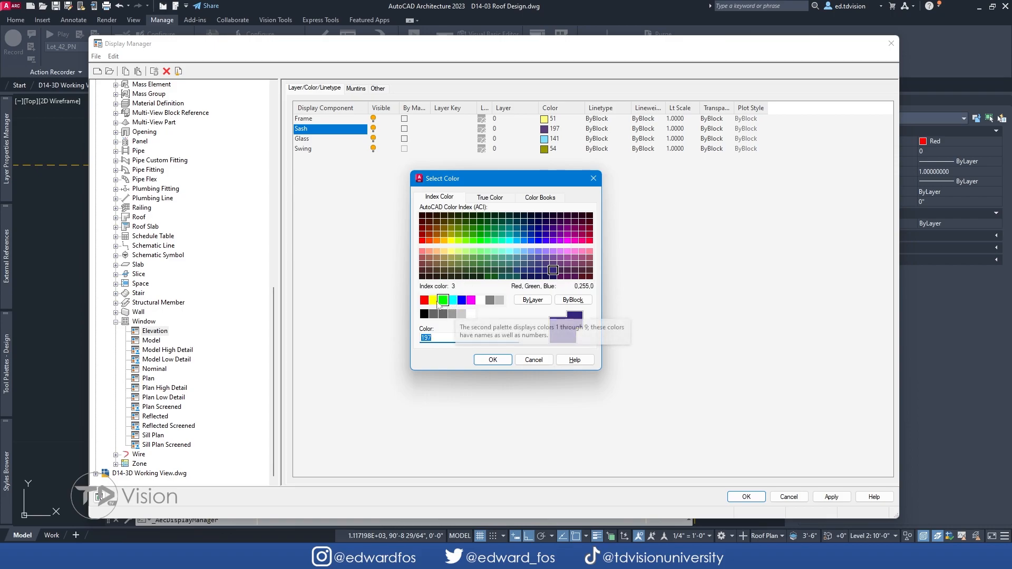
{"action": "left_click", "coordinate": [451, 251]}
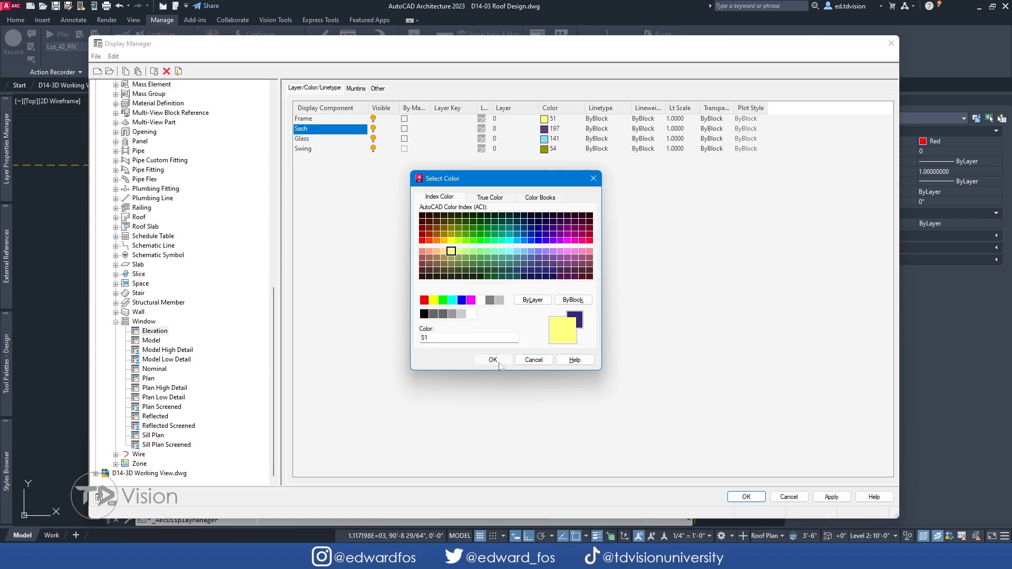
{"action": "left_click", "coordinate": [493, 360]}
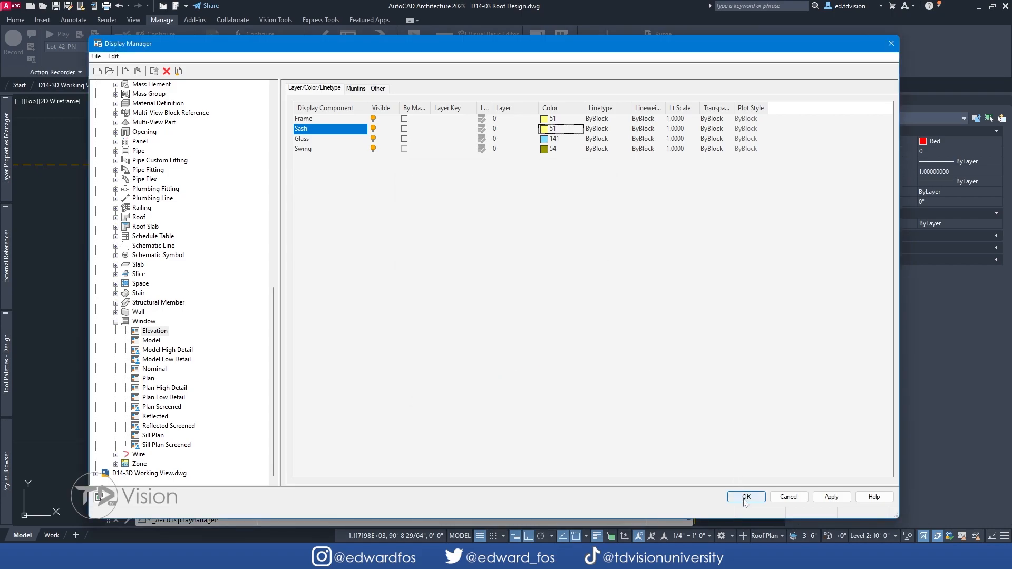
{"action": "left_click", "coordinate": [747, 497]}
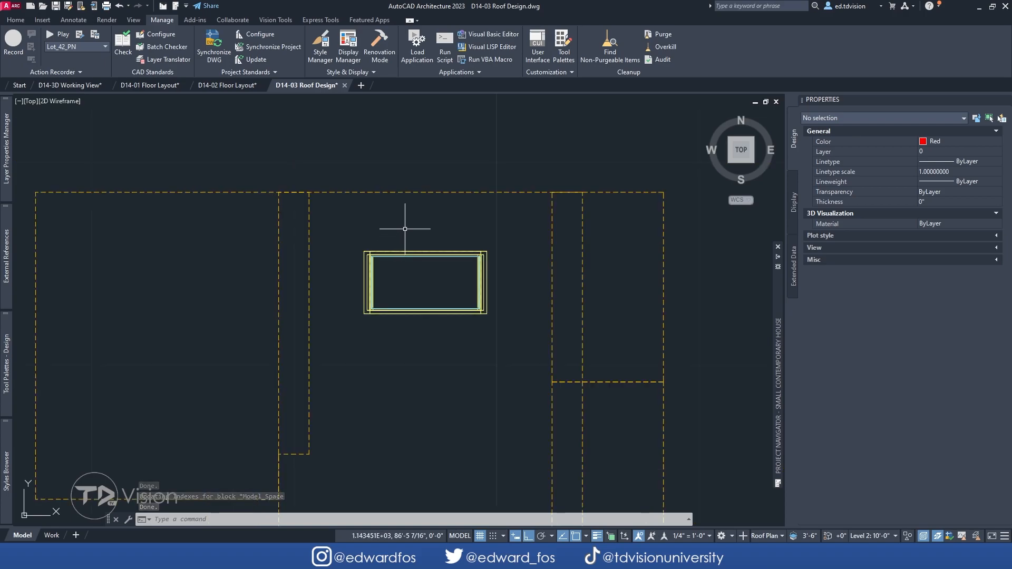
{"action": "mouse_move", "coordinate": [349, 42]}
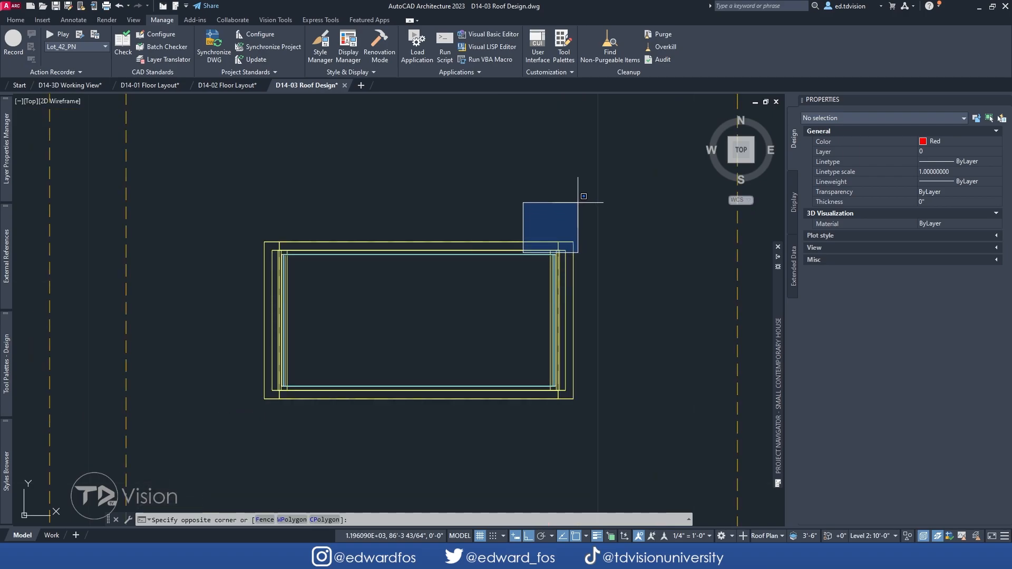
Step: Cancel the pending selection and select the Picture-style skylight window
{"action": "key", "text": "Escape"}
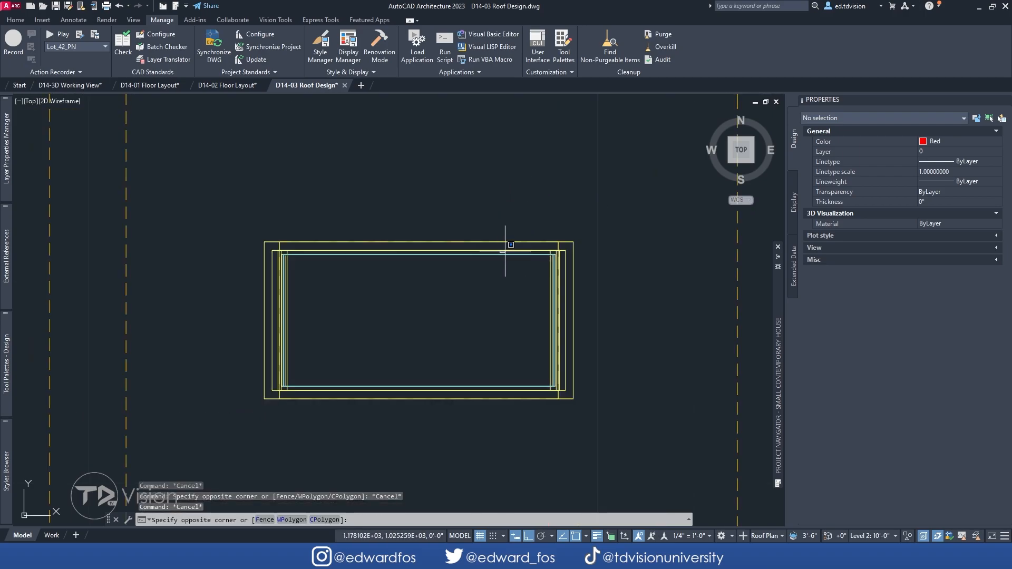
{"action": "left_click", "coordinate": [509, 247]}
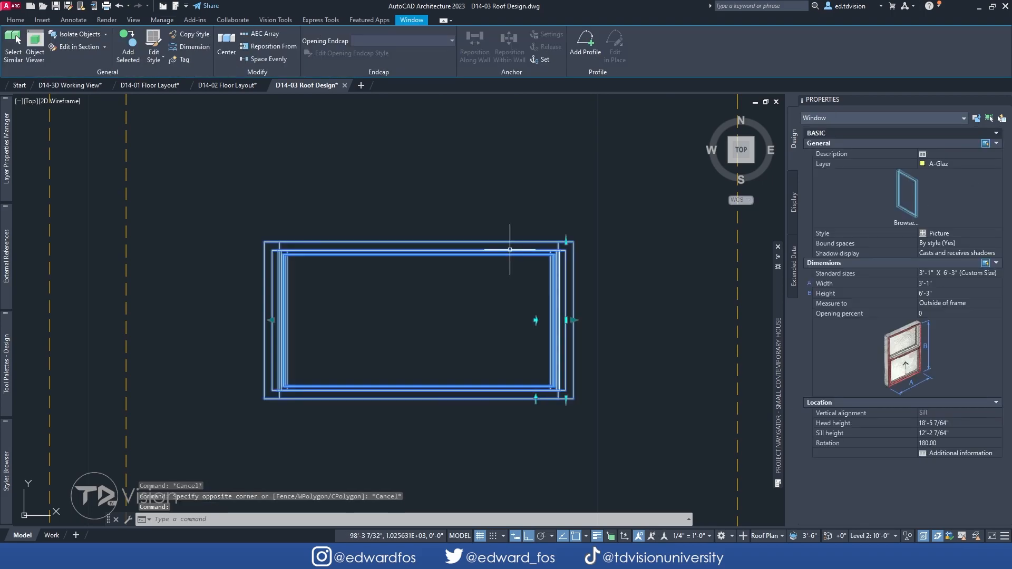
{"action": "mouse_move", "coordinate": [563, 238]}
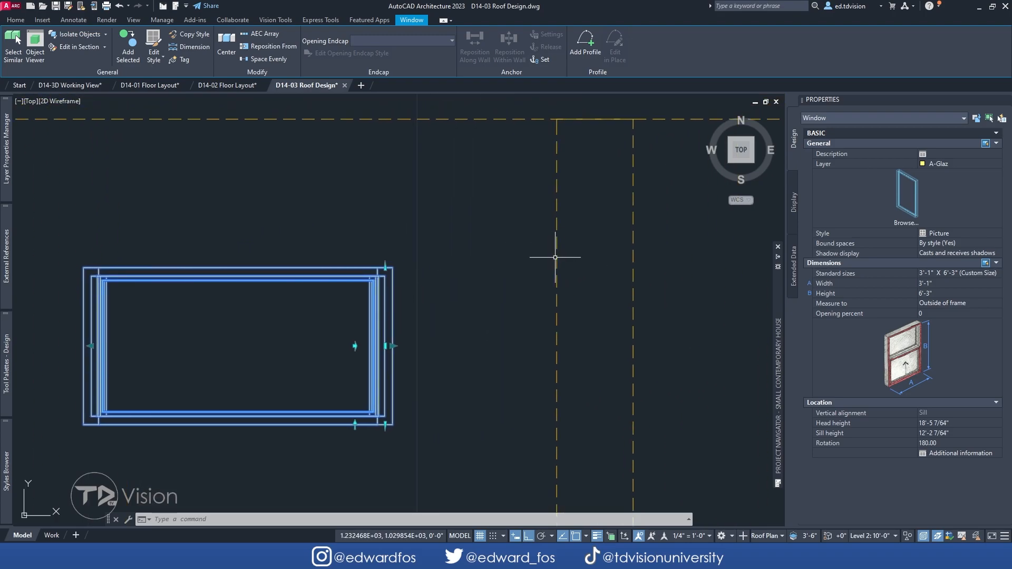
{"action": "mouse_move", "coordinate": [381, 315]}
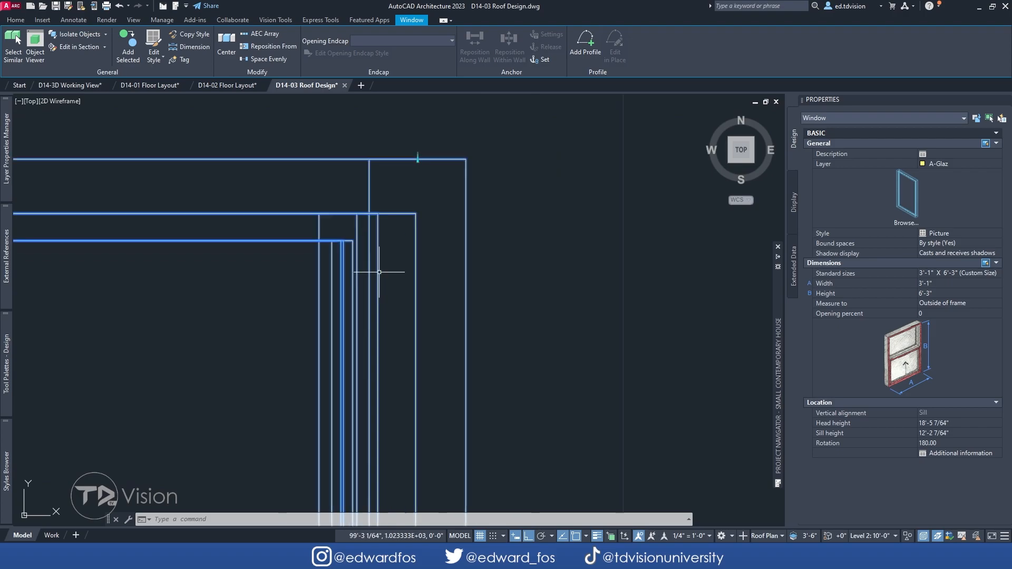
{"action": "mouse_move", "coordinate": [360, 174]}
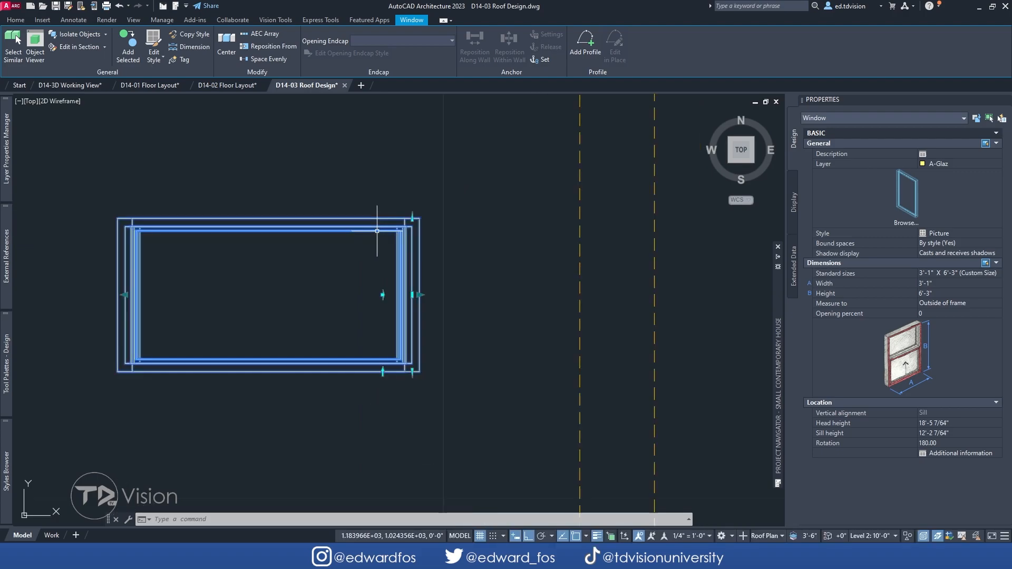
{"action": "mouse_move", "coordinate": [374, 263]}
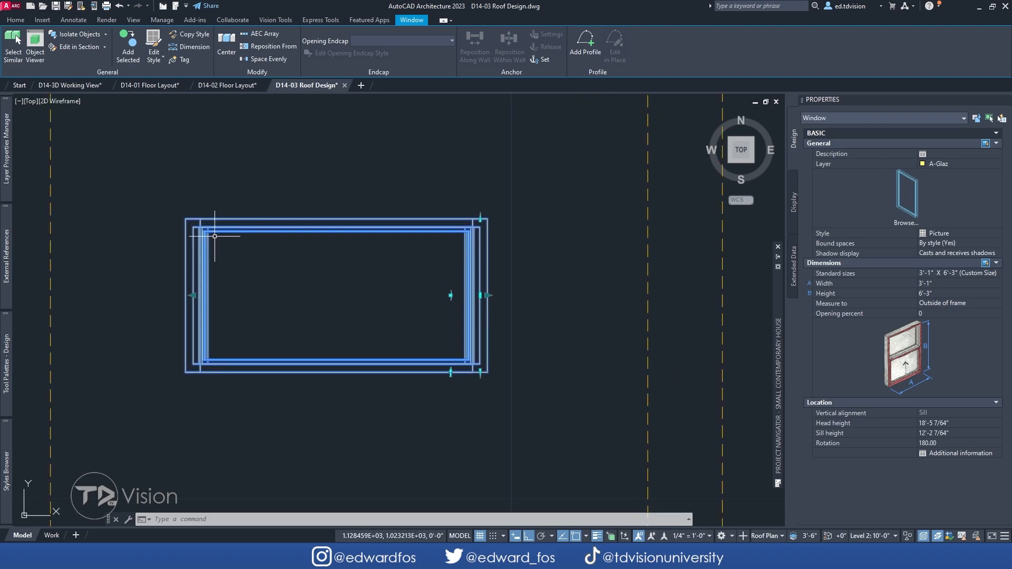
{"action": "mouse_move", "coordinate": [496, 284]}
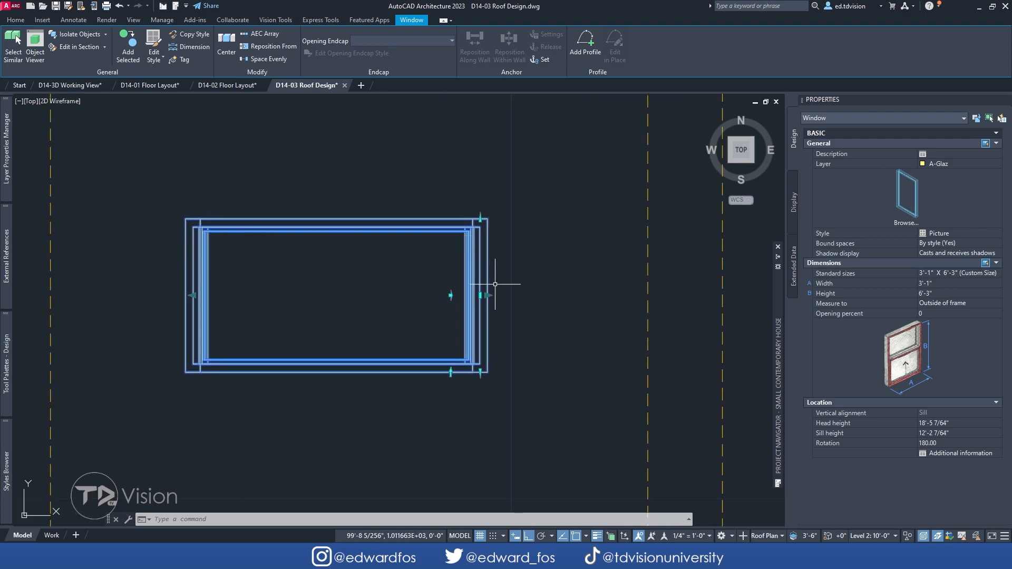
{"action": "mouse_move", "coordinate": [303, 256]}
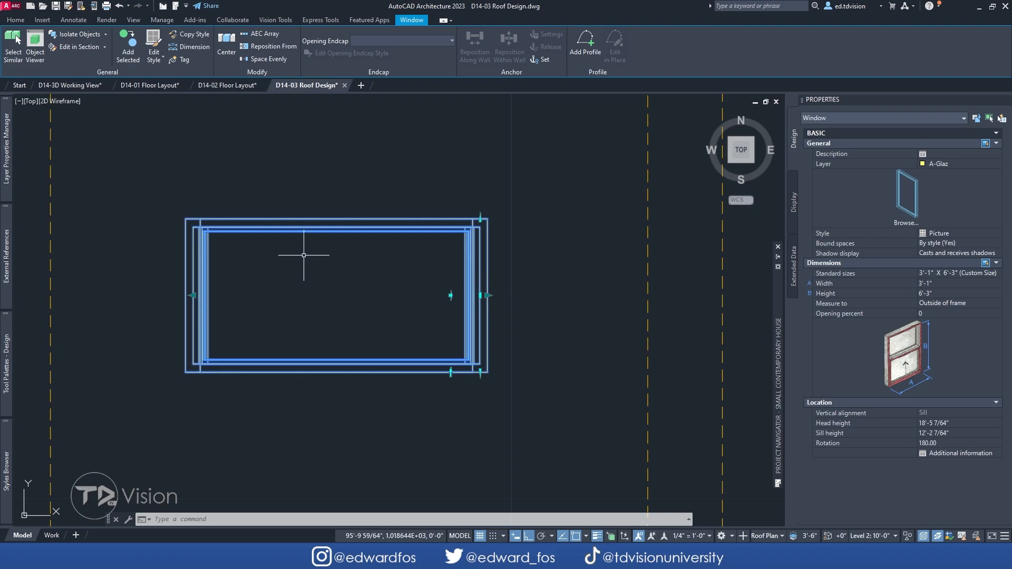
{"action": "mouse_move", "coordinate": [343, 229]}
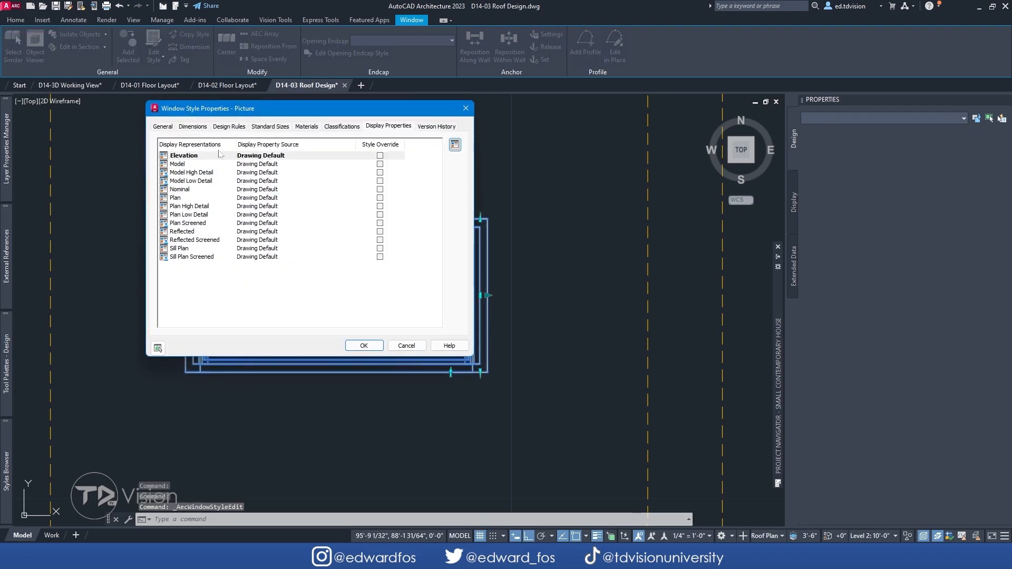
Step: Override the Picture style's Elevation display so the window frame uses the HIDDEN2 linetype
{"action": "left_click", "coordinate": [184, 155]}
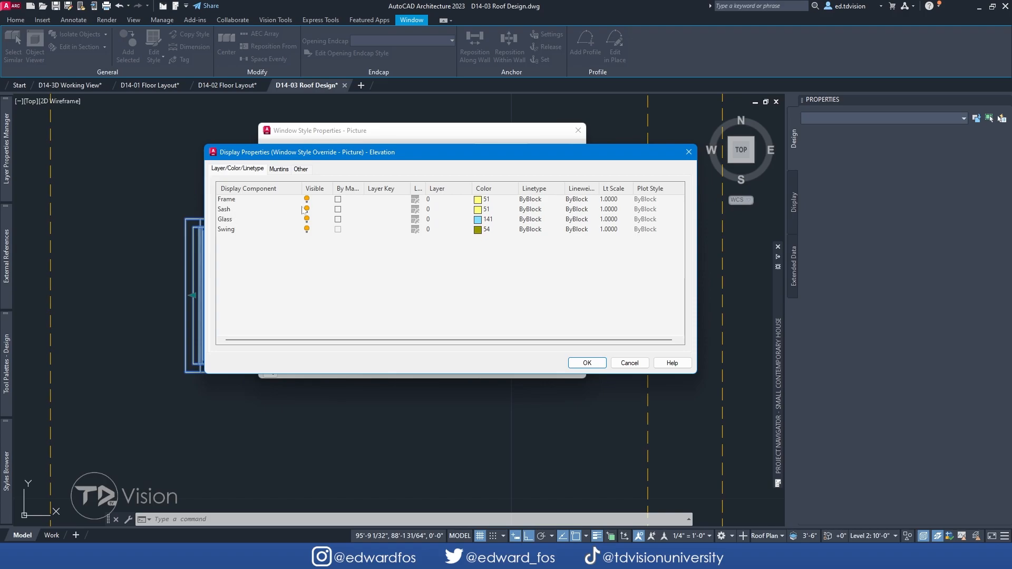
{"action": "left_click", "coordinate": [240, 220]}
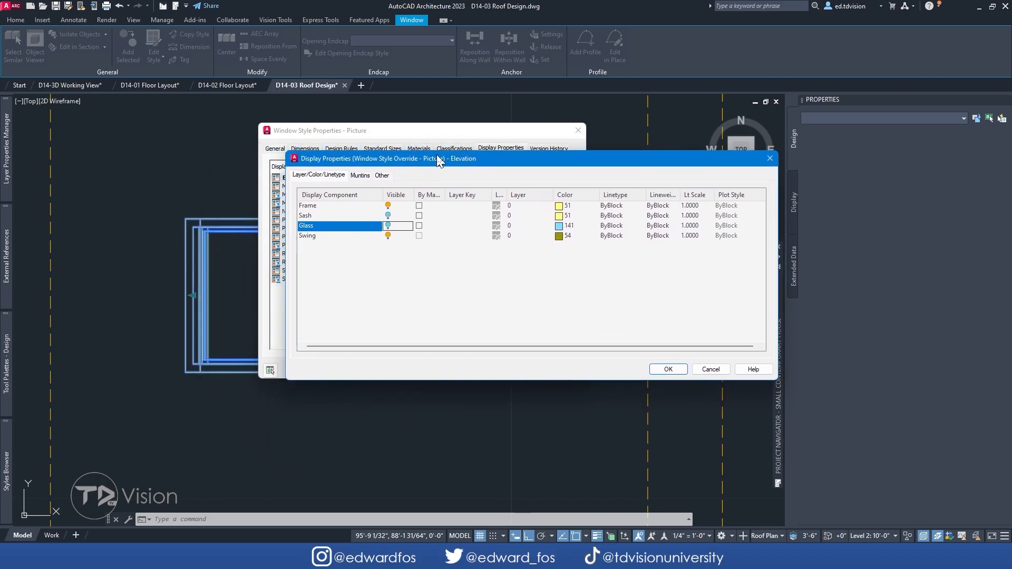
{"action": "mouse_move", "coordinate": [427, 173]}
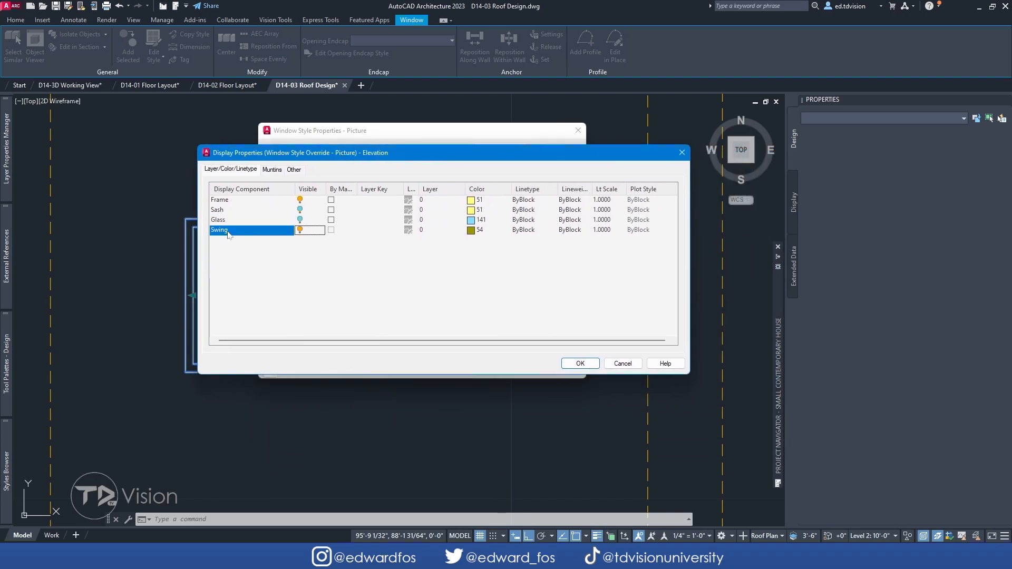
{"action": "left_click", "coordinate": [299, 229]}
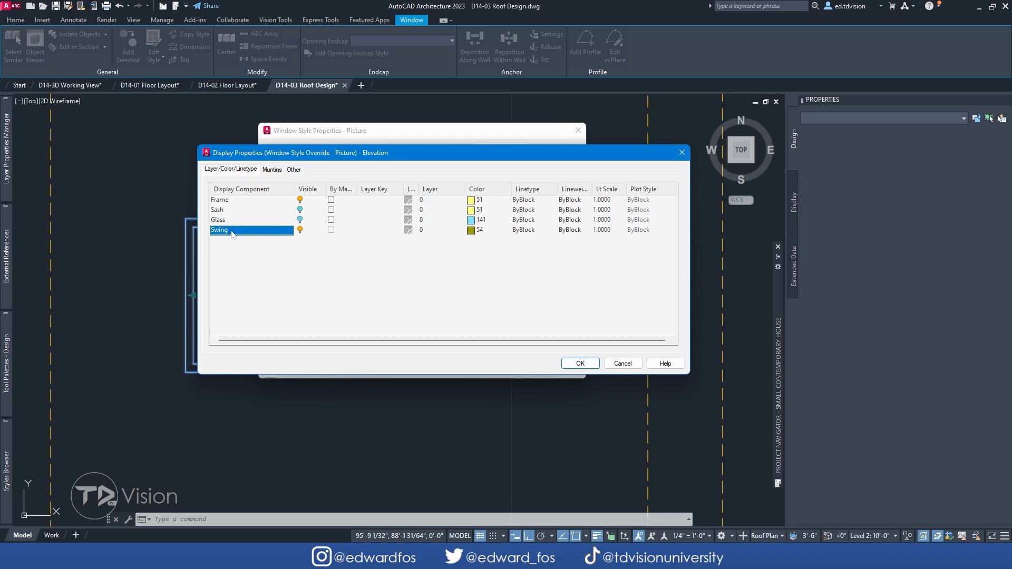
{"action": "mouse_move", "coordinate": [241, 235]}
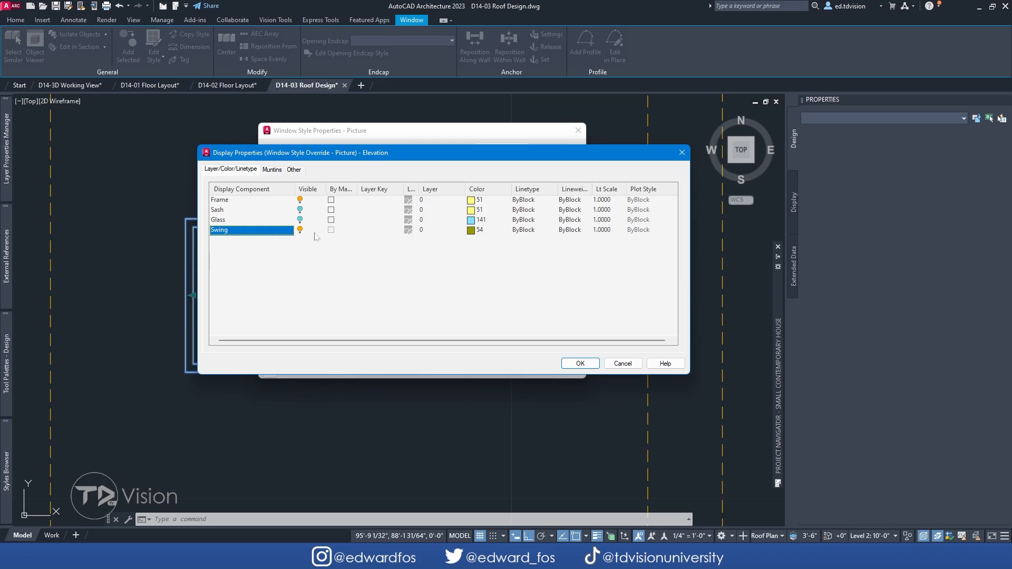
{"action": "left_click", "coordinate": [227, 199]}
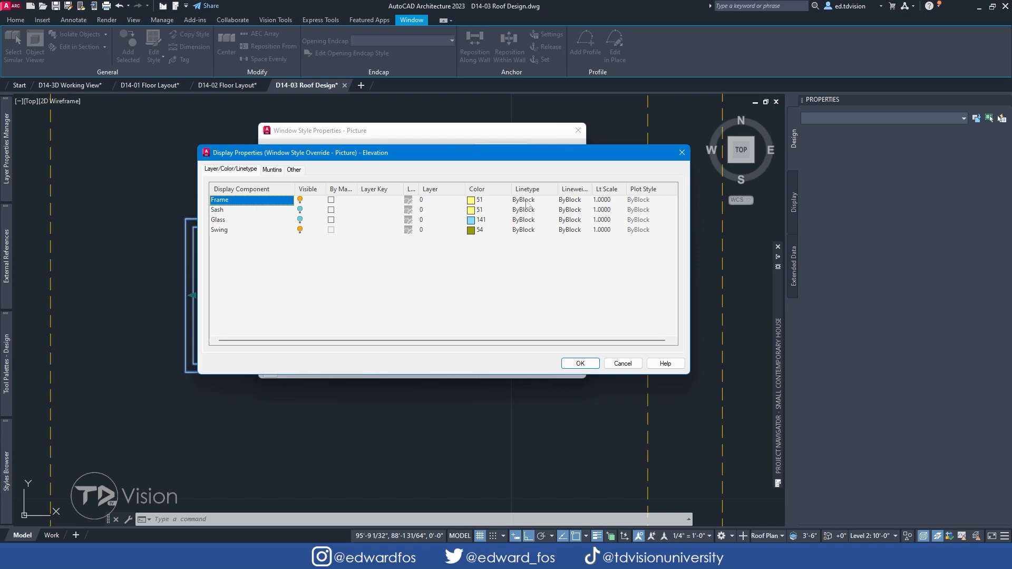
{"action": "left_click", "coordinate": [523, 200]}
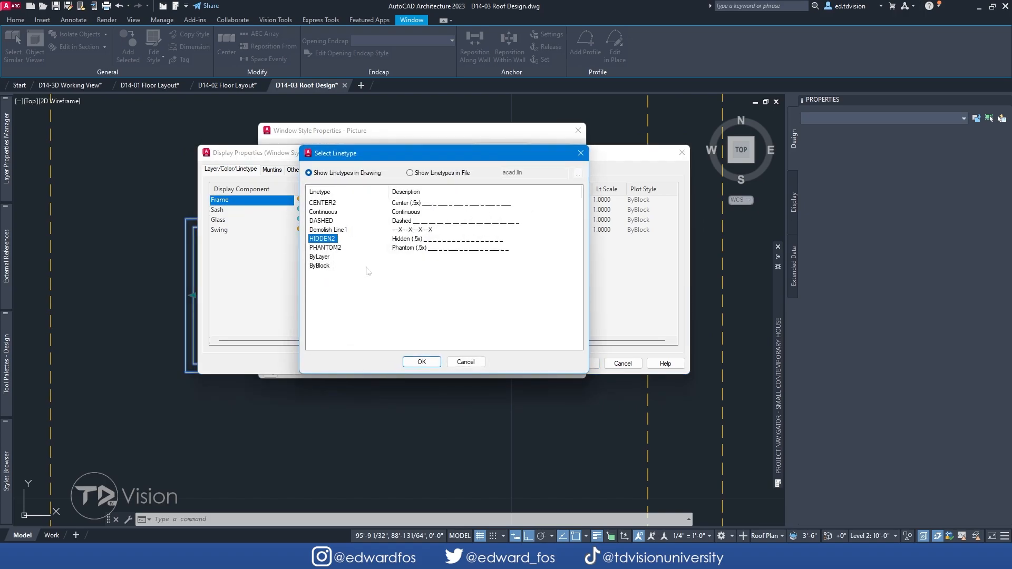
{"action": "left_click", "coordinate": [421, 362]}
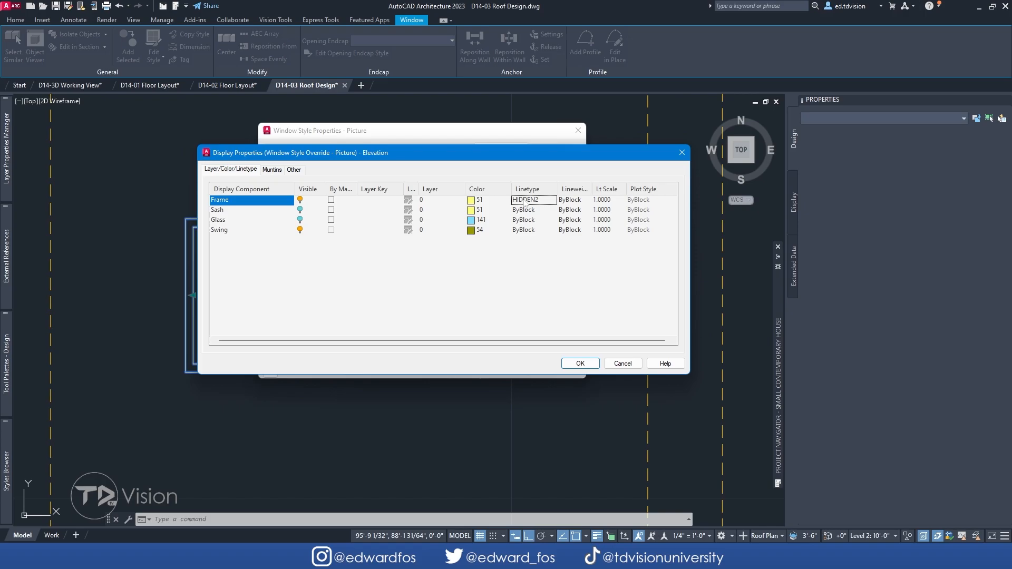
{"action": "left_click", "coordinate": [580, 363]}
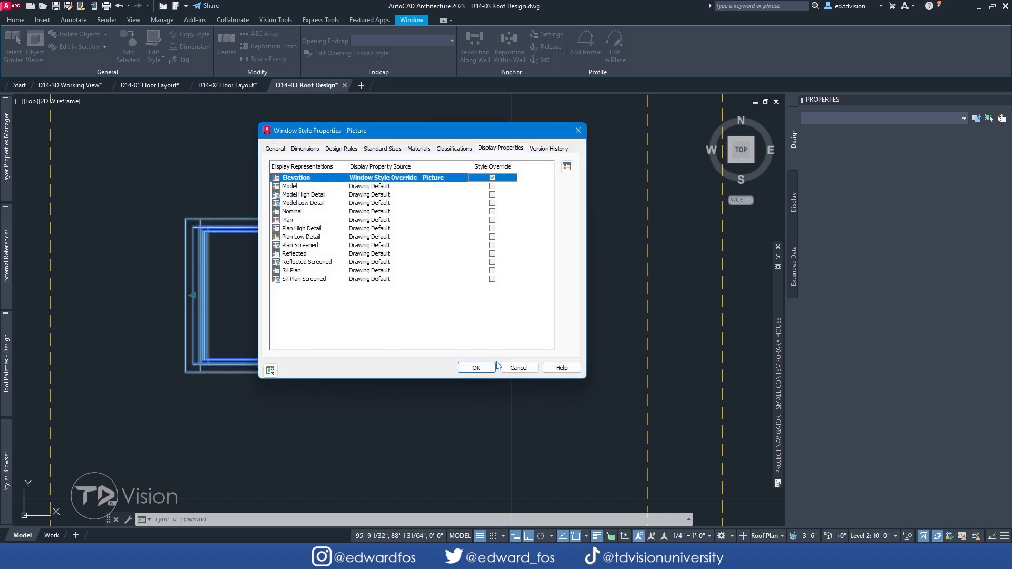
{"action": "left_click", "coordinate": [519, 368]}
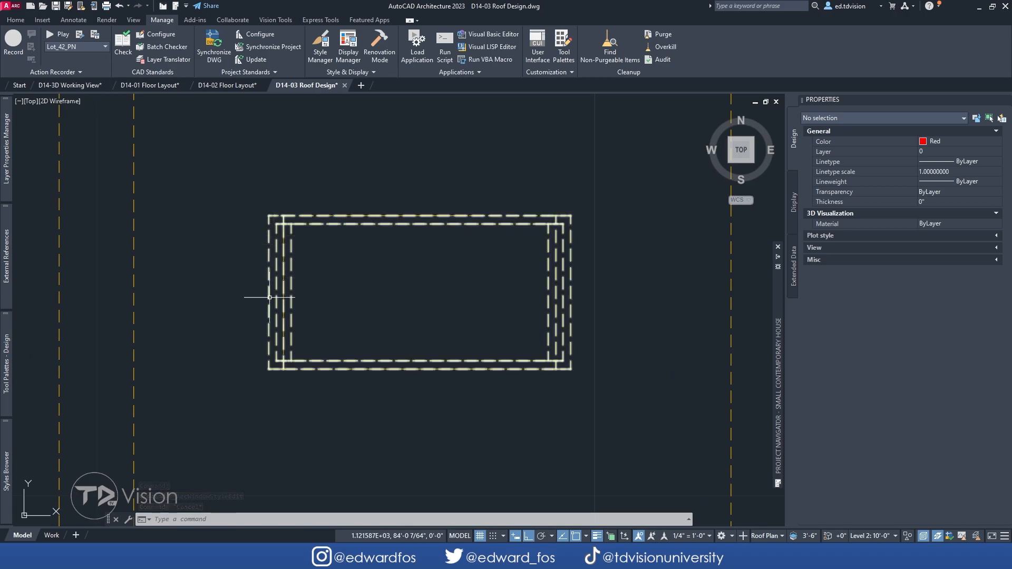
{"action": "mouse_move", "coordinate": [560, 210]}
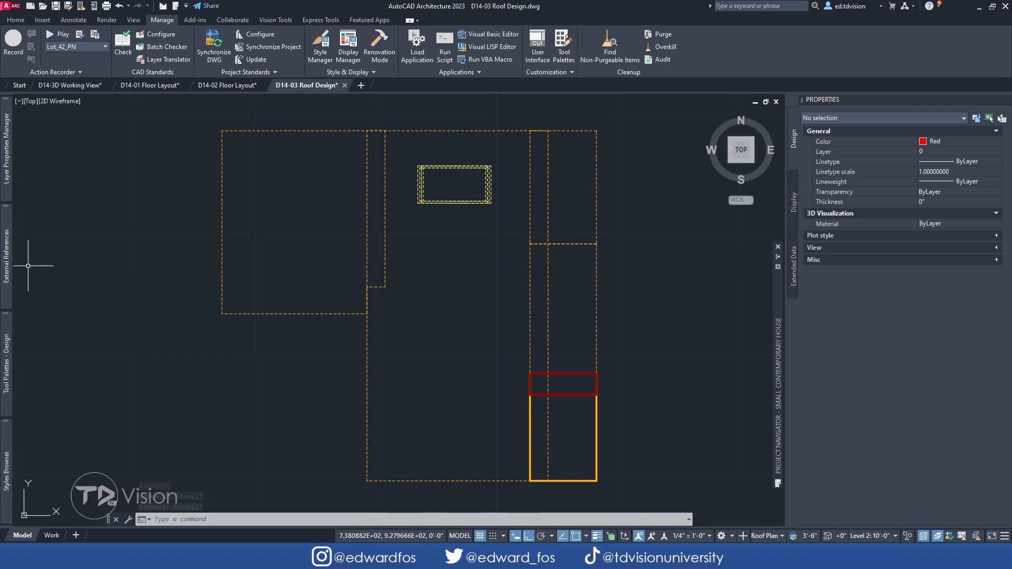
Step: Reload the D14-02 Floor Layout external reference
{"action": "right_click", "coordinate": [48, 161]}
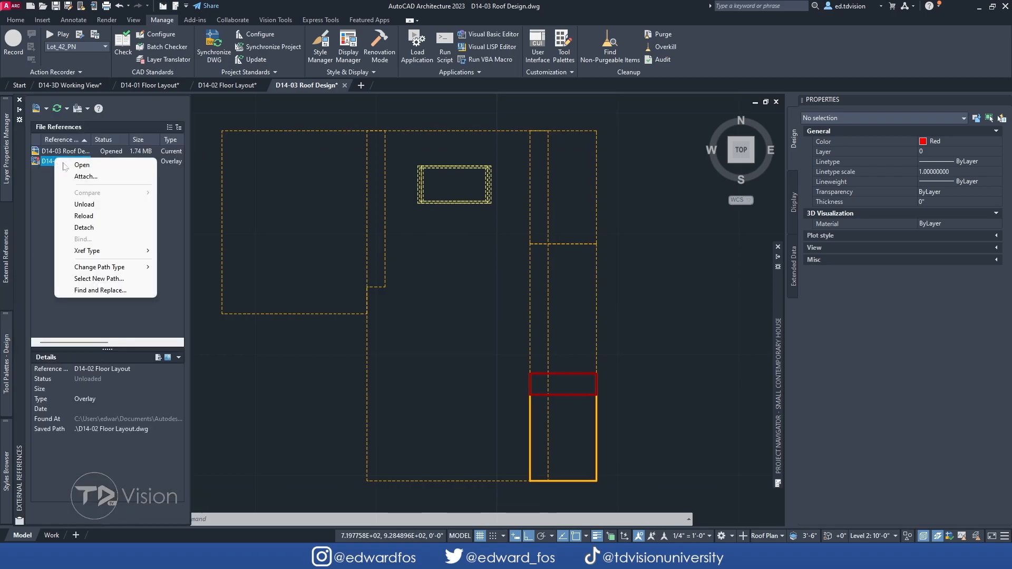
{"action": "left_click", "coordinate": [84, 216]}
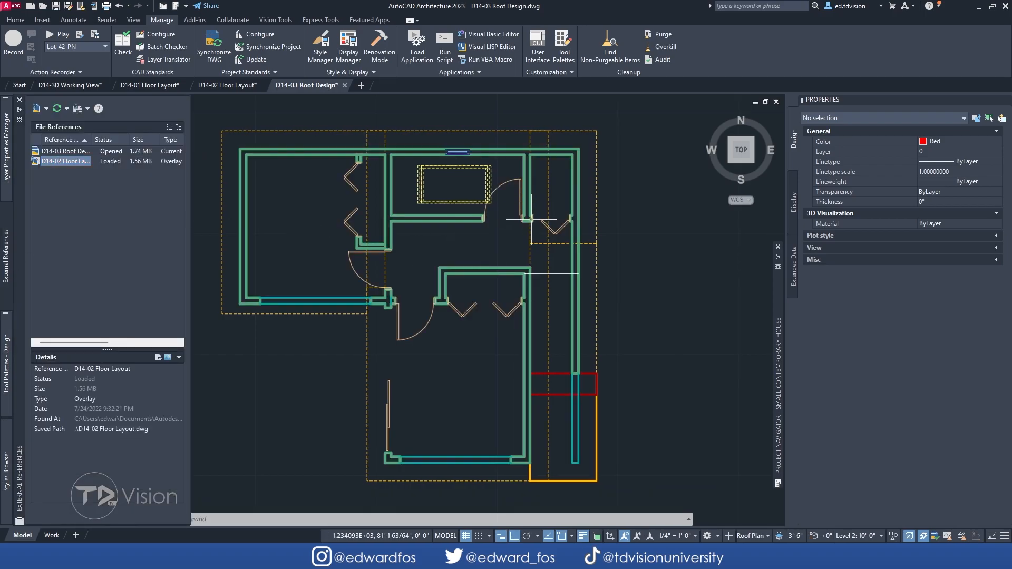